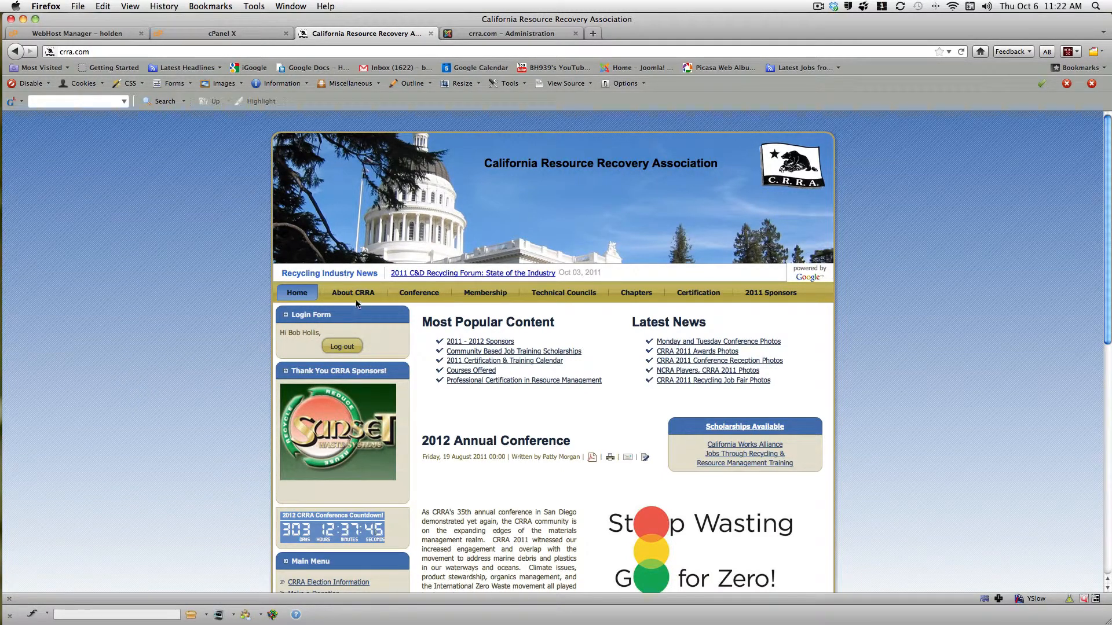
- Navigate via About CRRA > Board Only to the Board Documents and Graphics downloads page
left_click(352, 292)
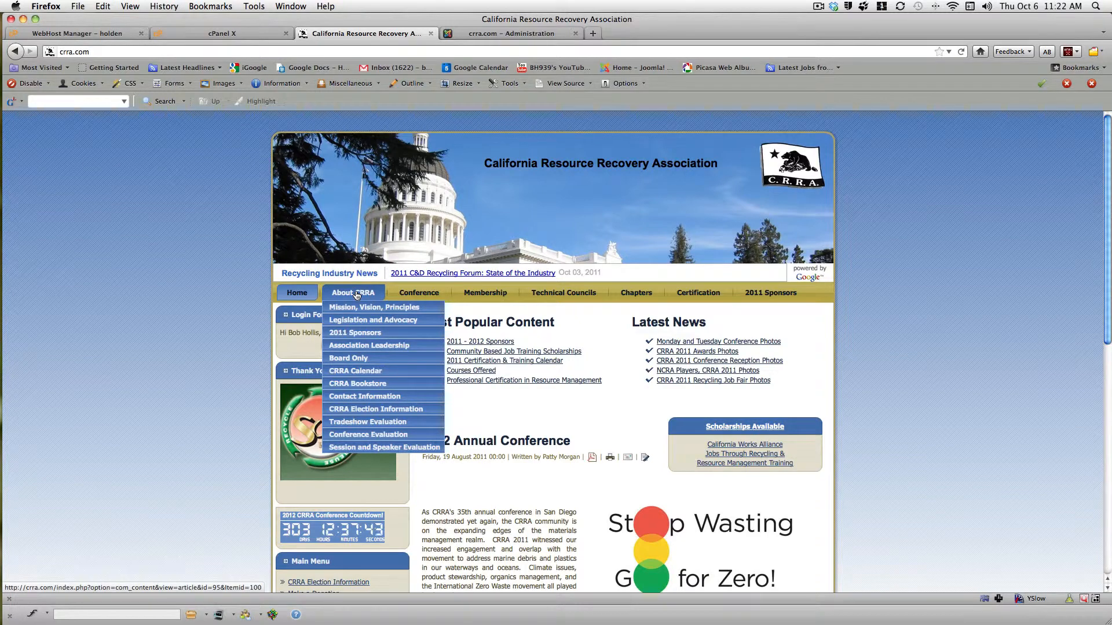
mouse_move(348, 358)
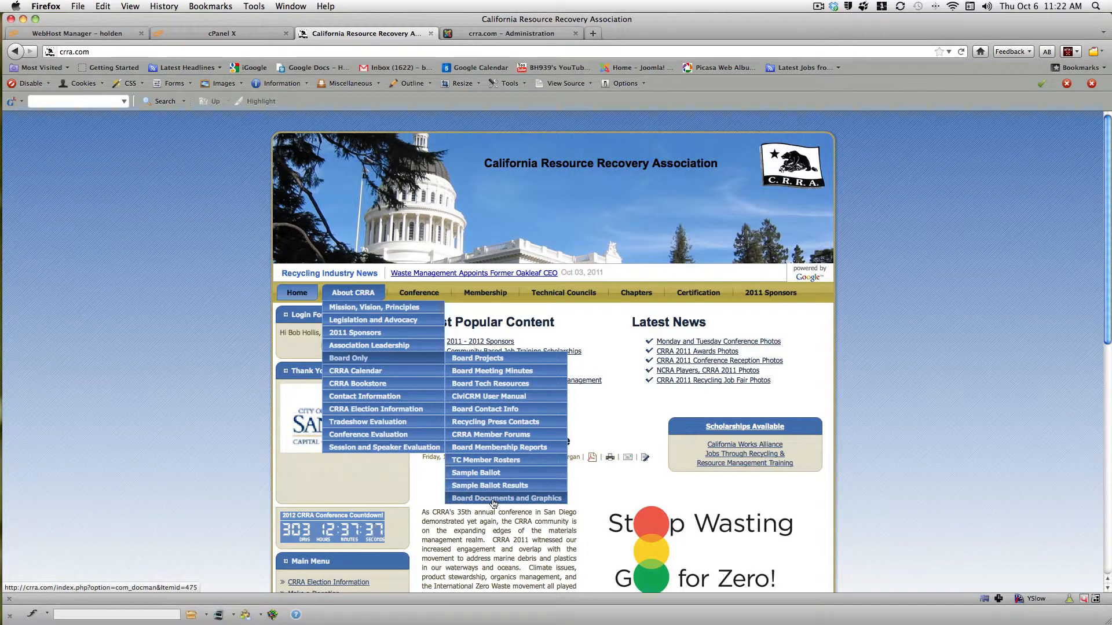
left_click(506, 498)
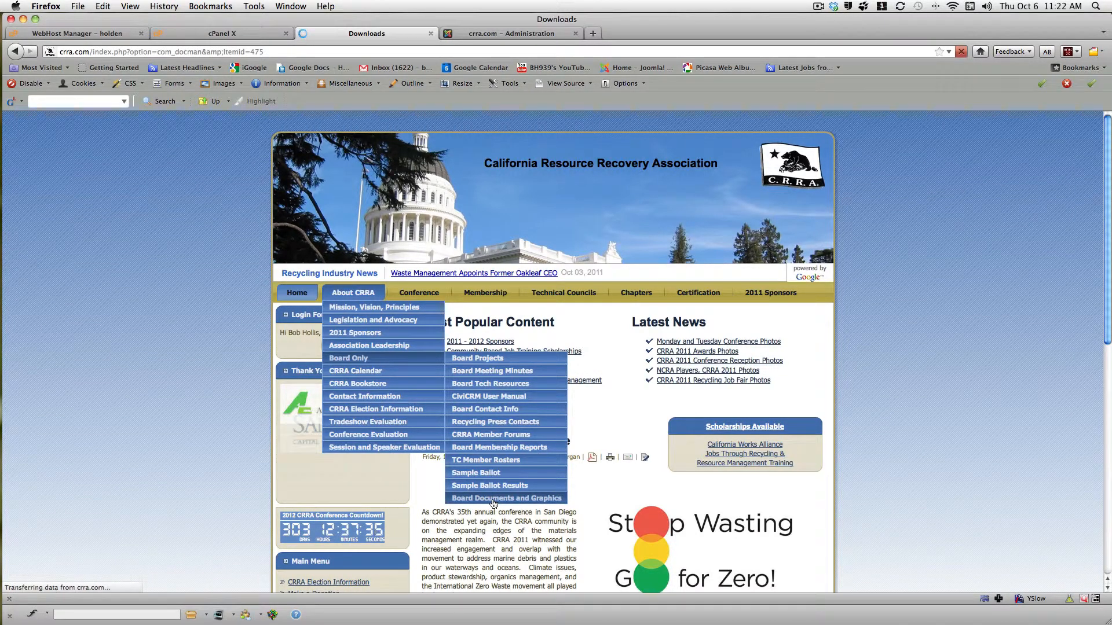
left_click(506, 498)
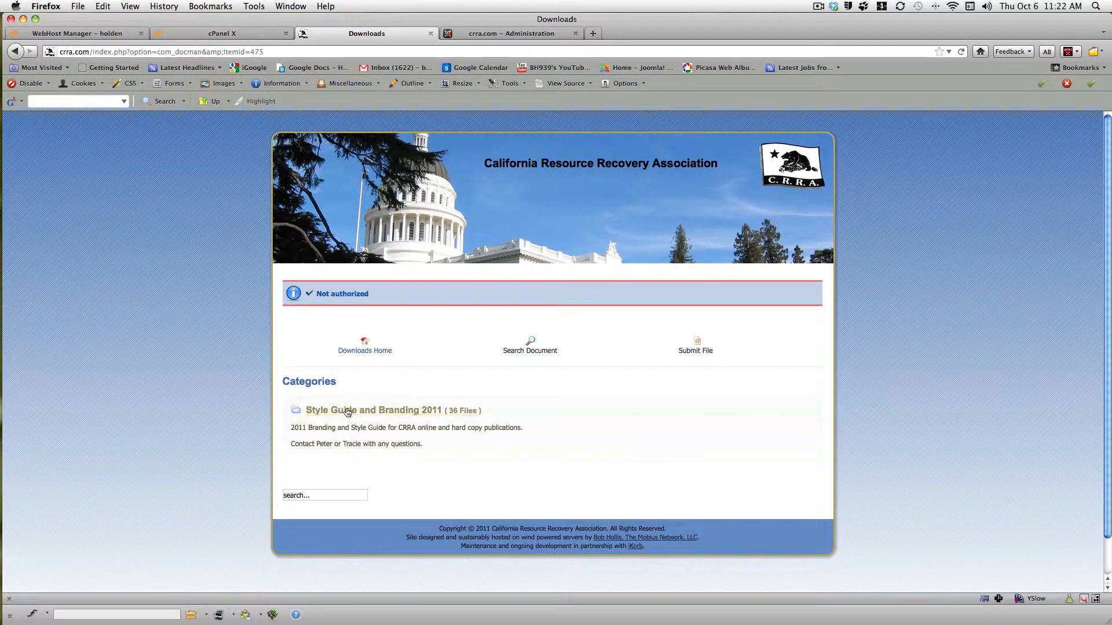
mouse_move(328, 414)
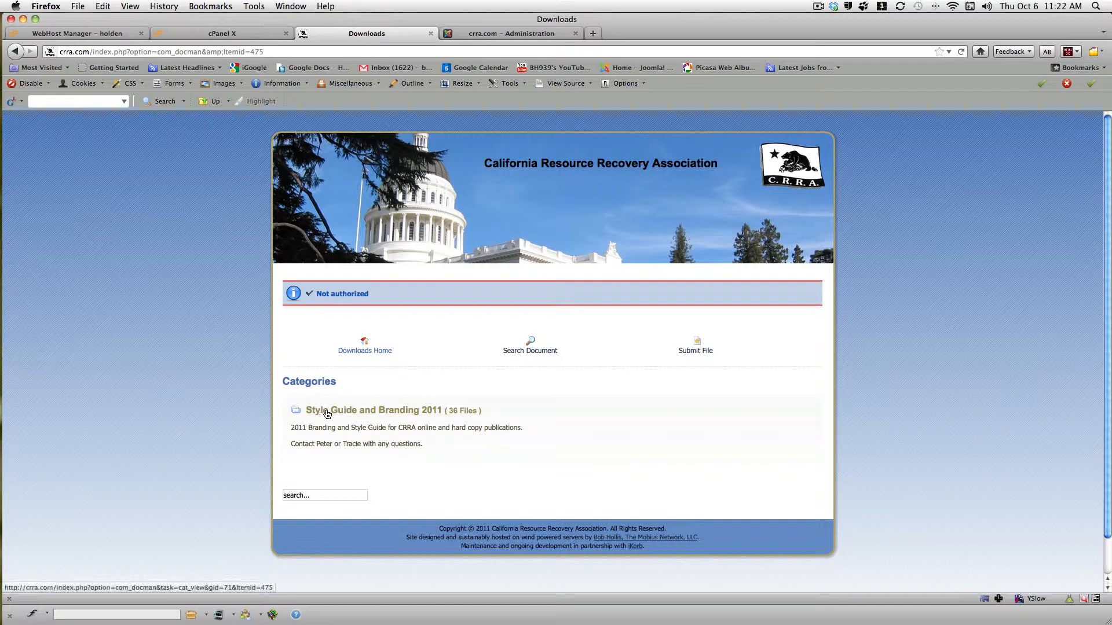
mouse_move(396, 414)
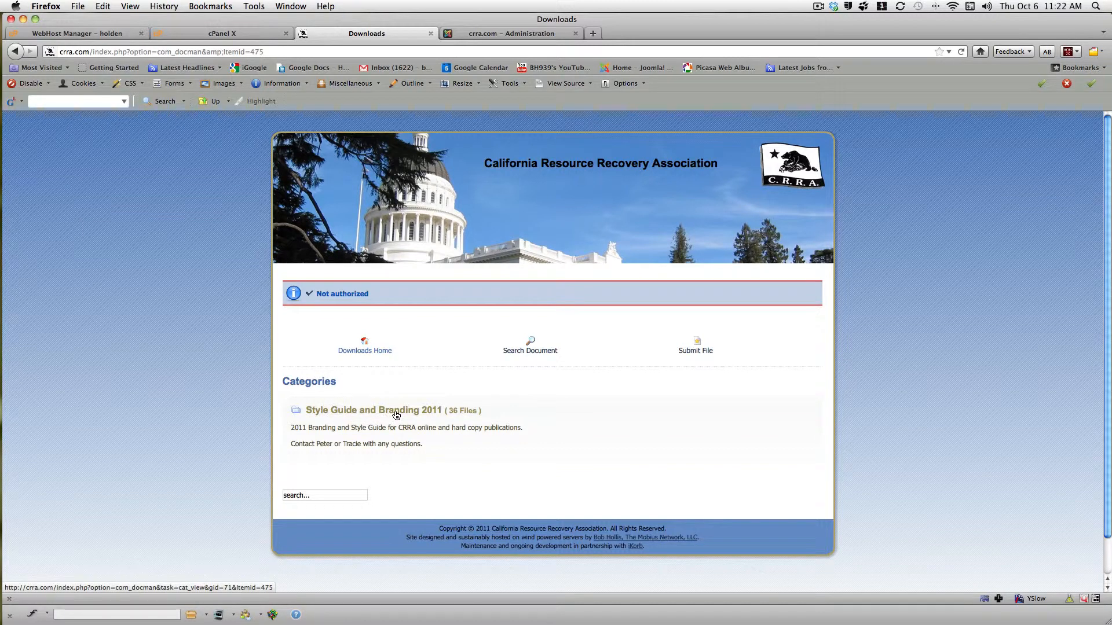
mouse_move(454, 412)
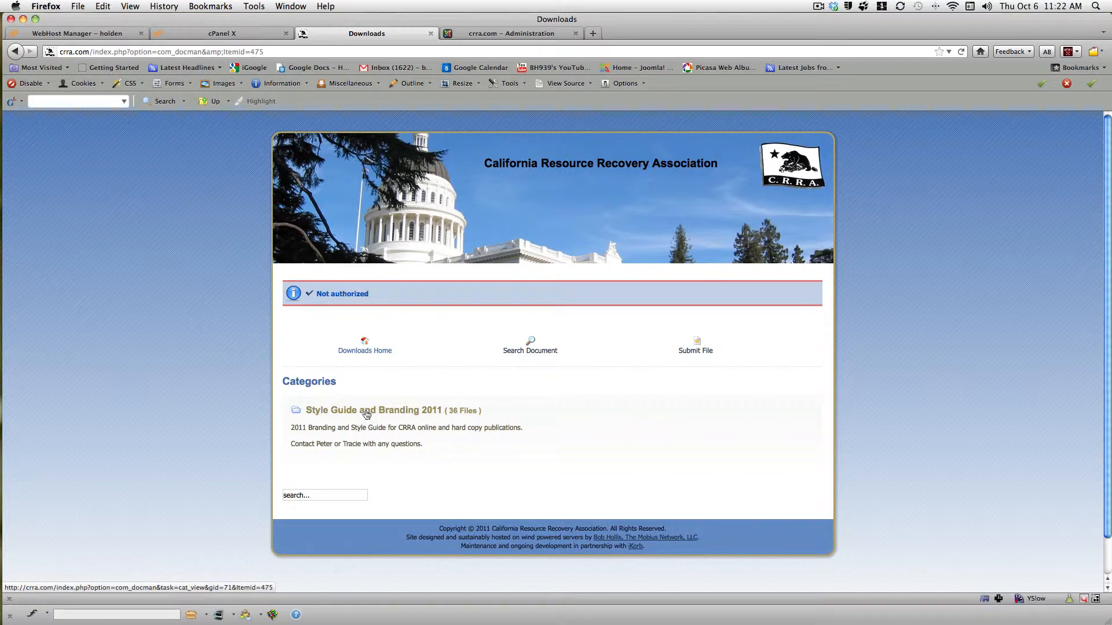
- Open Style Guide and Branding 2011 and scroll through its existing documents
left_click(374, 410)
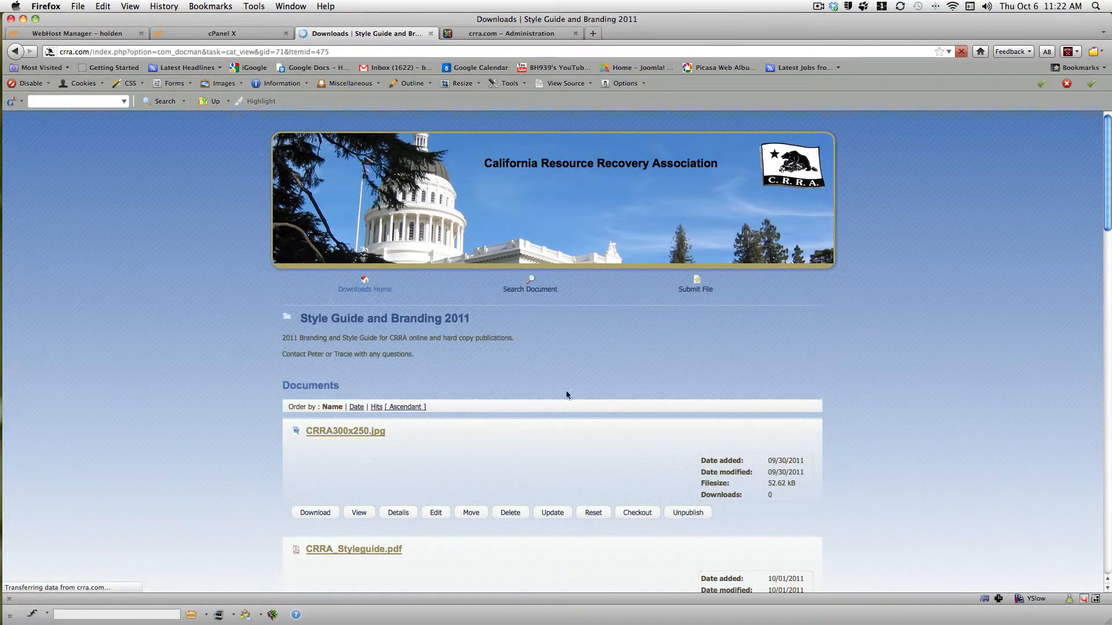
scroll("down", 3)
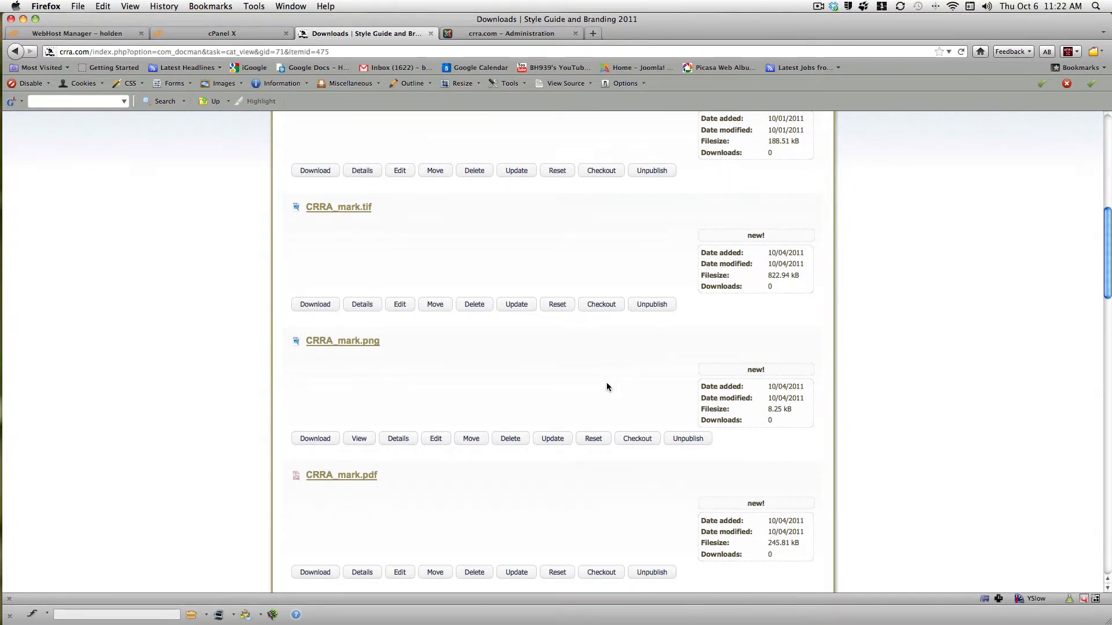
scroll("up", 3)
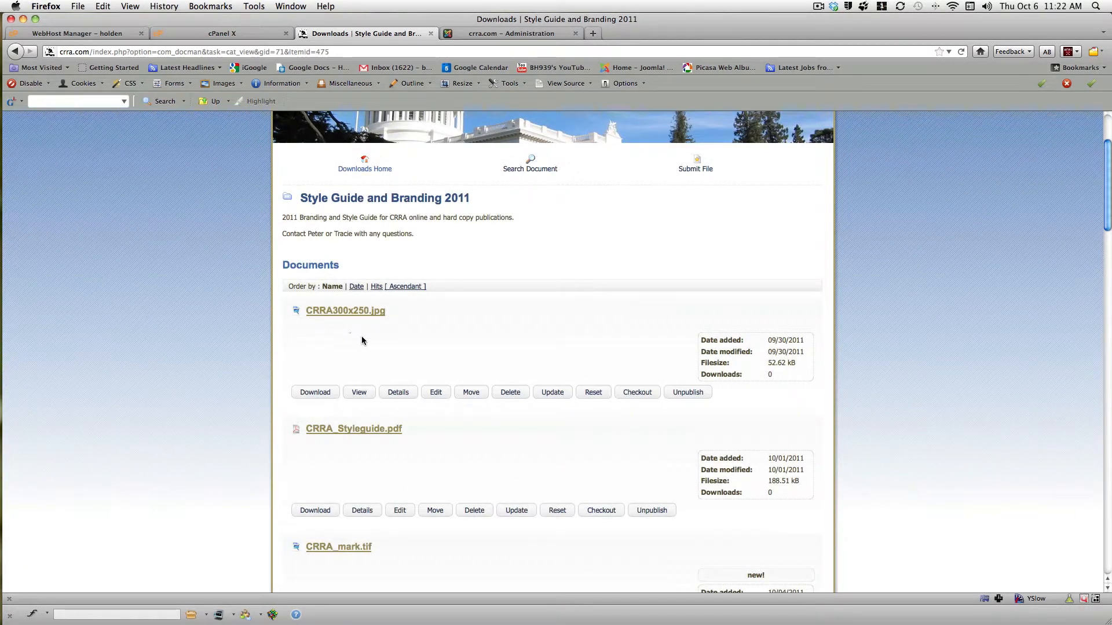
mouse_move(368, 341)
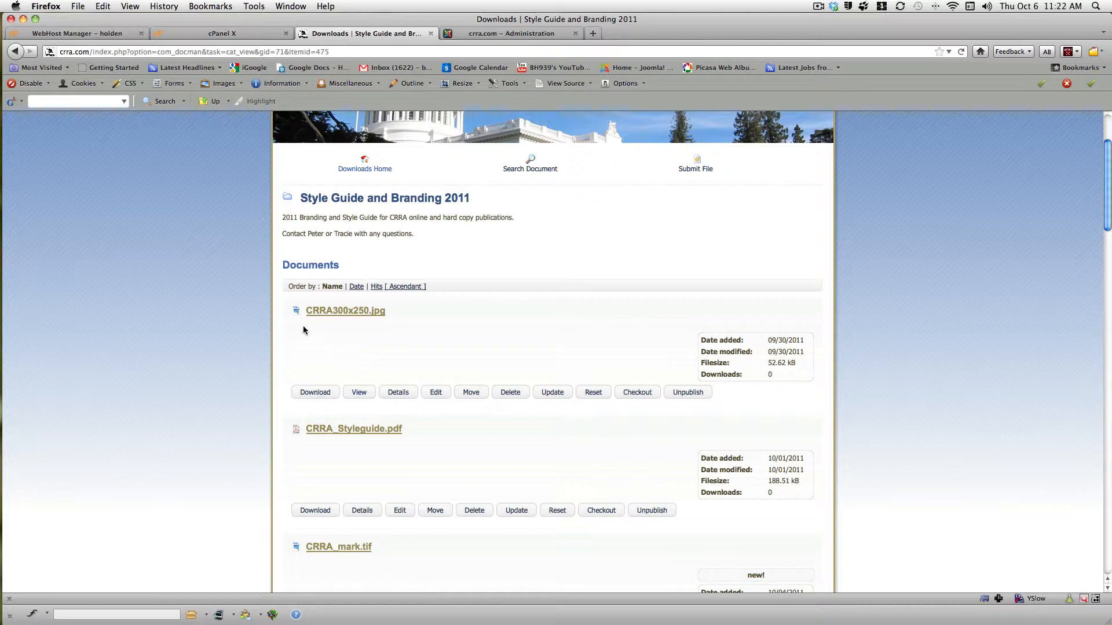
mouse_move(337, 358)
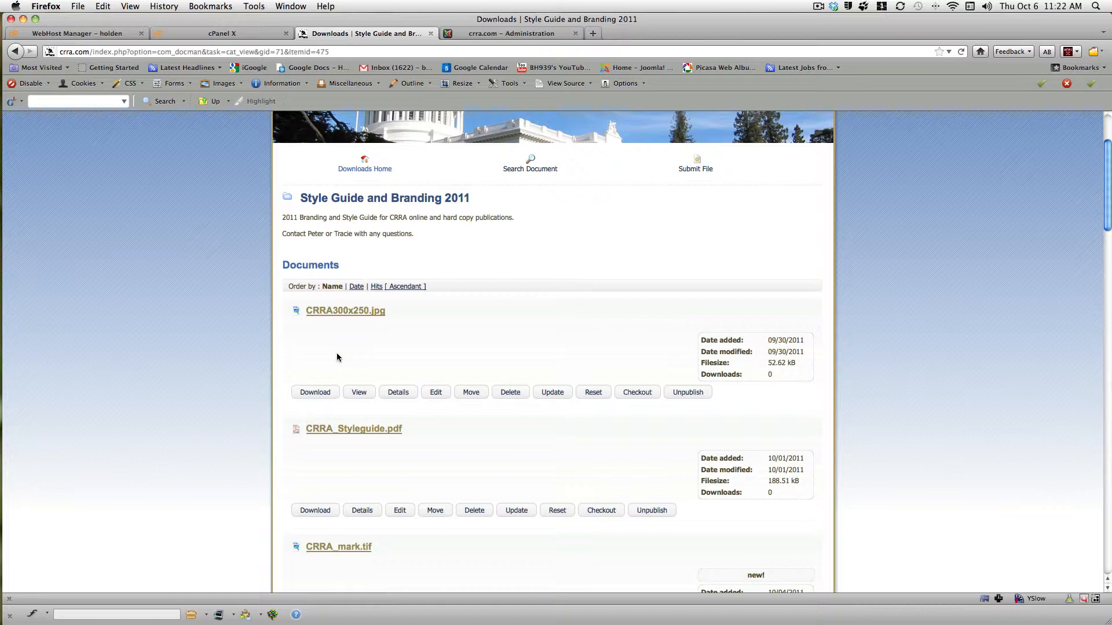
mouse_move(500, 348)
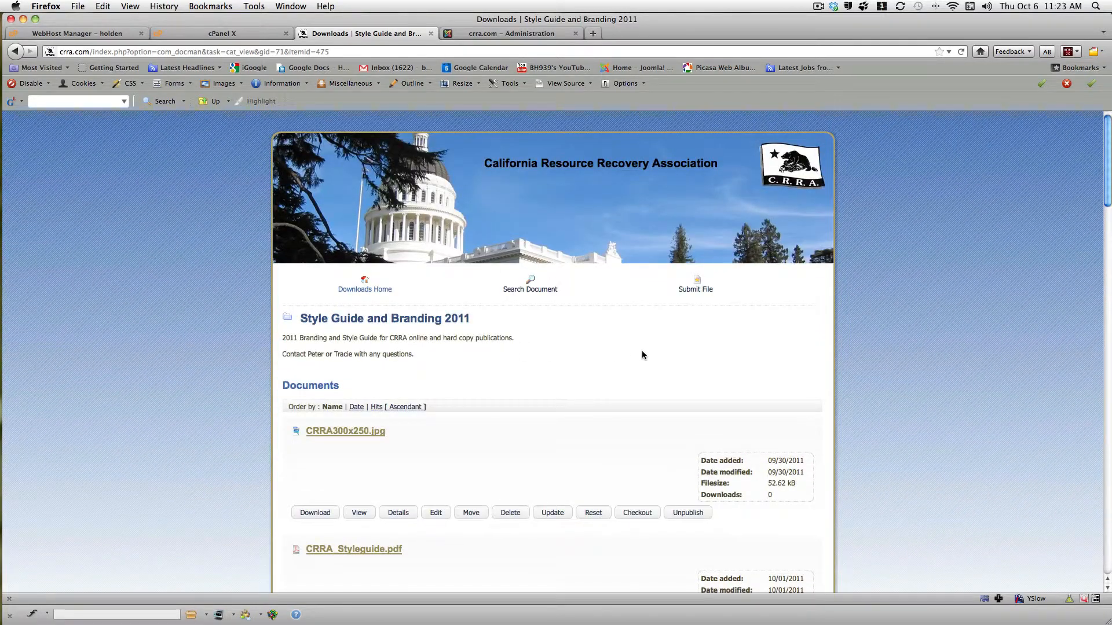
mouse_move(696, 288)
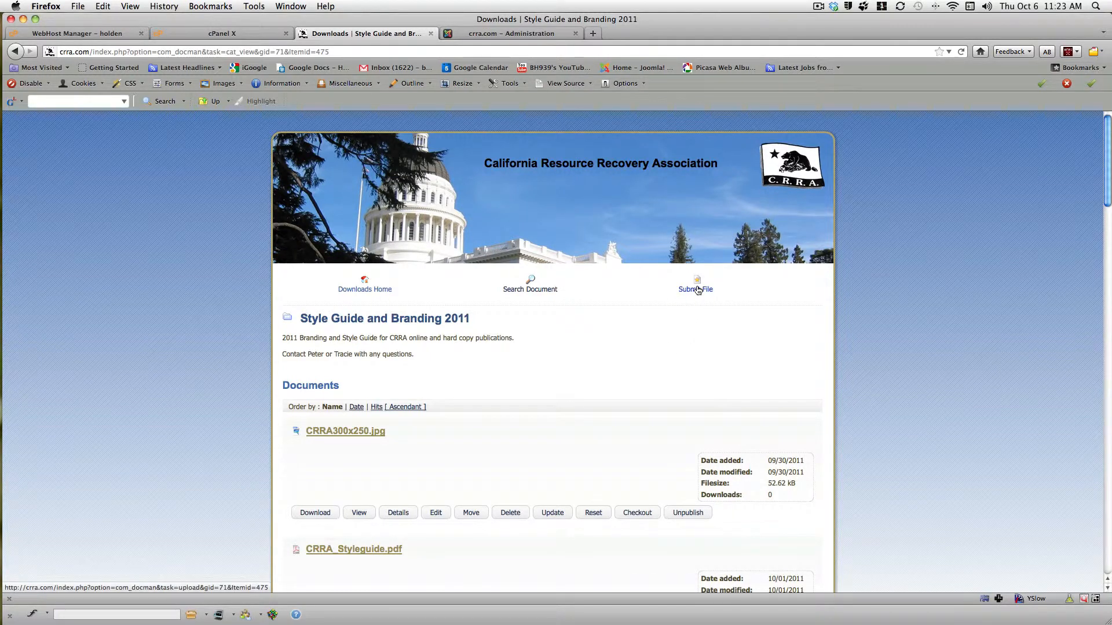
- Start a new submission choosing to upload a file from the computer
left_click(696, 284)
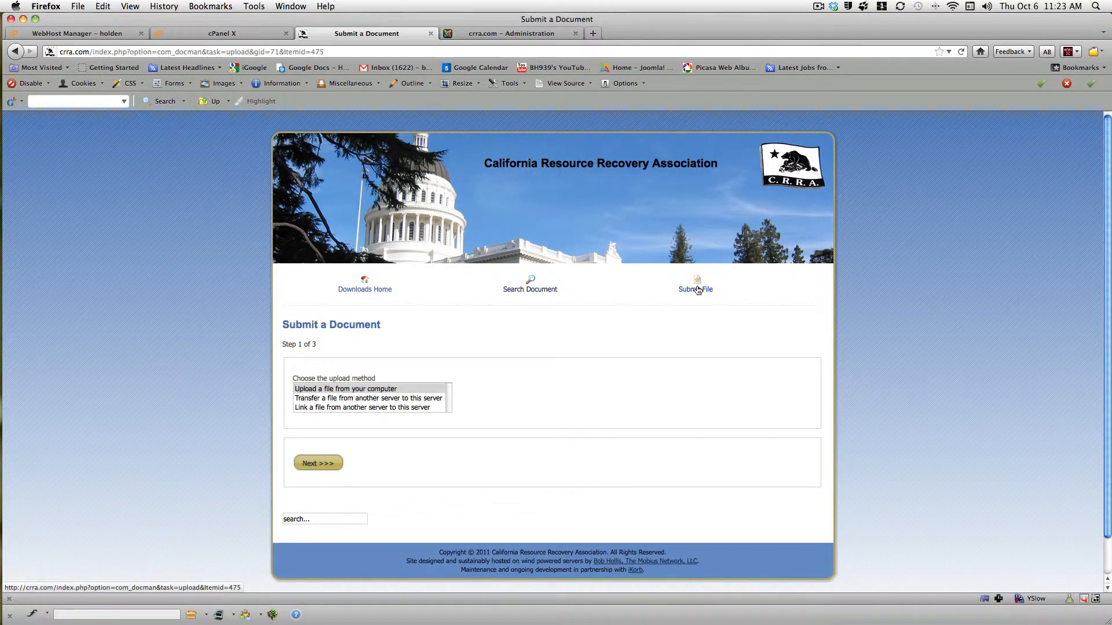
left_click(345, 389)
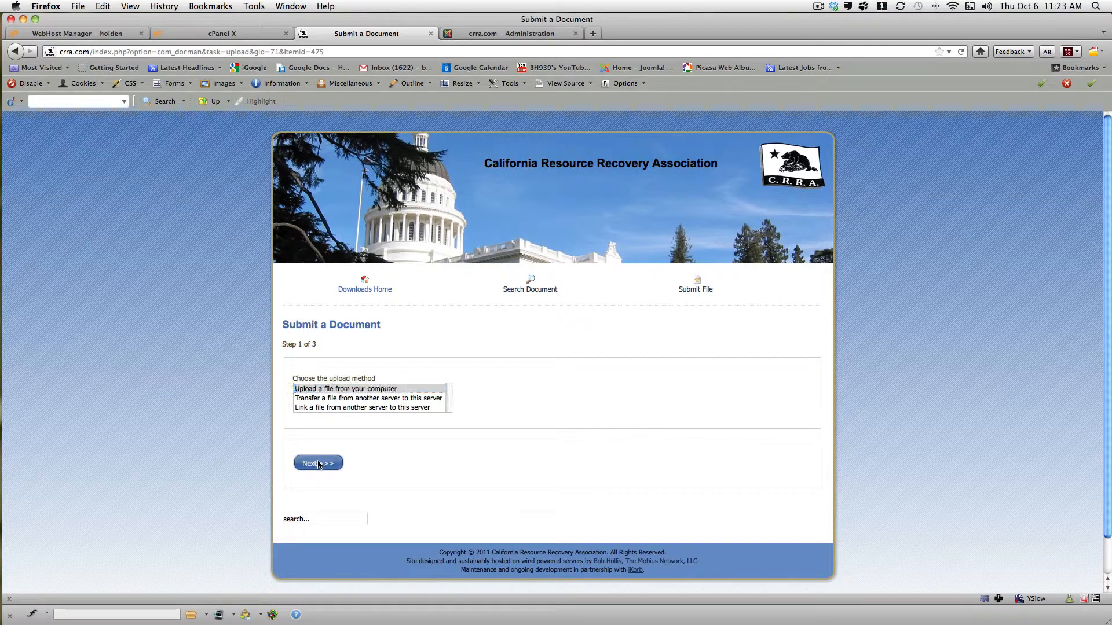
left_click(317, 463)
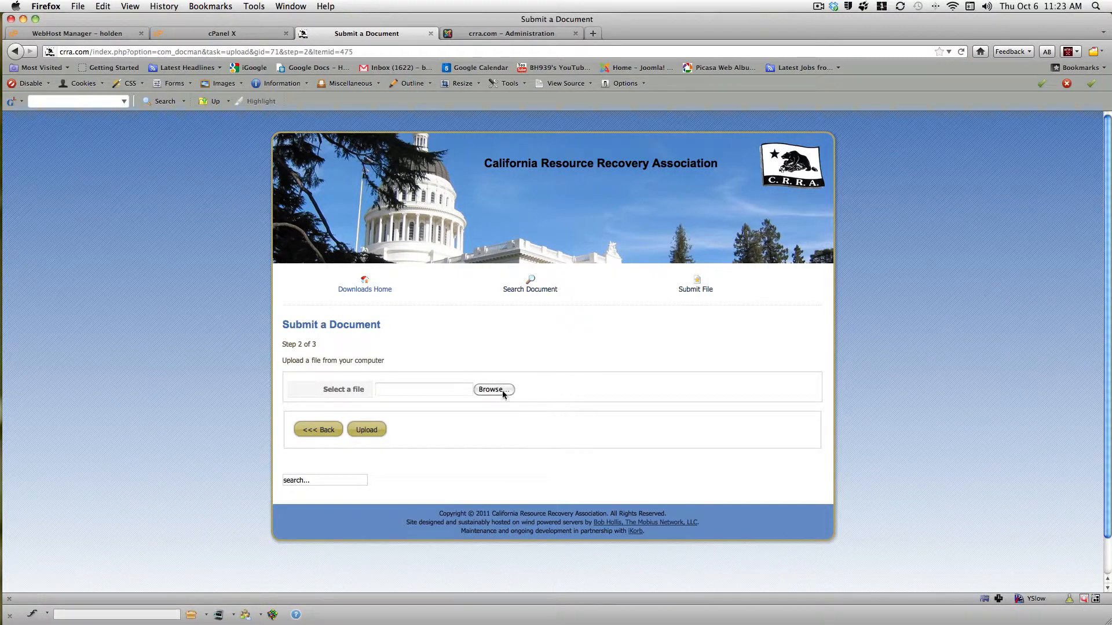
- Select CRRA_footer.eps from the computer and start its upload
left_click(492, 389)
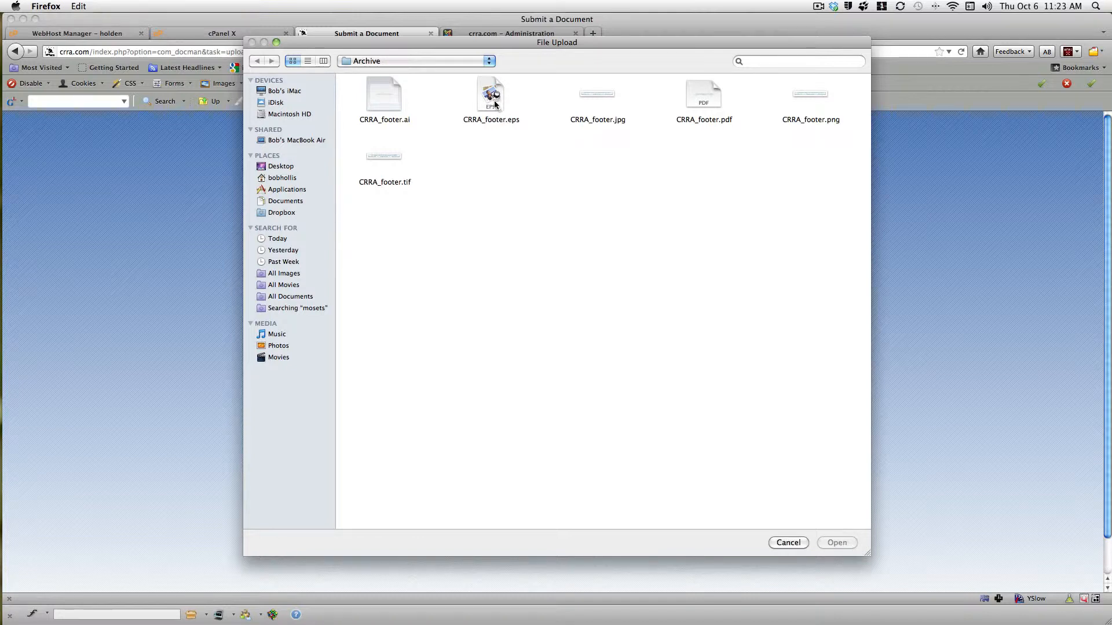
left_click(491, 97)
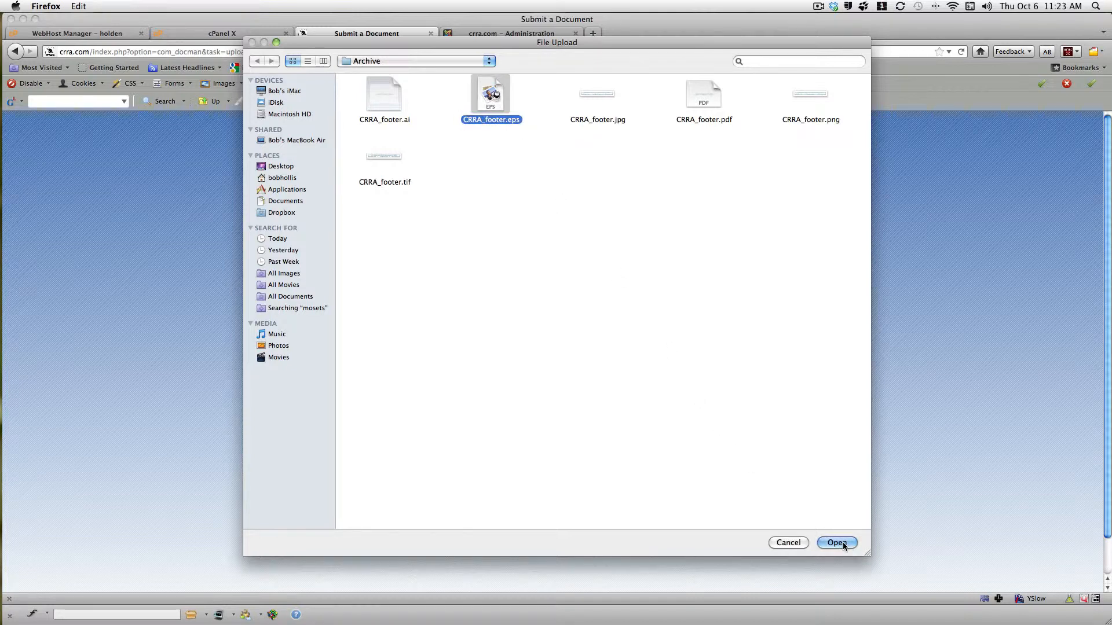
left_click(837, 543)
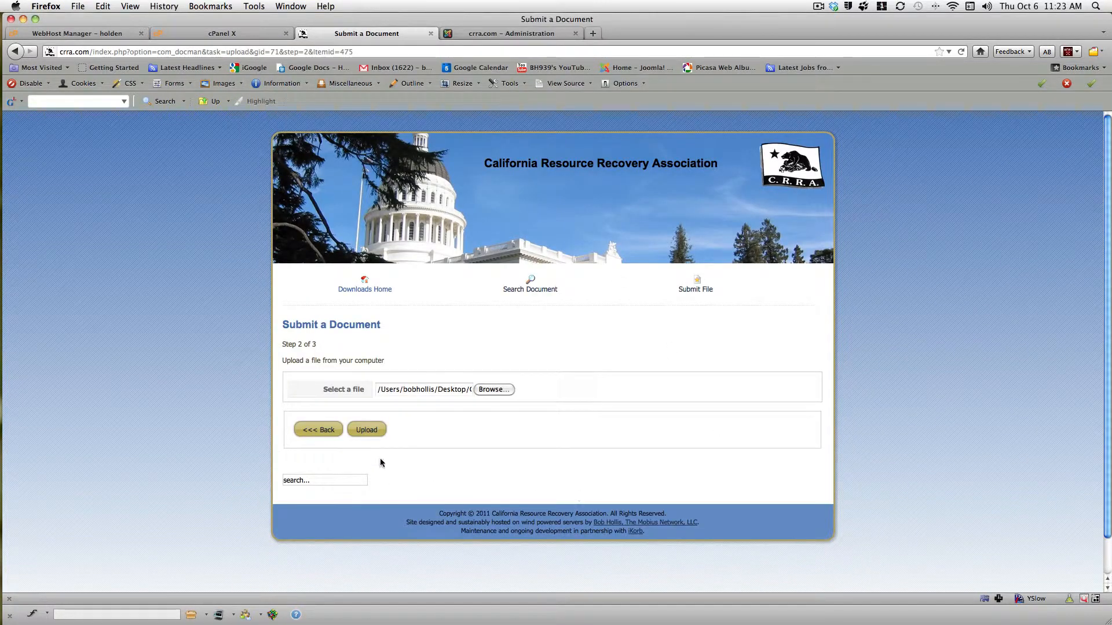
left_click(367, 430)
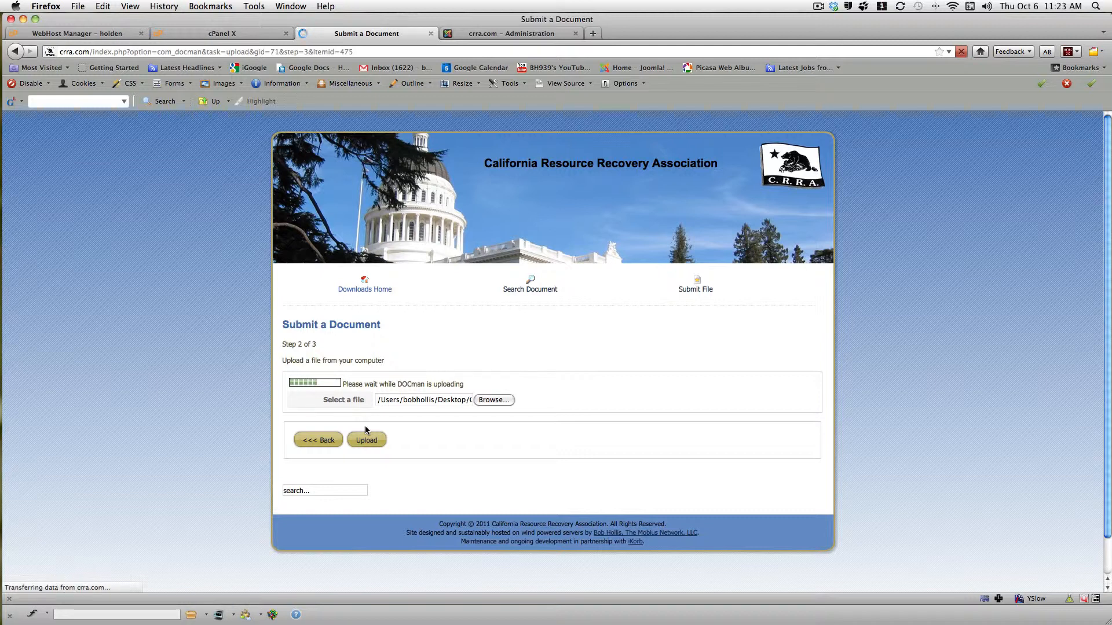
- Enter 'CRRA Footer 2011' as the description for the CRRA_footer document
left_click(366, 440)
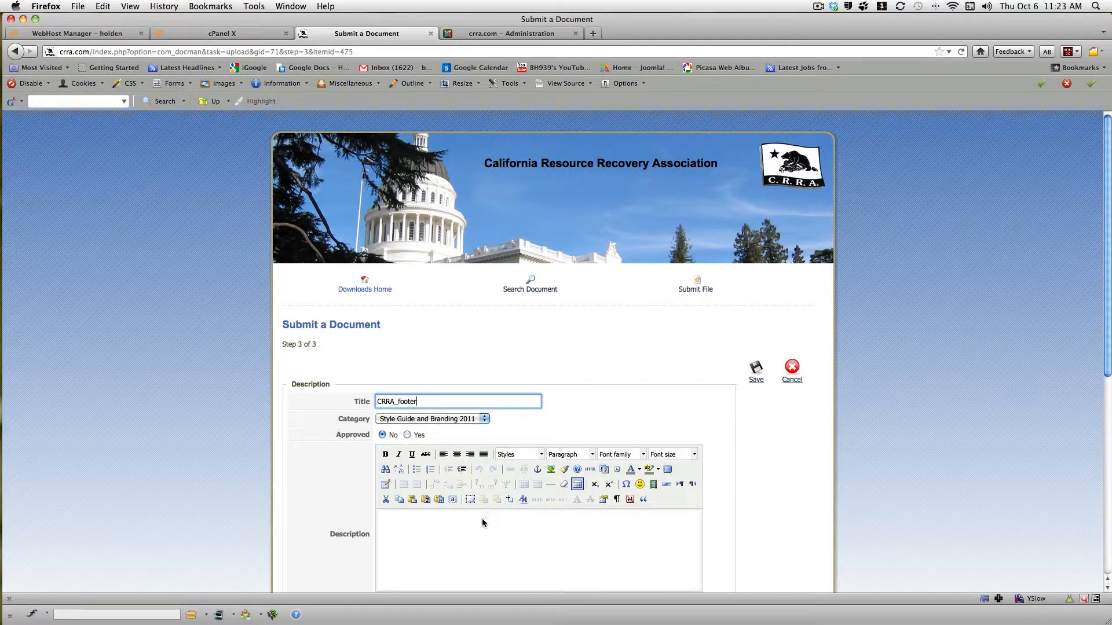
scroll("down", 3)
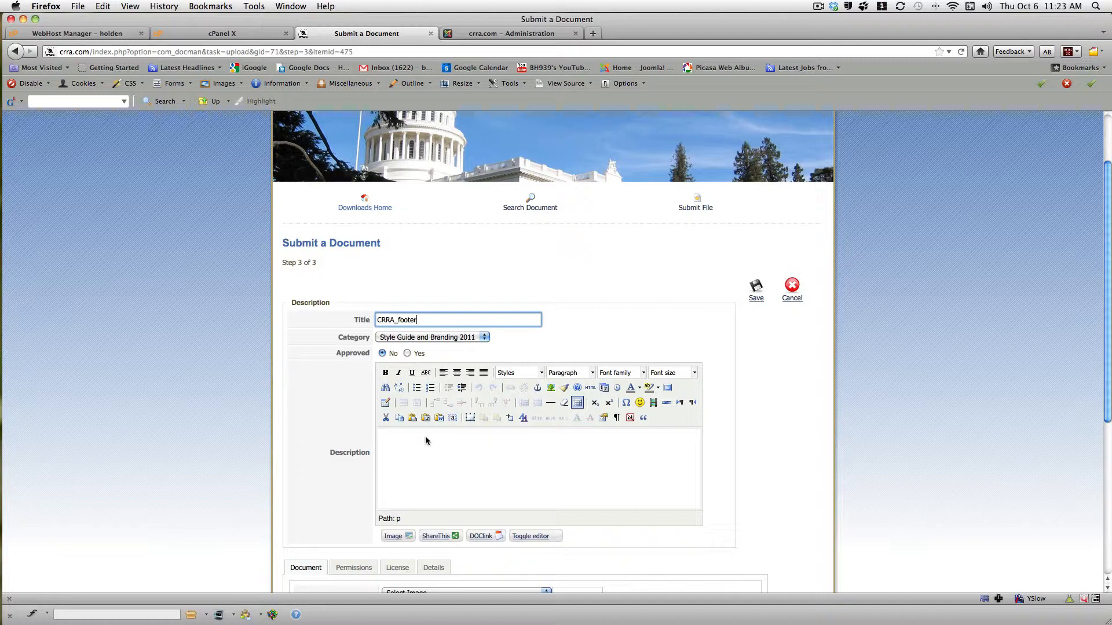
scroll("down", 3)
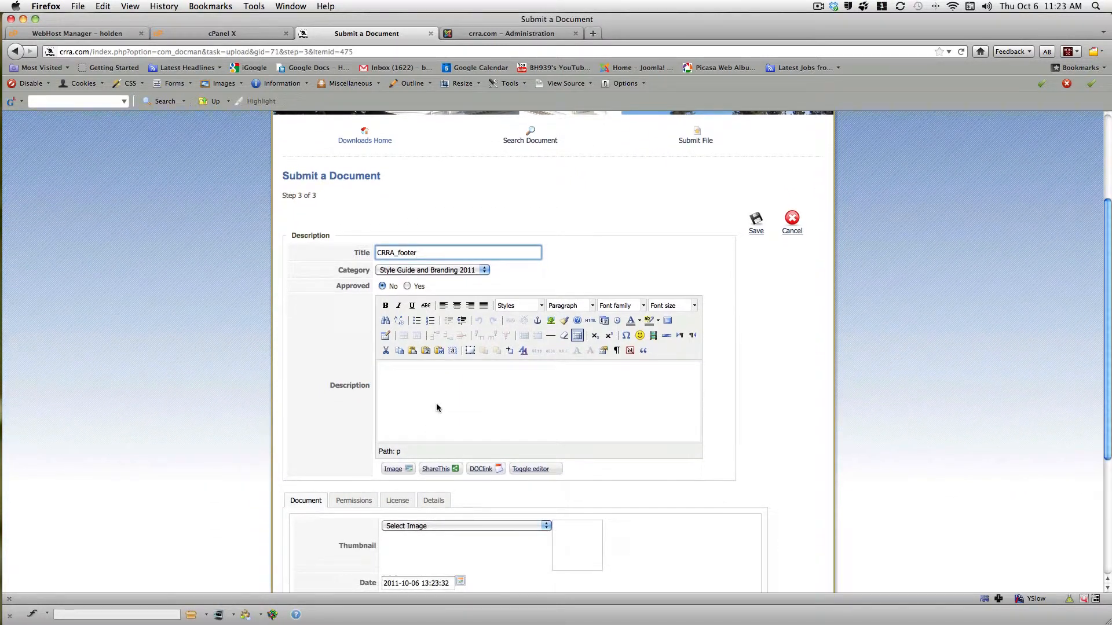
scroll("down", 3)
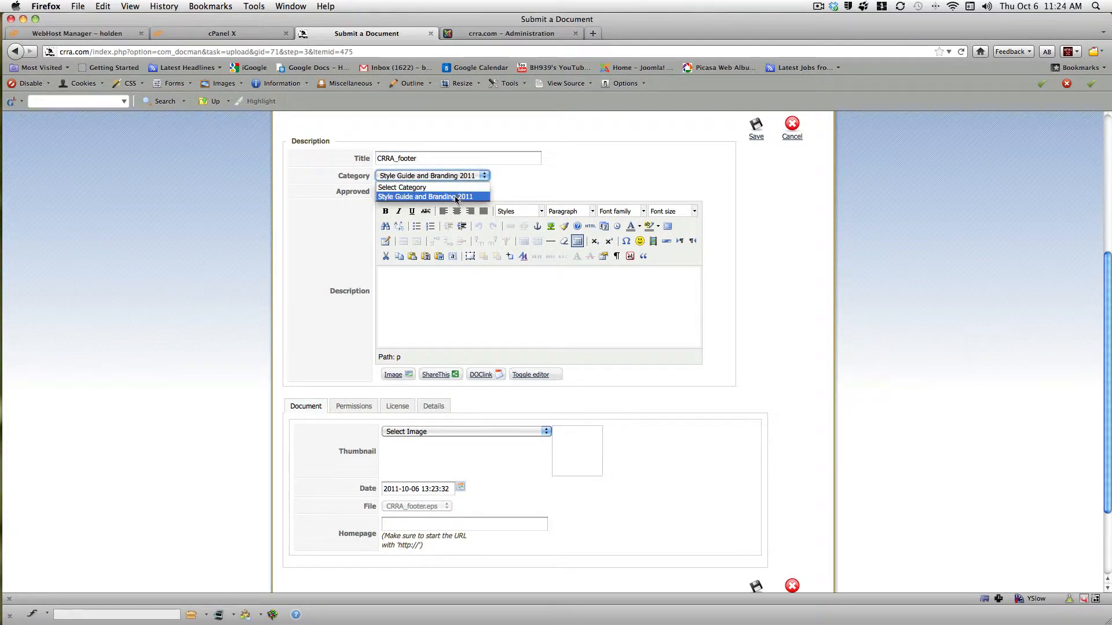
left_click(427, 197)
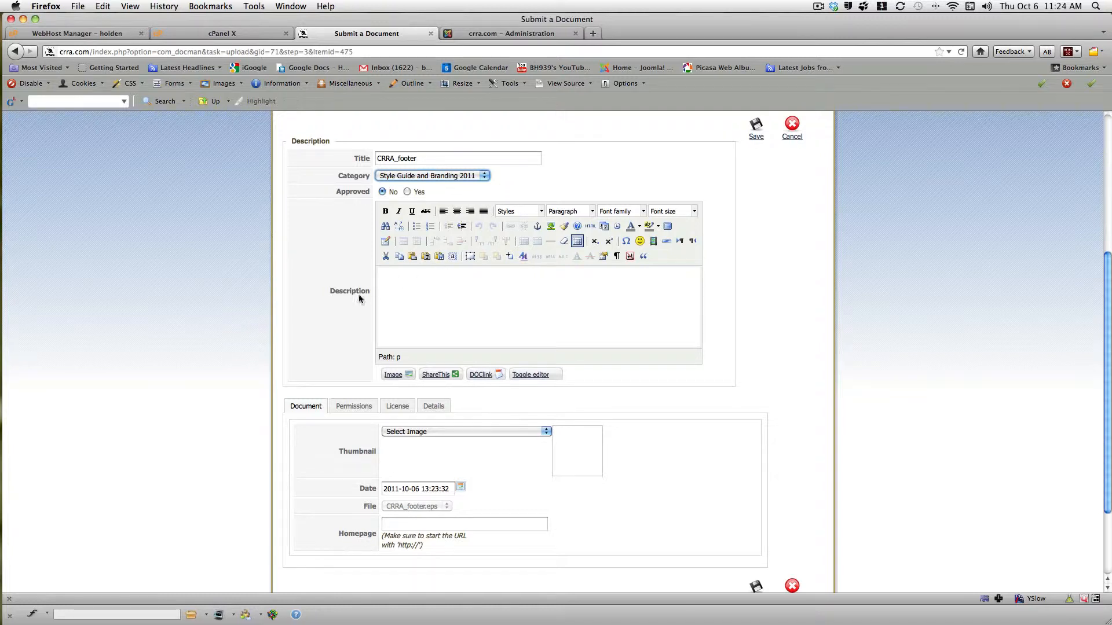
type("c")
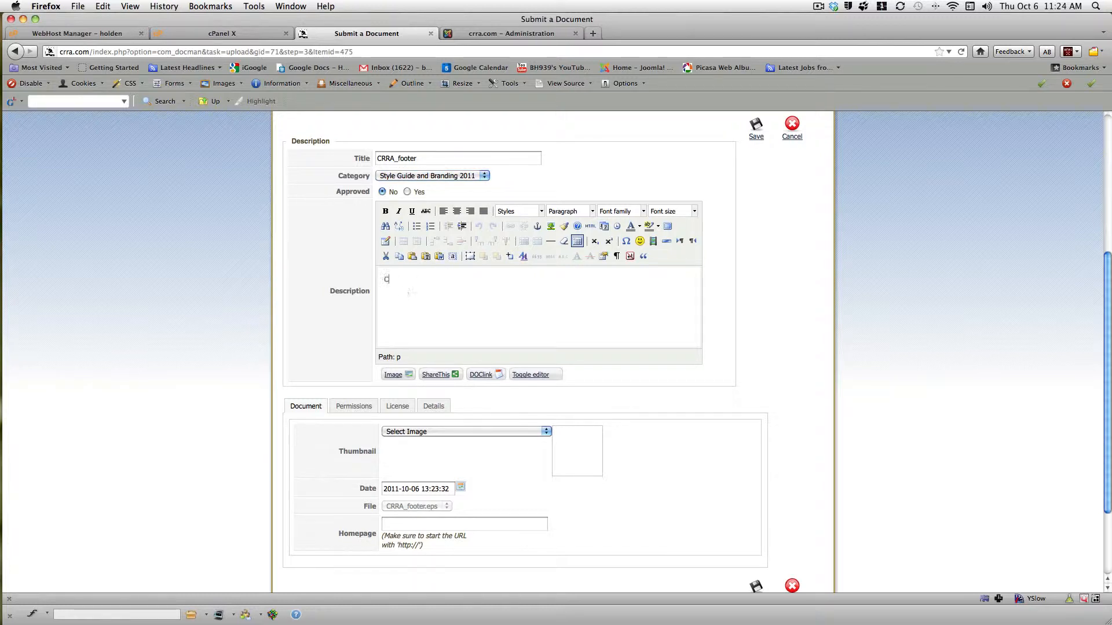
type("RRA Footer 2011")
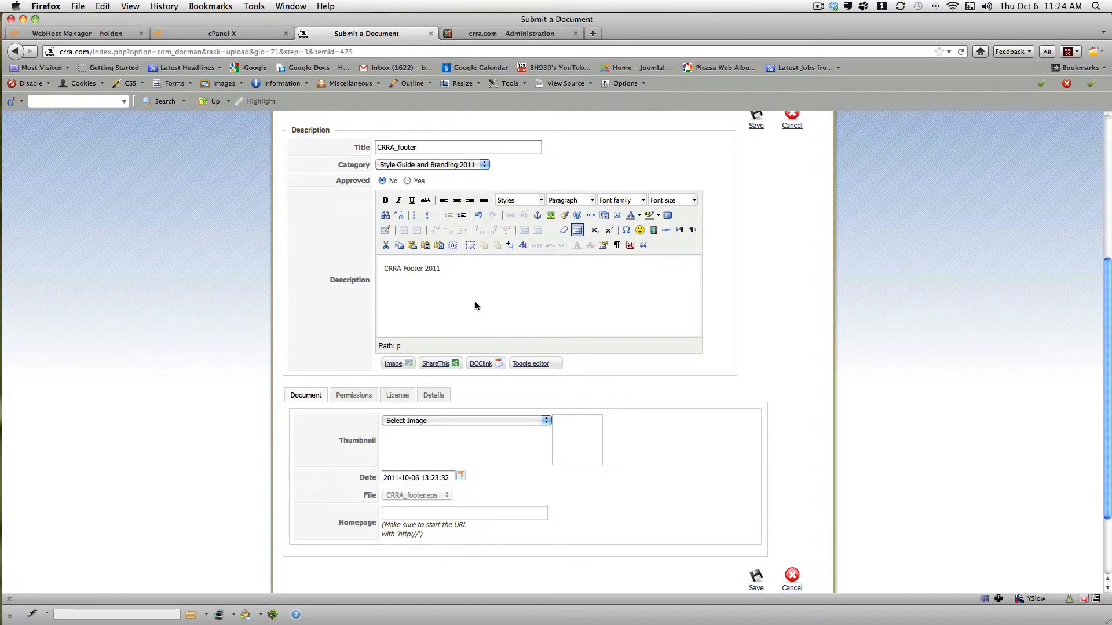
scroll("down", 3)
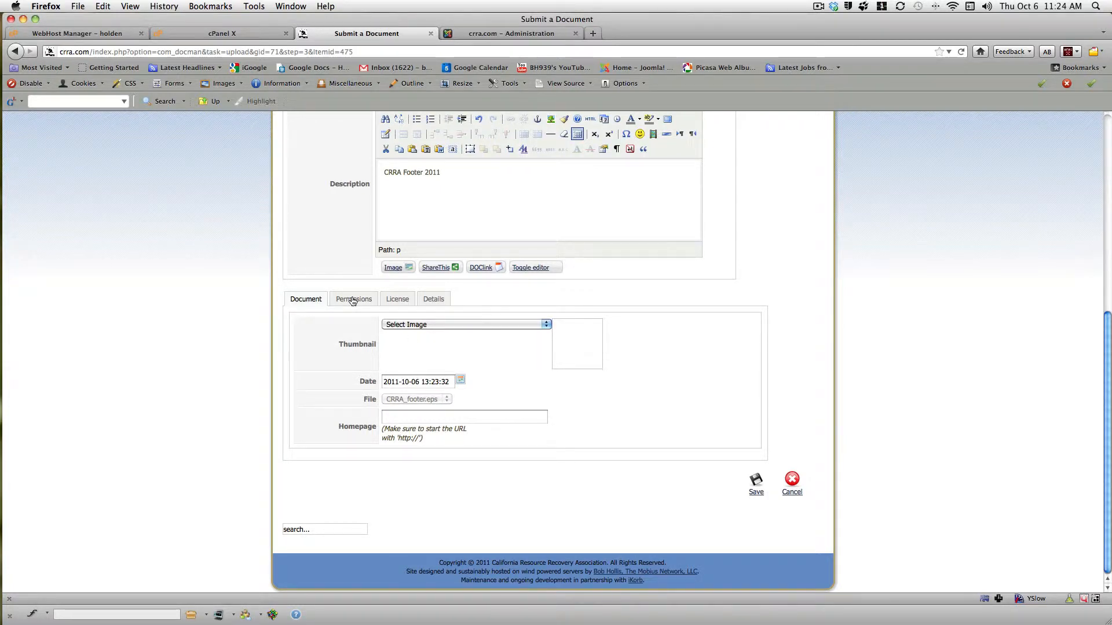
- Set permissions to Everybody viewers and Editor maintainer, then save the CRRA_footer submission
left_click(353, 299)
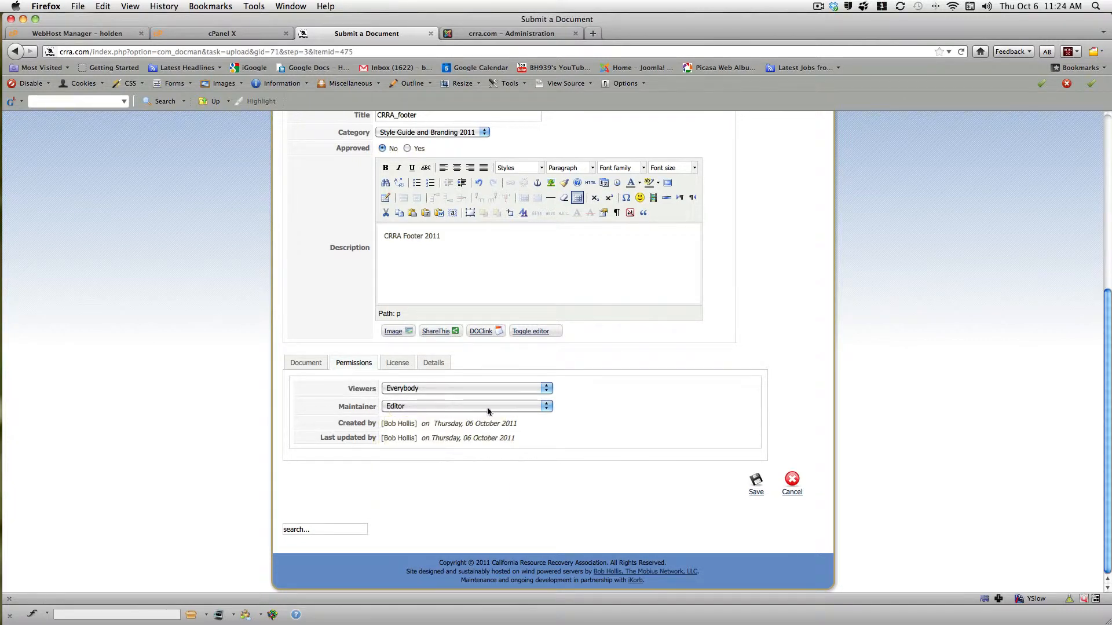
left_click(467, 405)
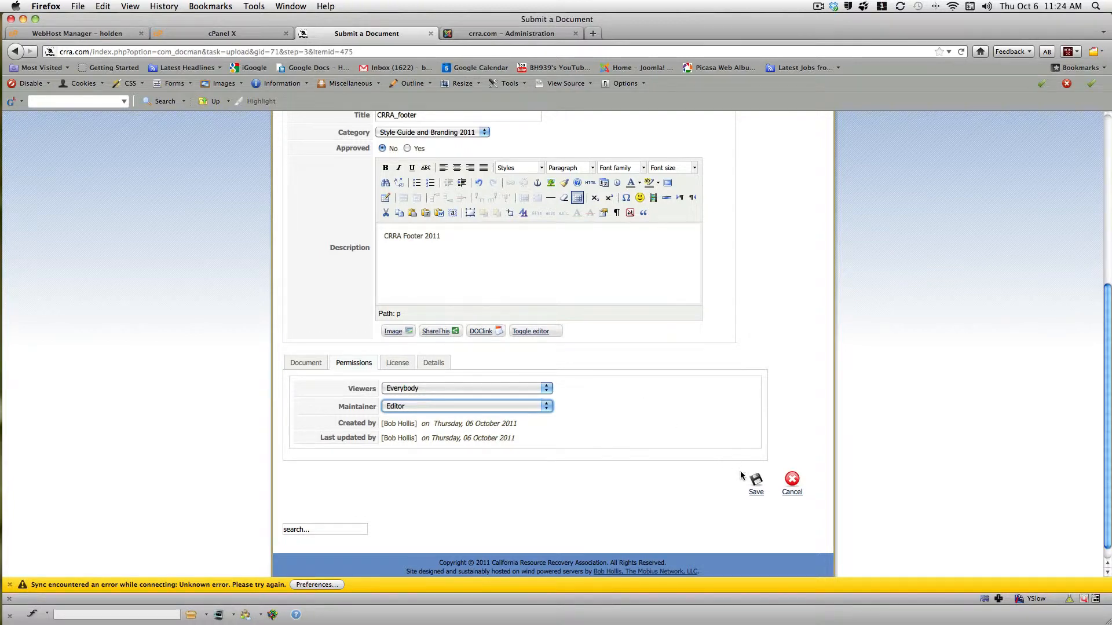
left_click(755, 481)
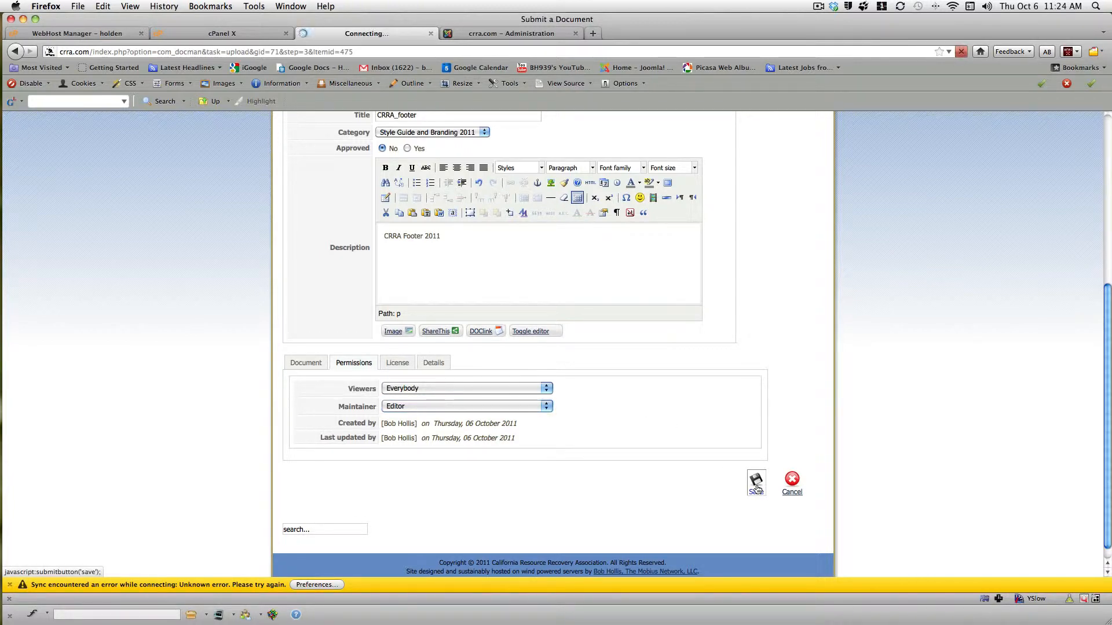
left_click(755, 483)
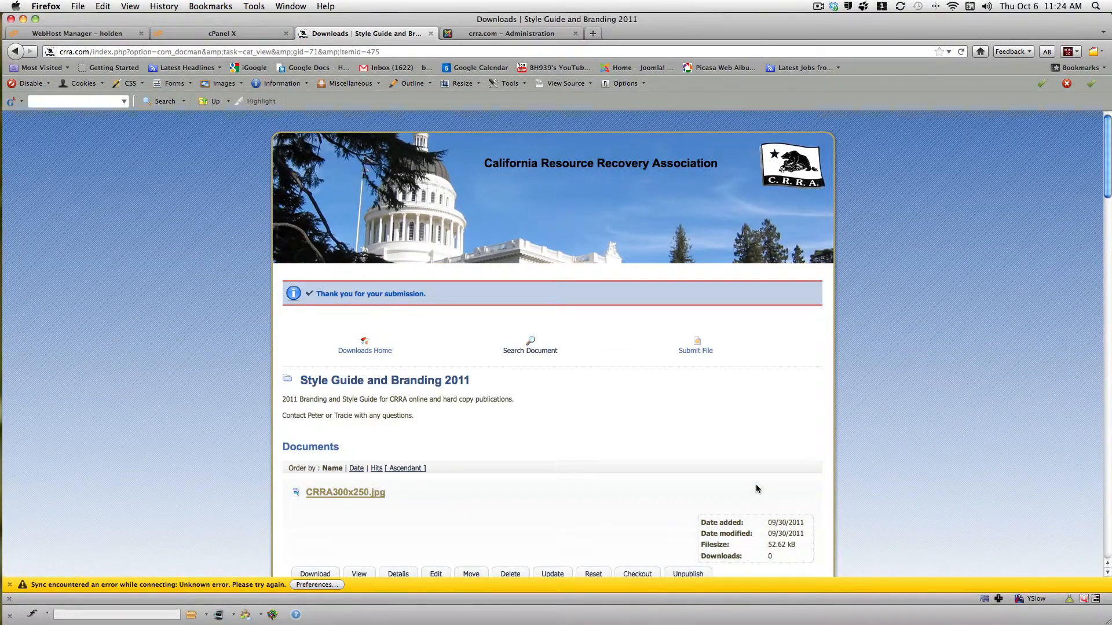
- Jump to the last page of the Style Guide and Branding 2011 listing
scroll("down", 3)
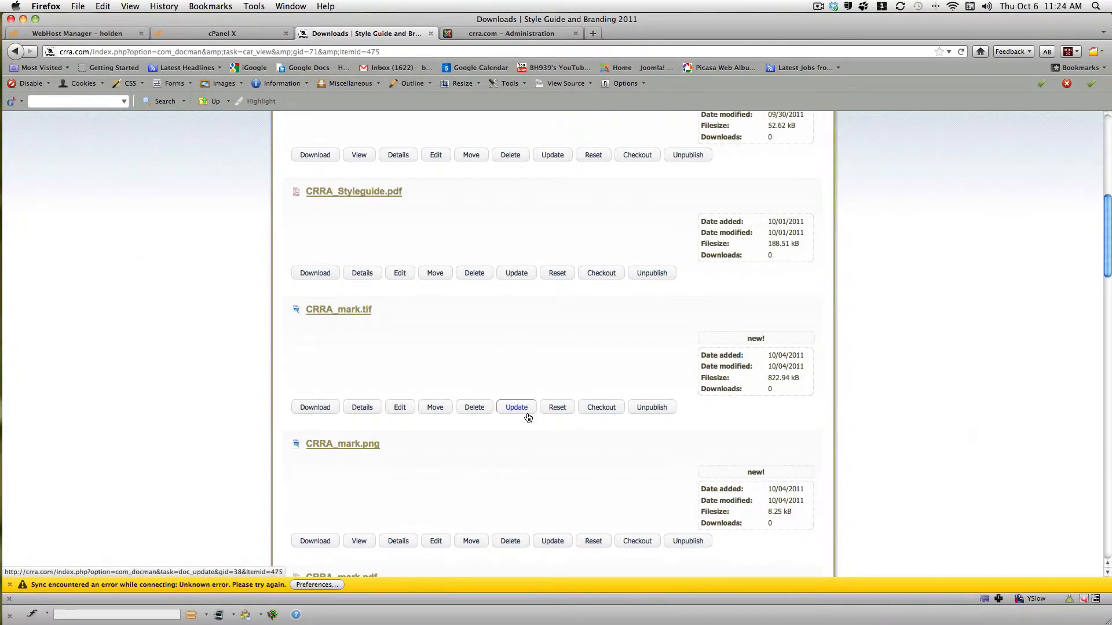
scroll("down", 3)
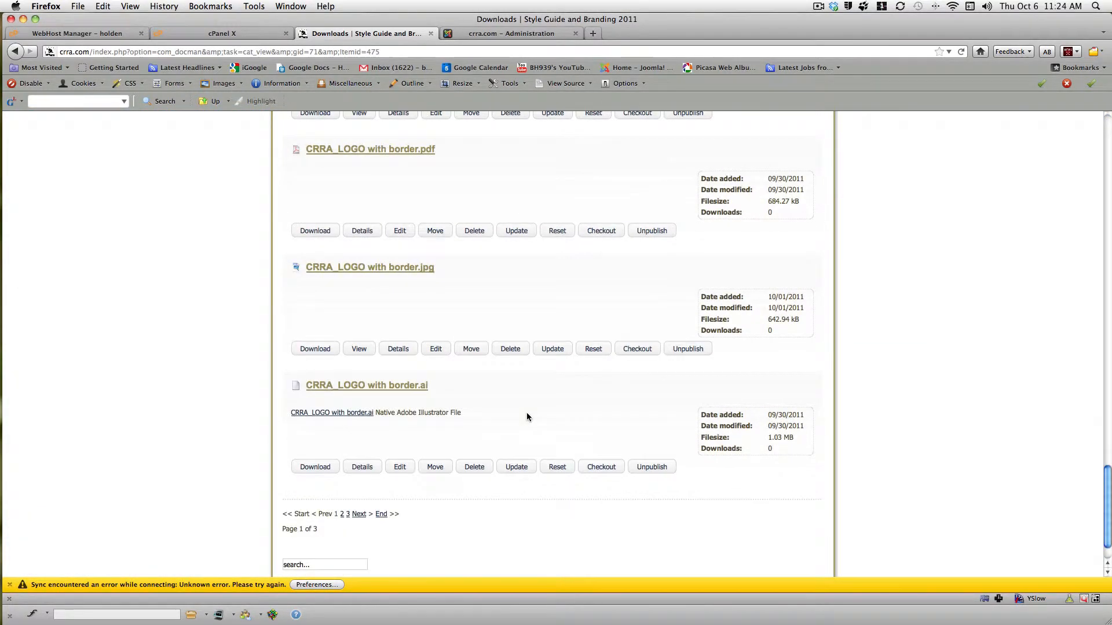
left_click(381, 515)
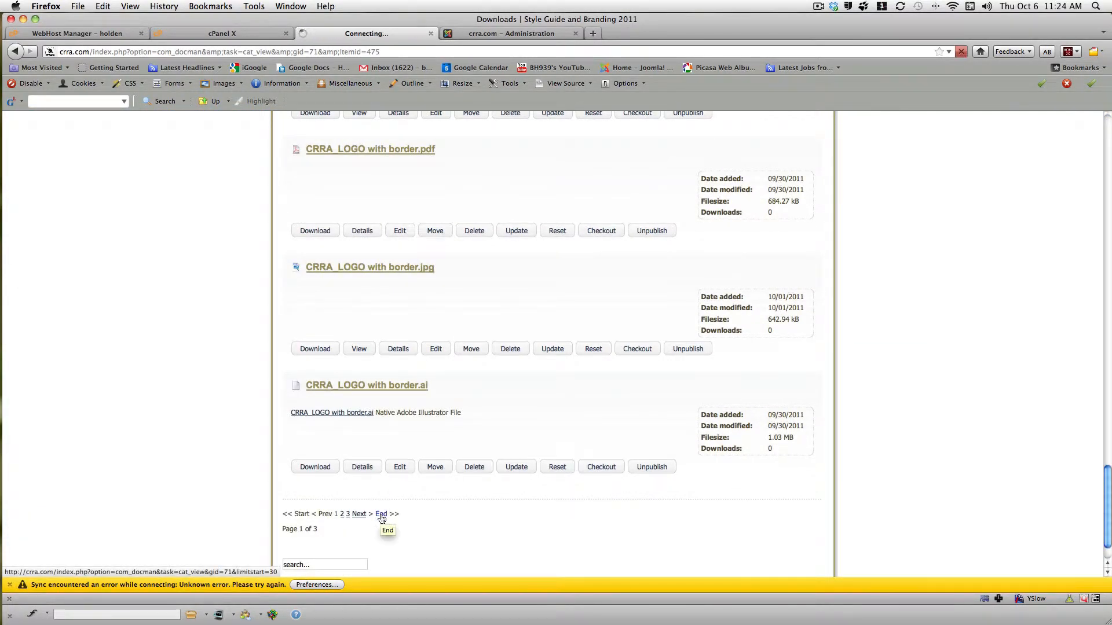
left_click(359, 514)
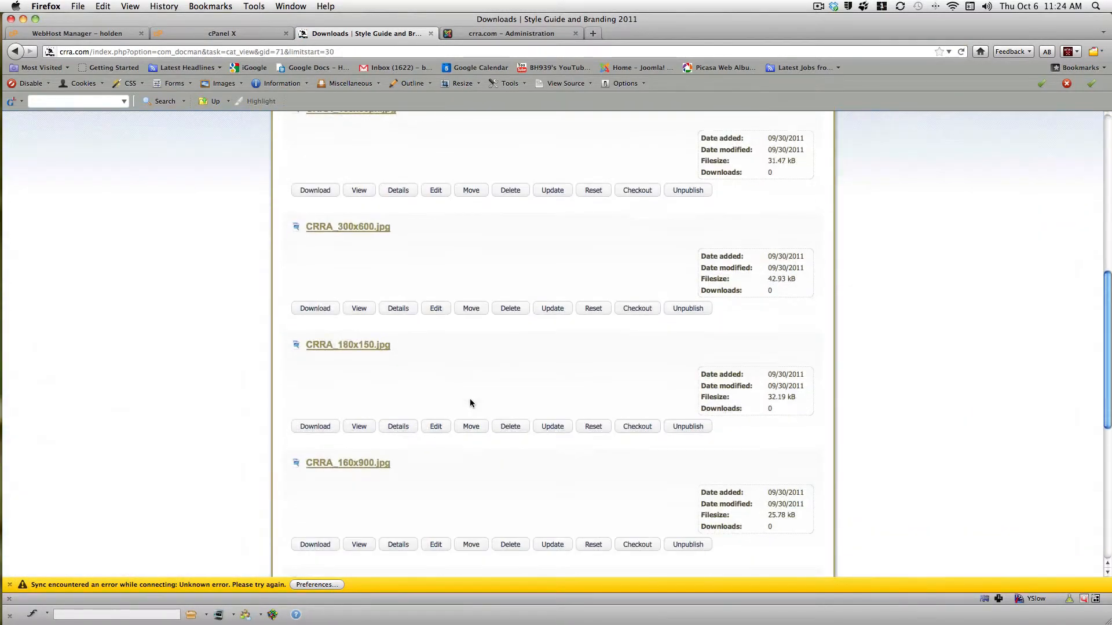
scroll("down", 3)
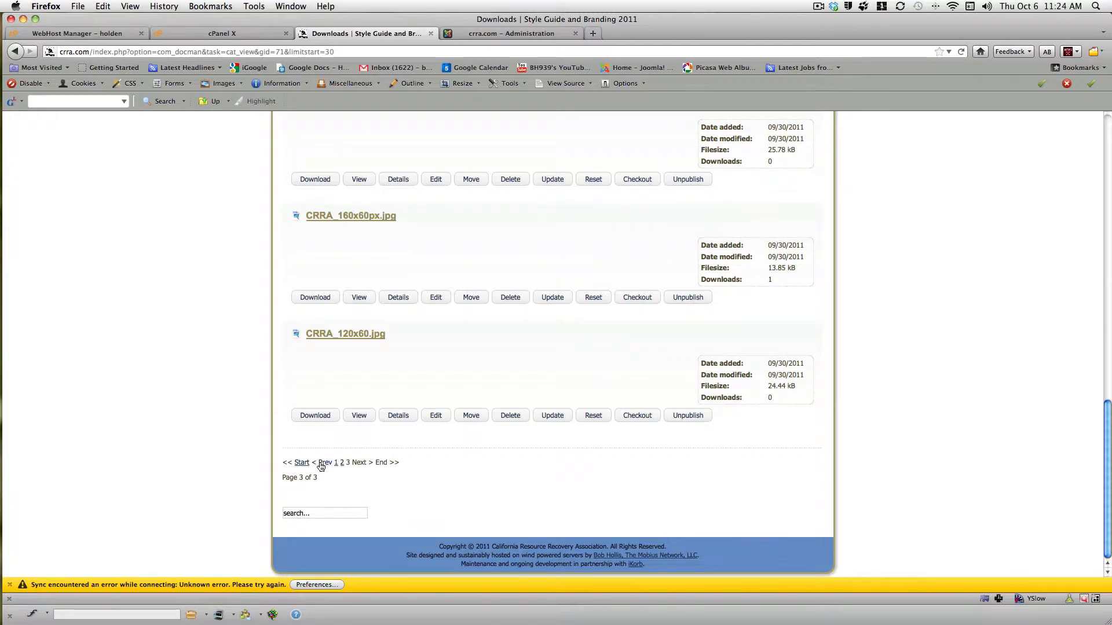
mouse_move(341, 462)
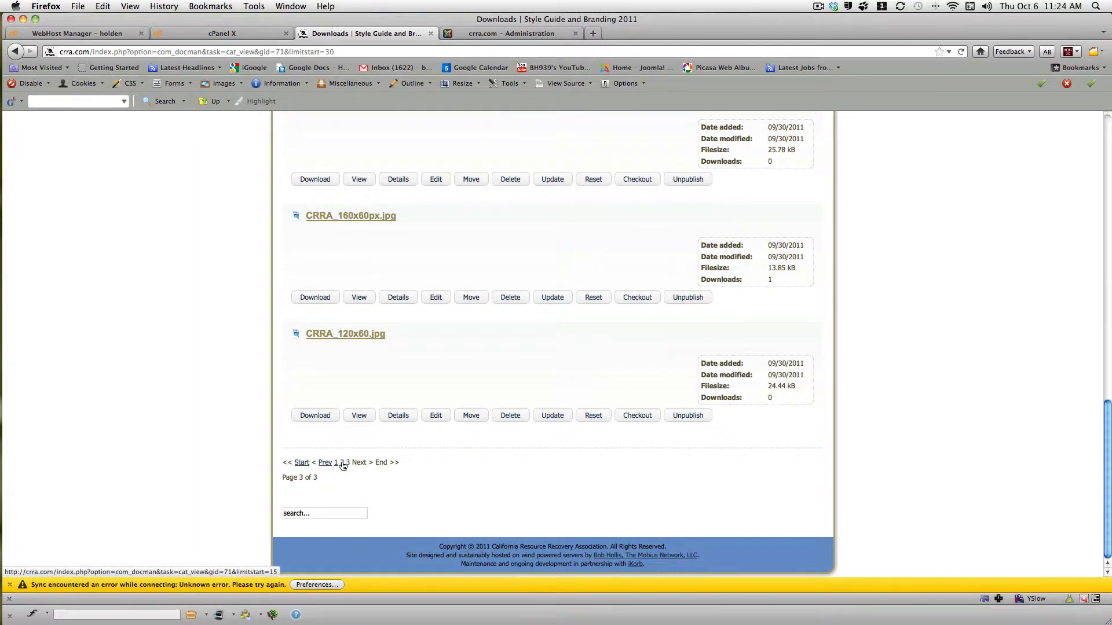
- Go to page 2 and scroll to the CRRA_footer entry awaiting approval
left_click(324, 462)
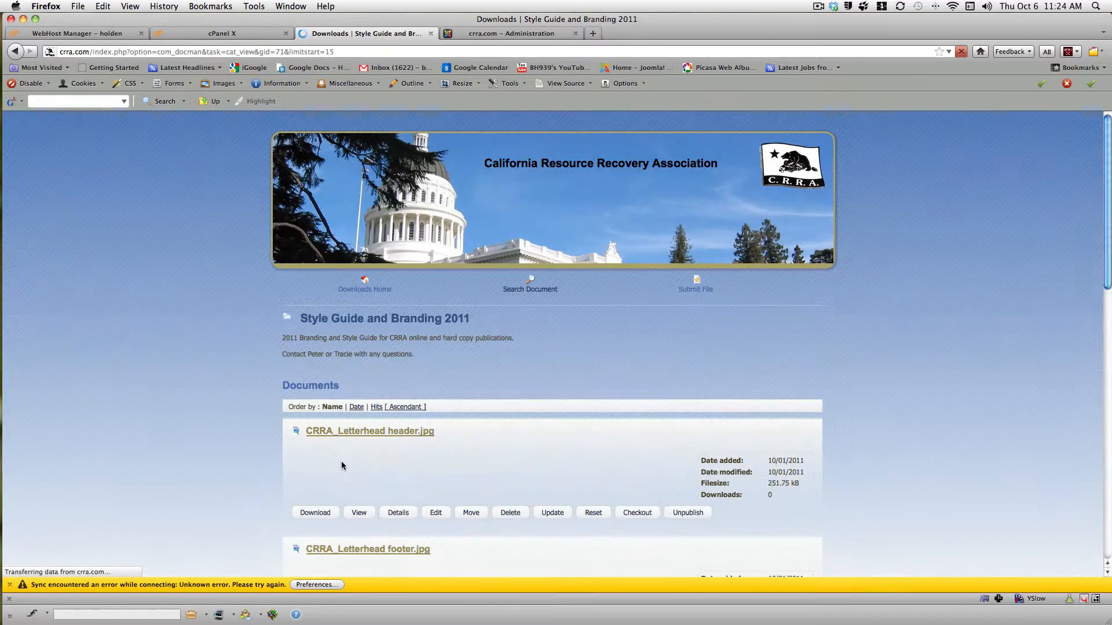
scroll("down", 3)
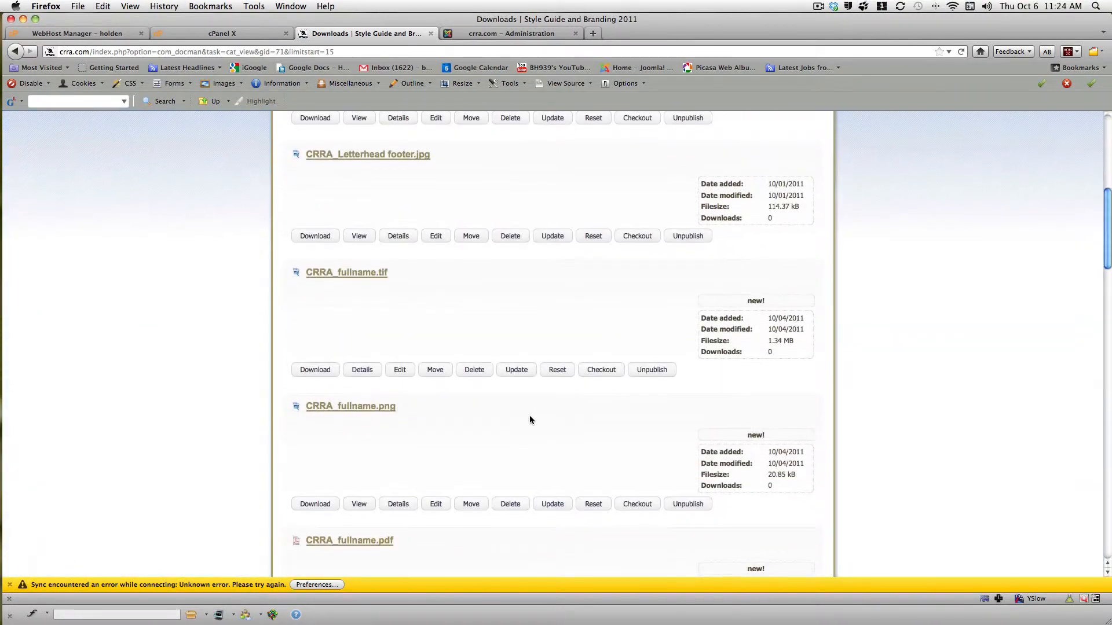
scroll("down", 3)
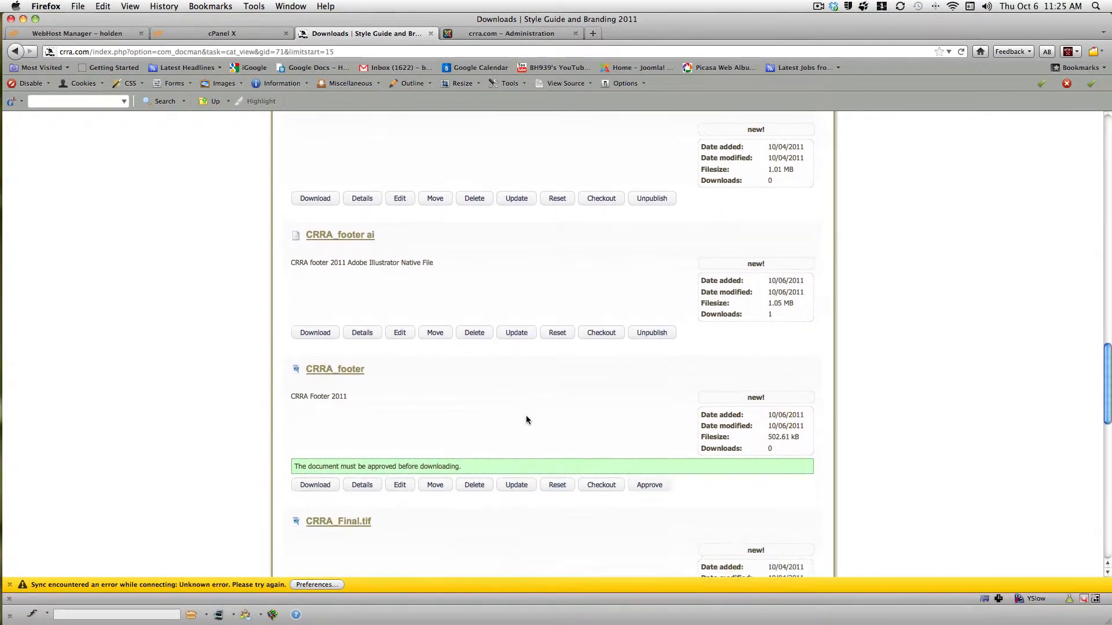
scroll("down", 3)
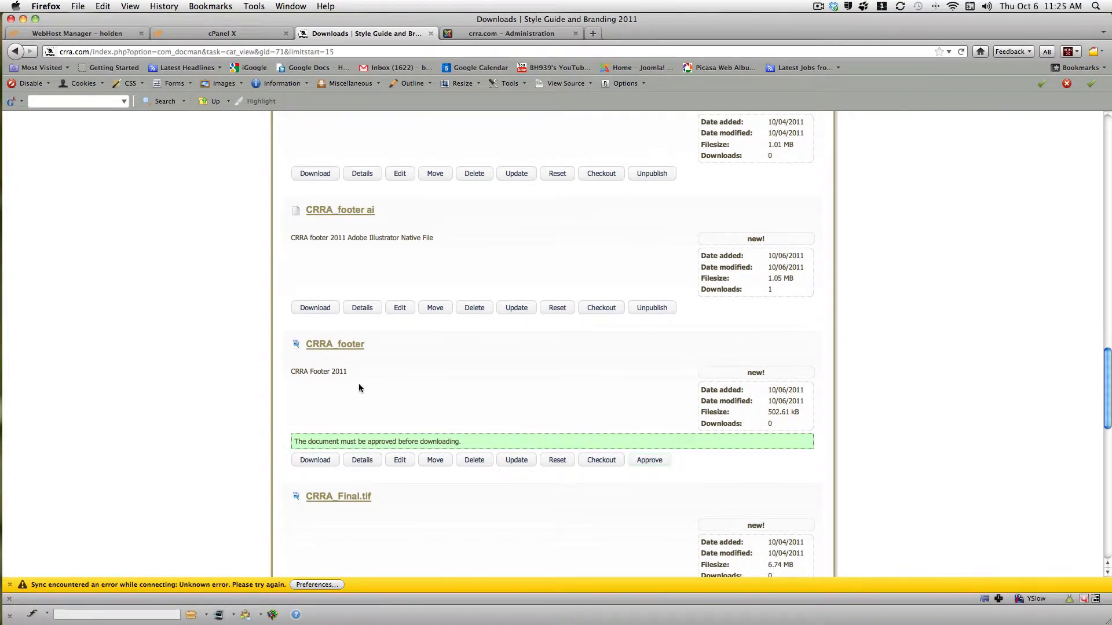
mouse_move(336, 367)
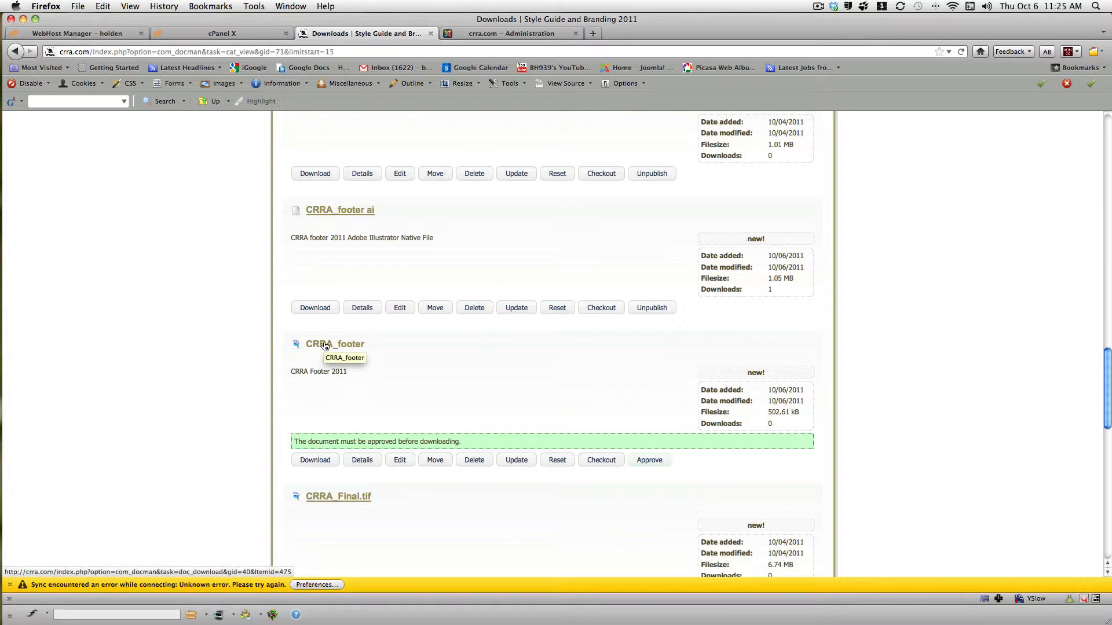
mouse_move(292, 381)
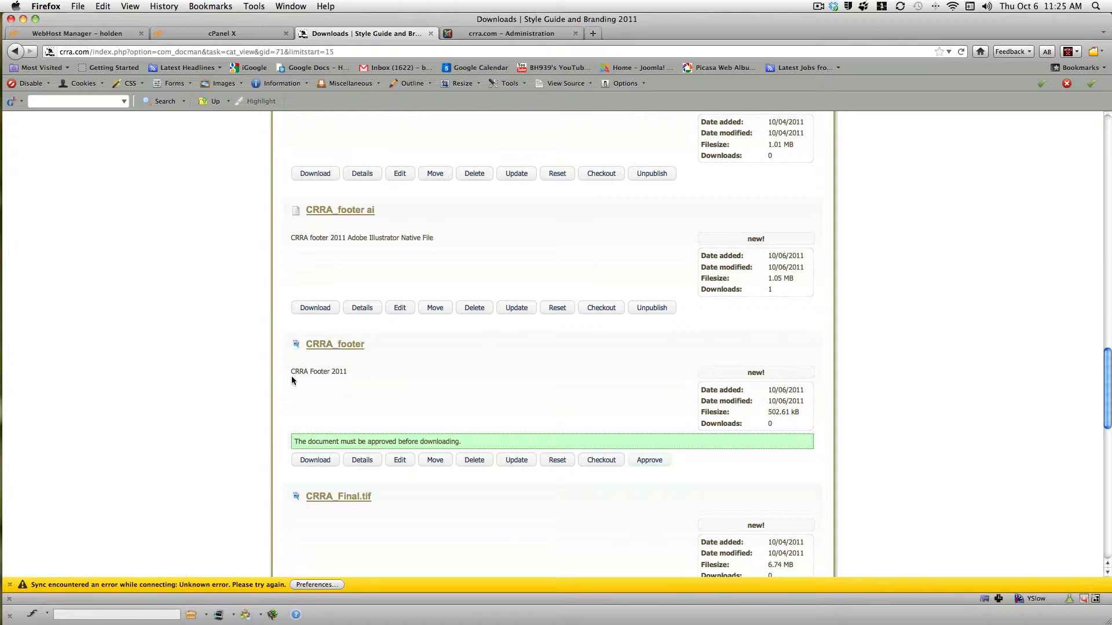
mouse_move(344, 380)
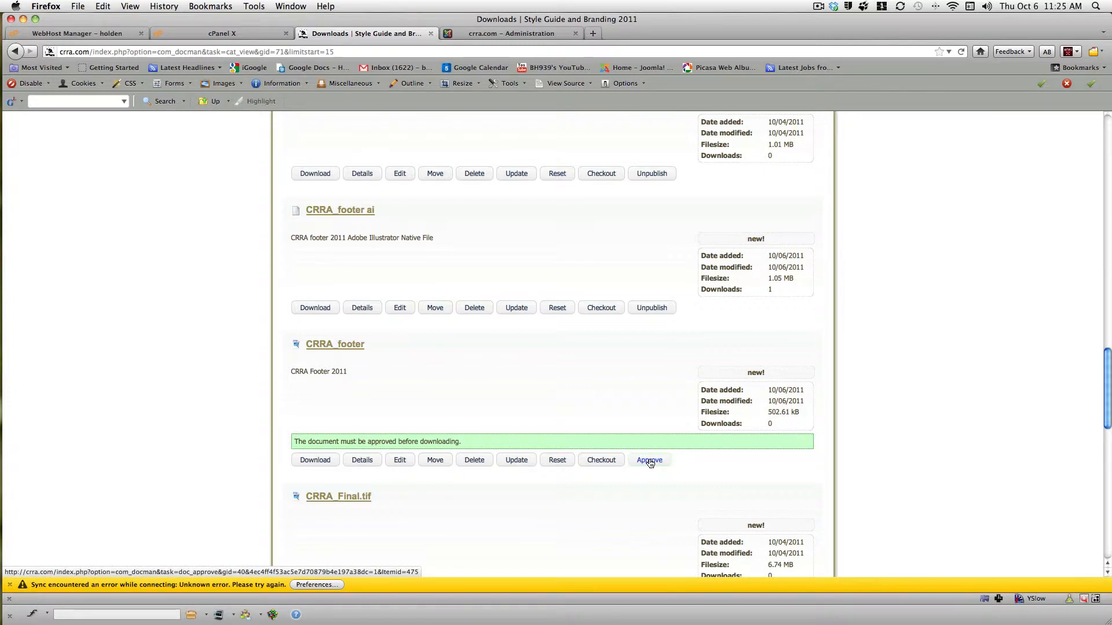
- Approve CRRA_footer and return to page 2, where it shows the publish-before-download warning
left_click(648, 460)
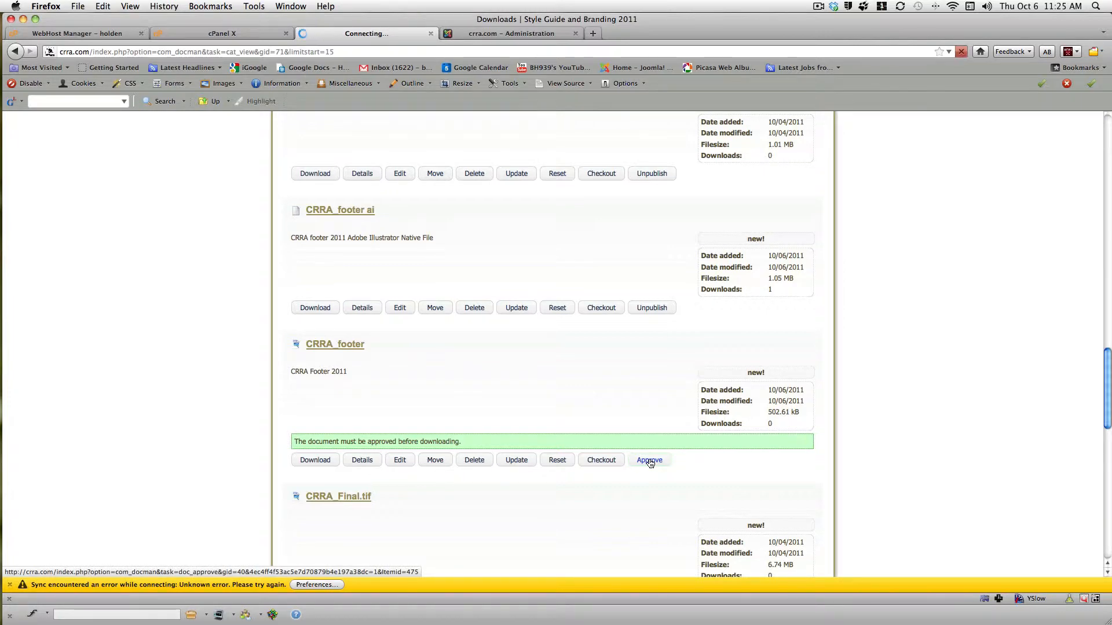
left_click(649, 460)
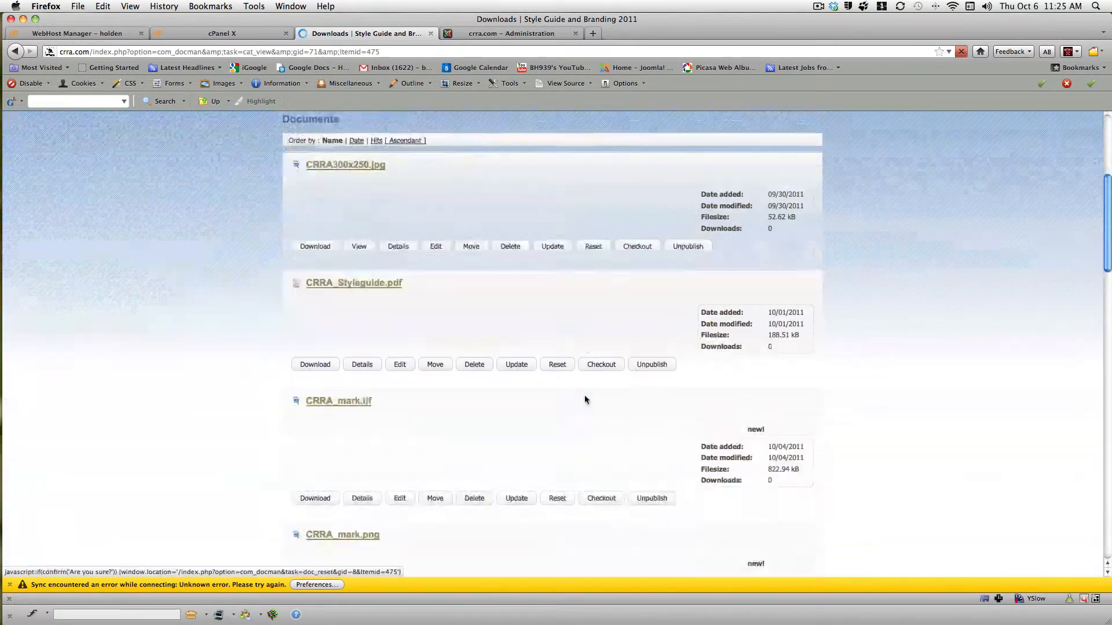
scroll("down", 3)
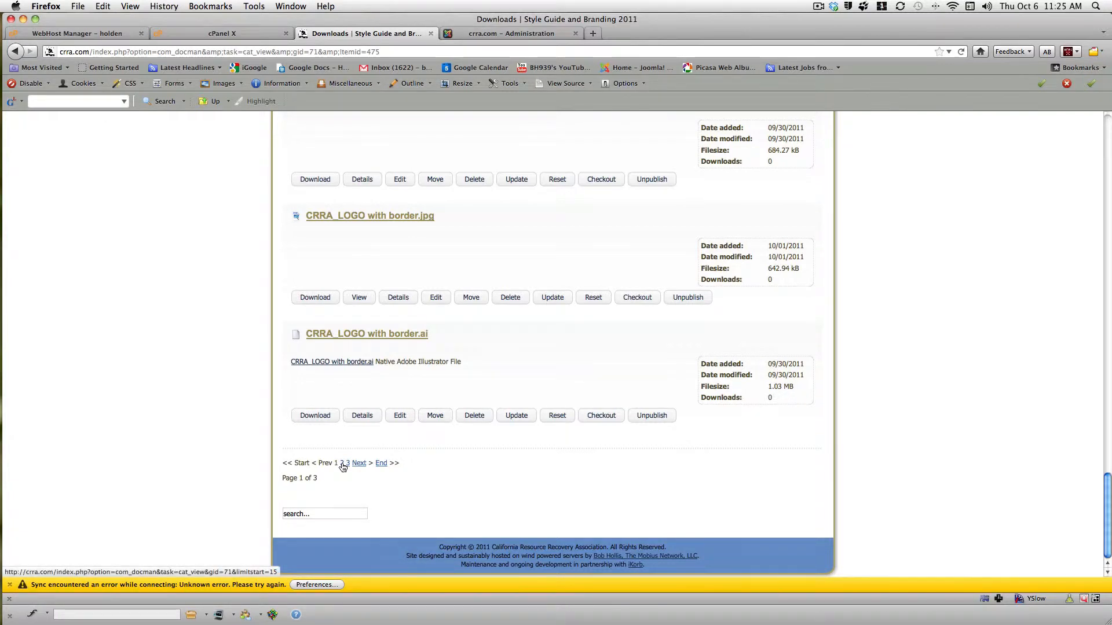
left_click(358, 463)
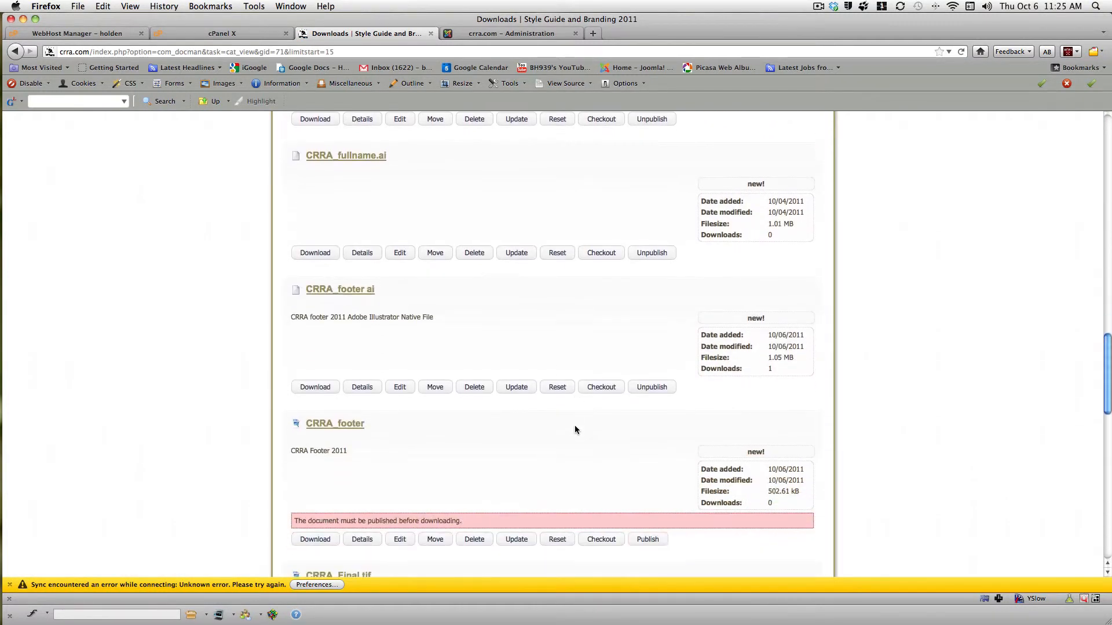
scroll("down", 3)
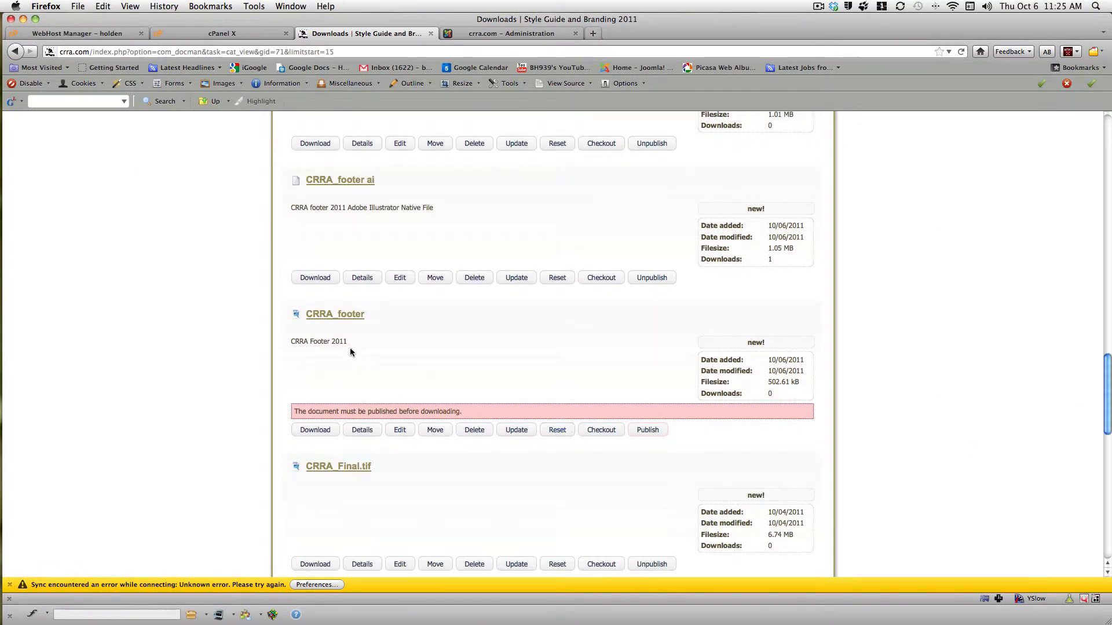
mouse_move(584, 426)
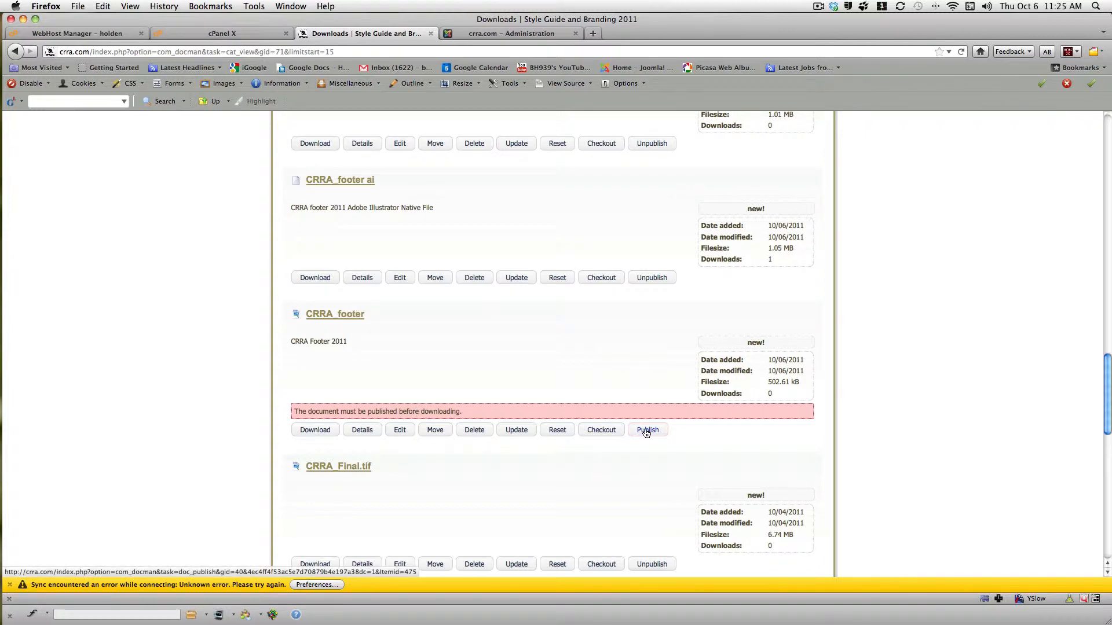
- Publish CRRA_footer and return to the Downloads home page
left_click(648, 430)
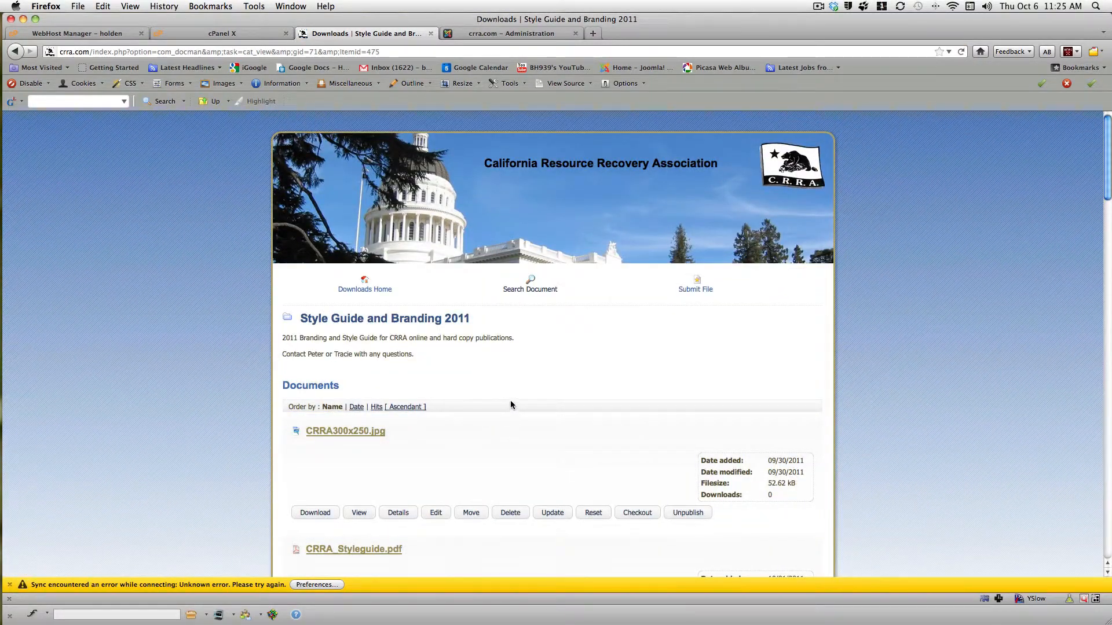
mouse_move(563, 358)
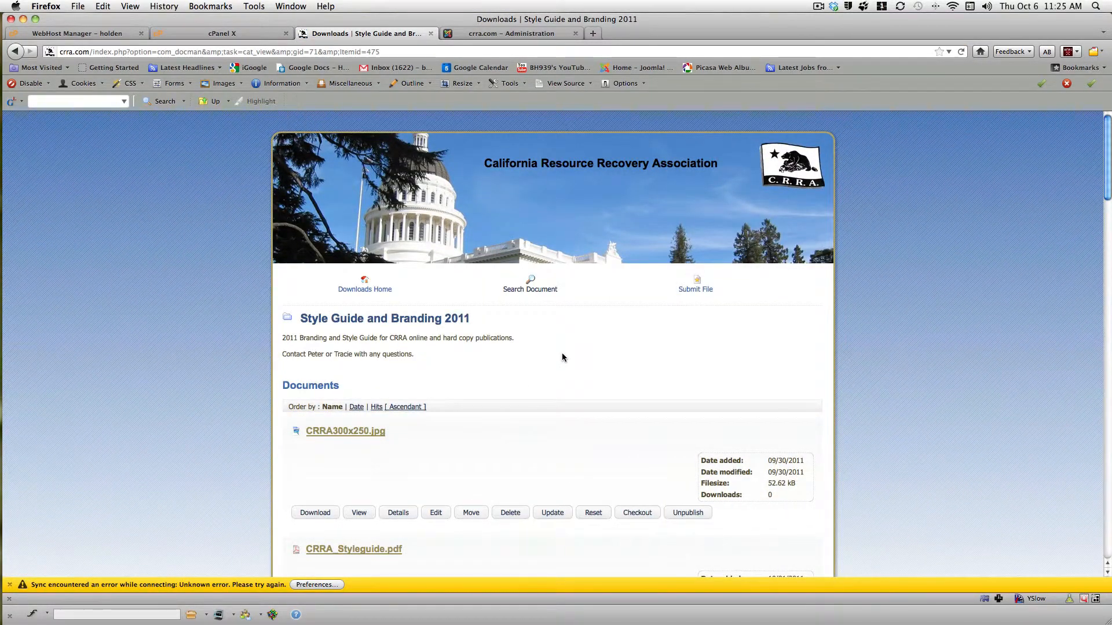
mouse_move(389, 303)
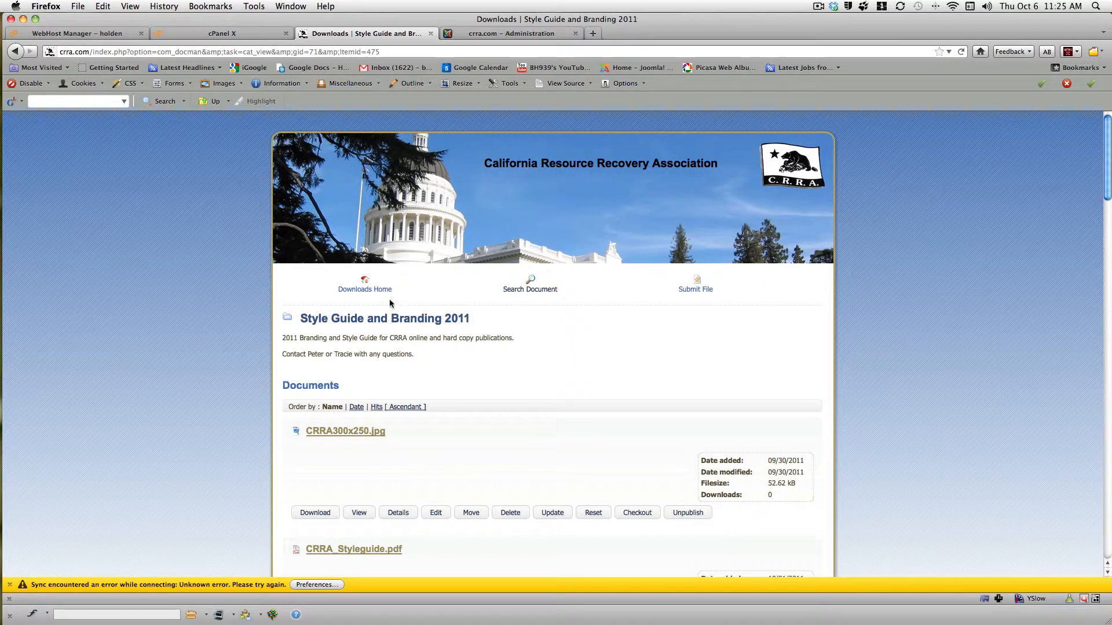
left_click(364, 290)
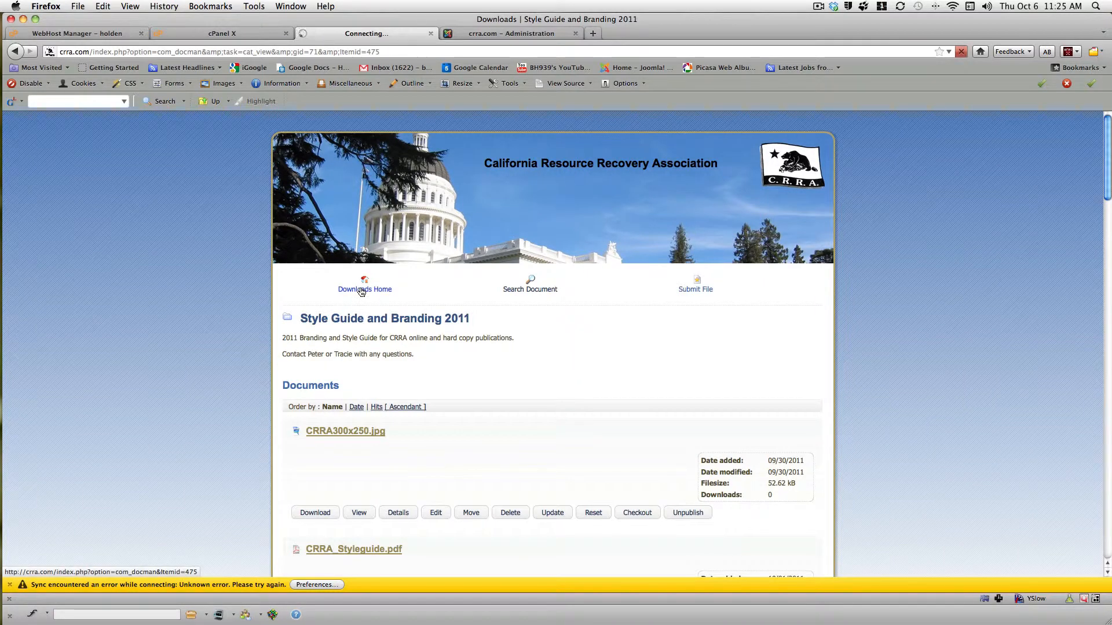
left_click(365, 289)
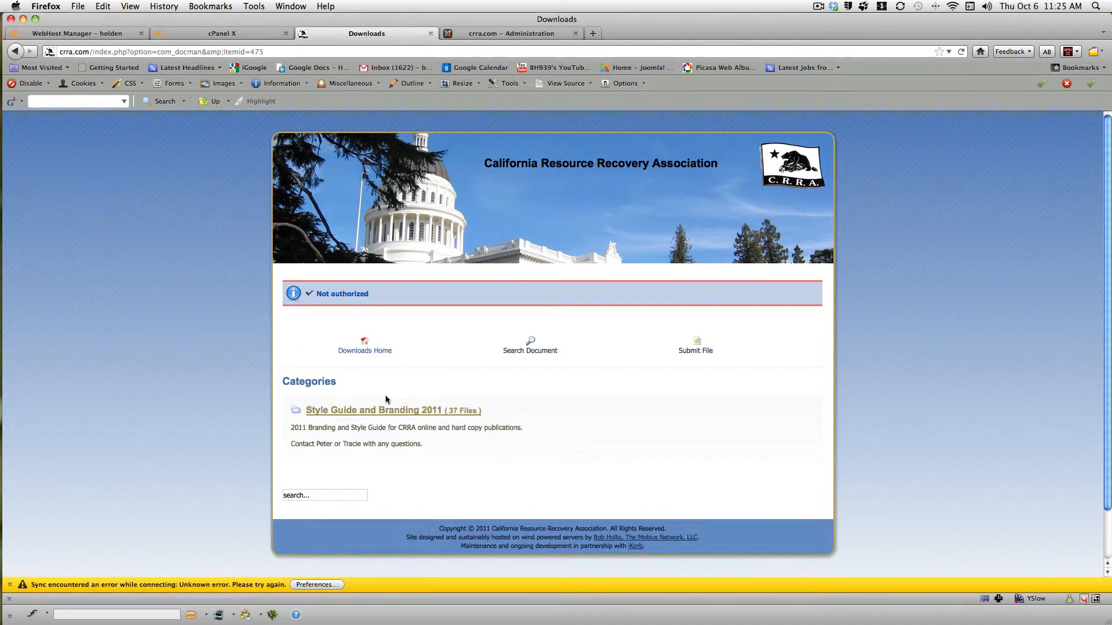
mouse_move(569, 394)
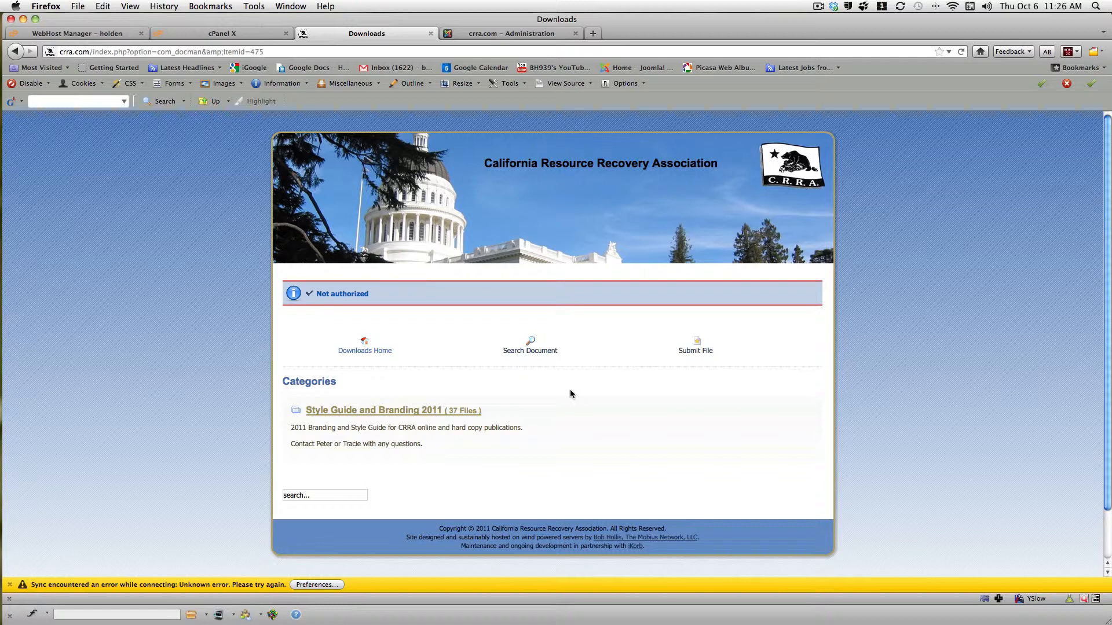
mouse_move(557, 375)
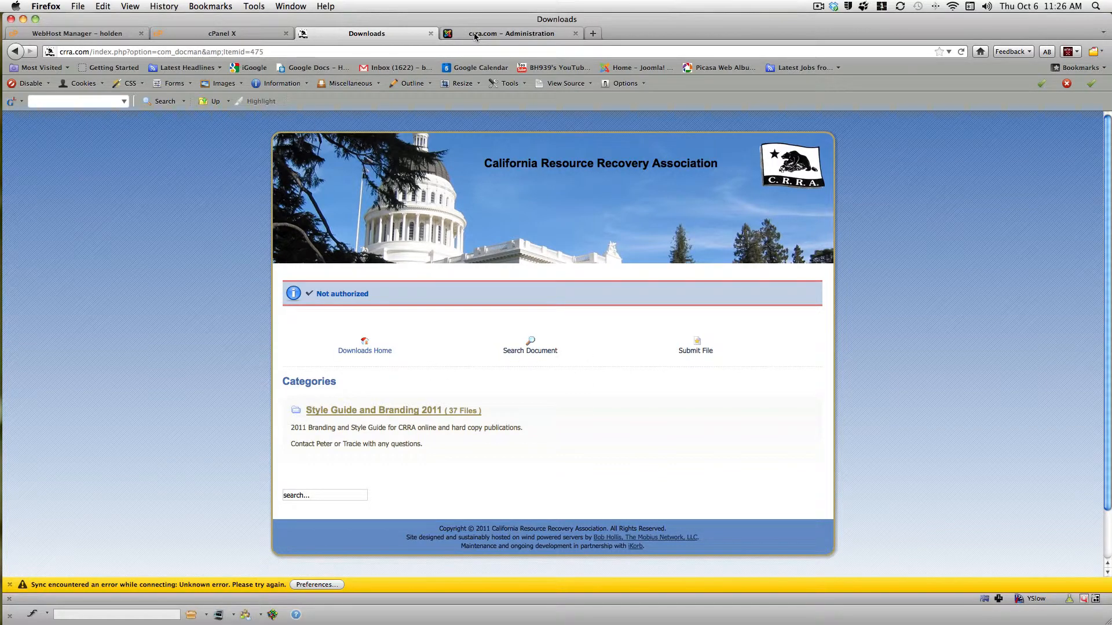
- Switch to the crra.com Administration tab showing the DOCman control panel
left_click(511, 34)
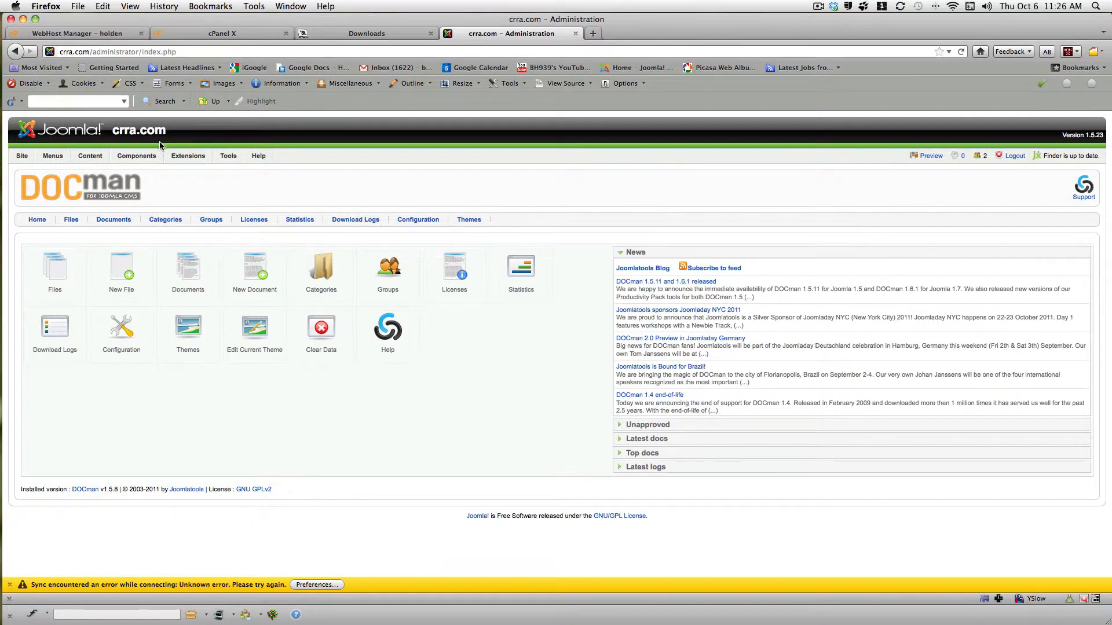
left_click(137, 155)
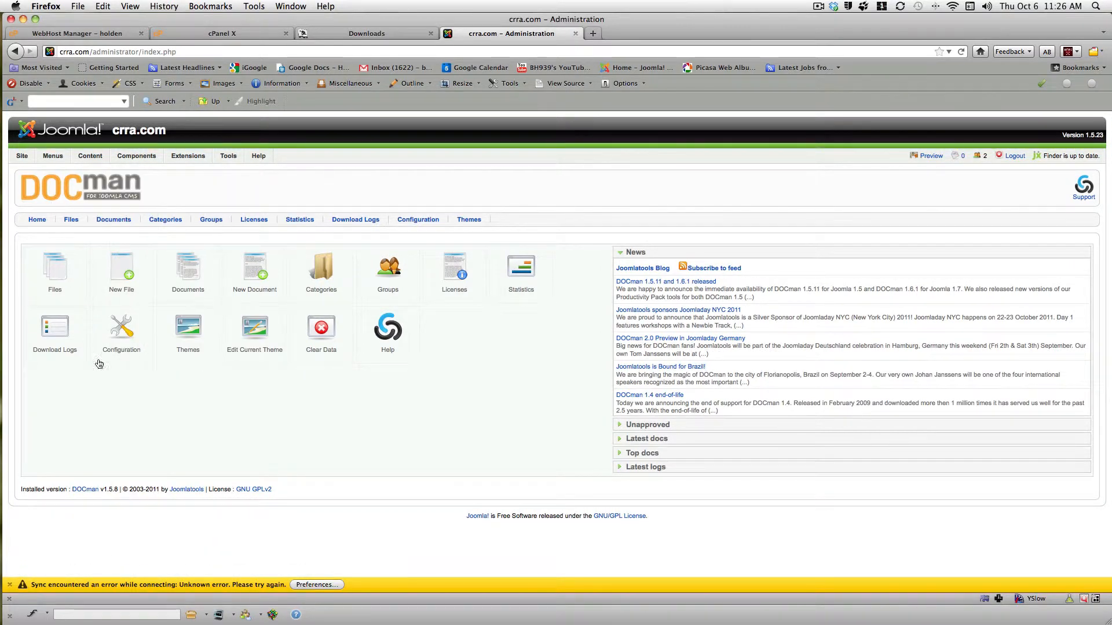
mouse_move(306, 390)
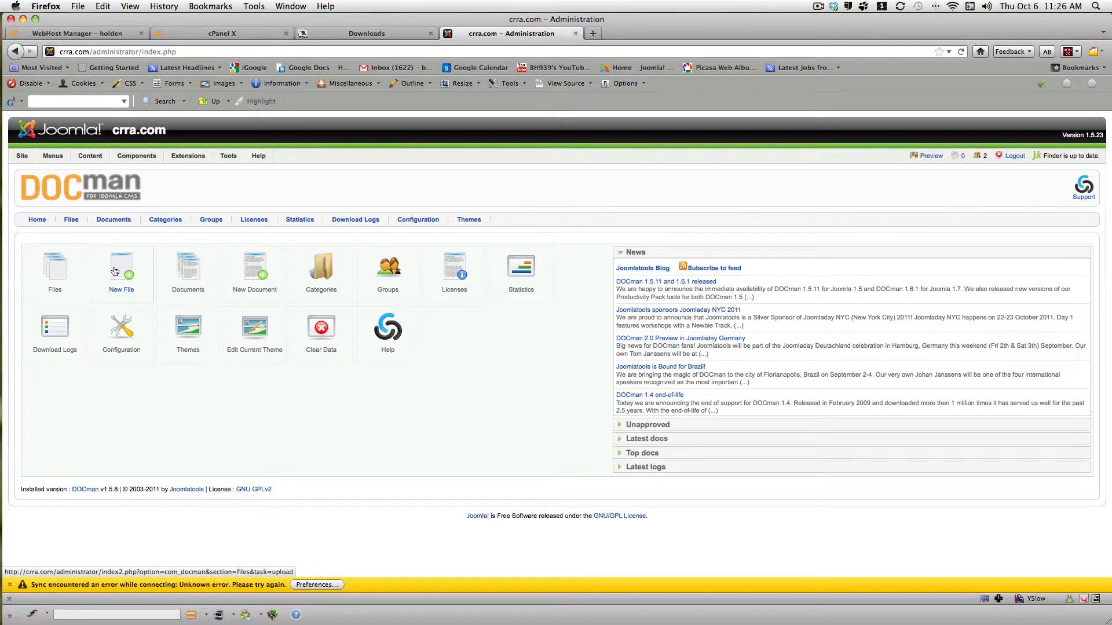
- Start a New File upload from the computer with Batch Mode enabled
left_click(122, 267)
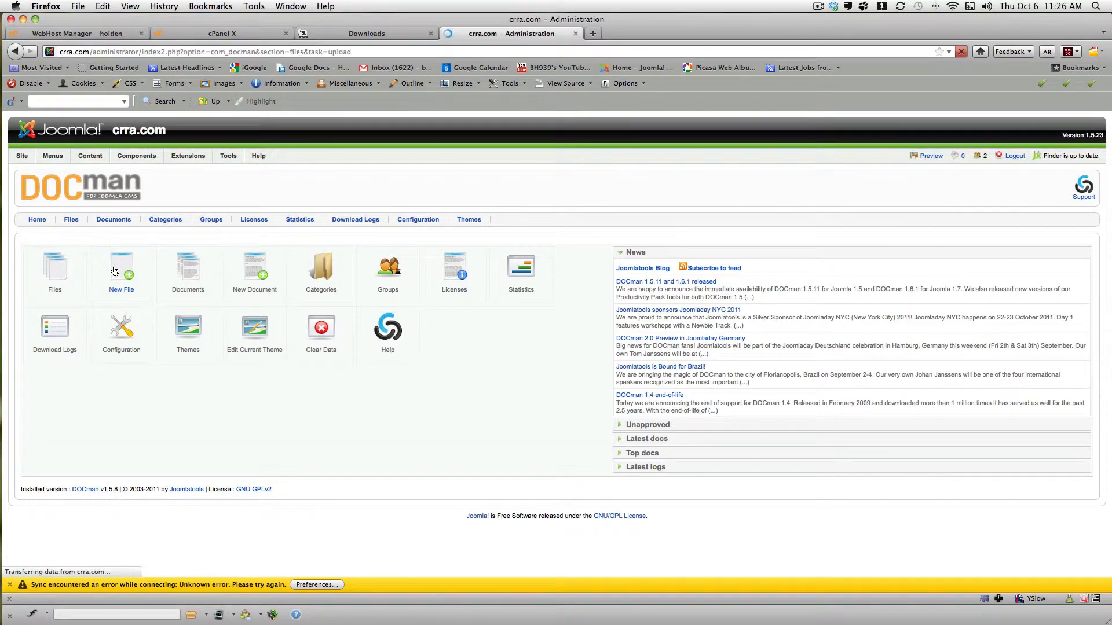
left_click(122, 273)
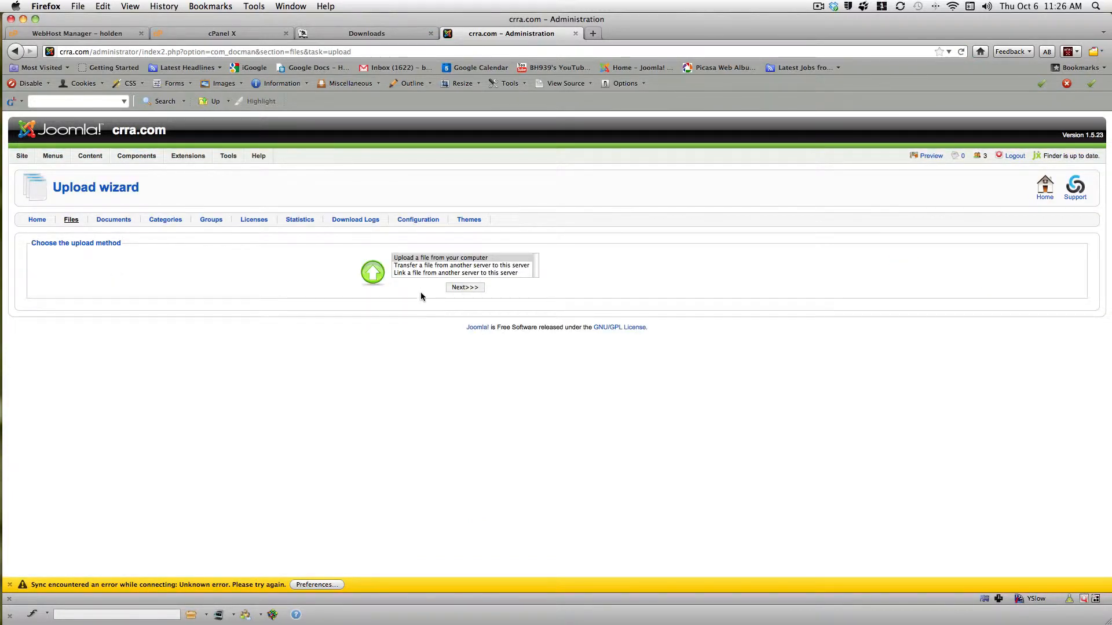
left_click(440, 257)
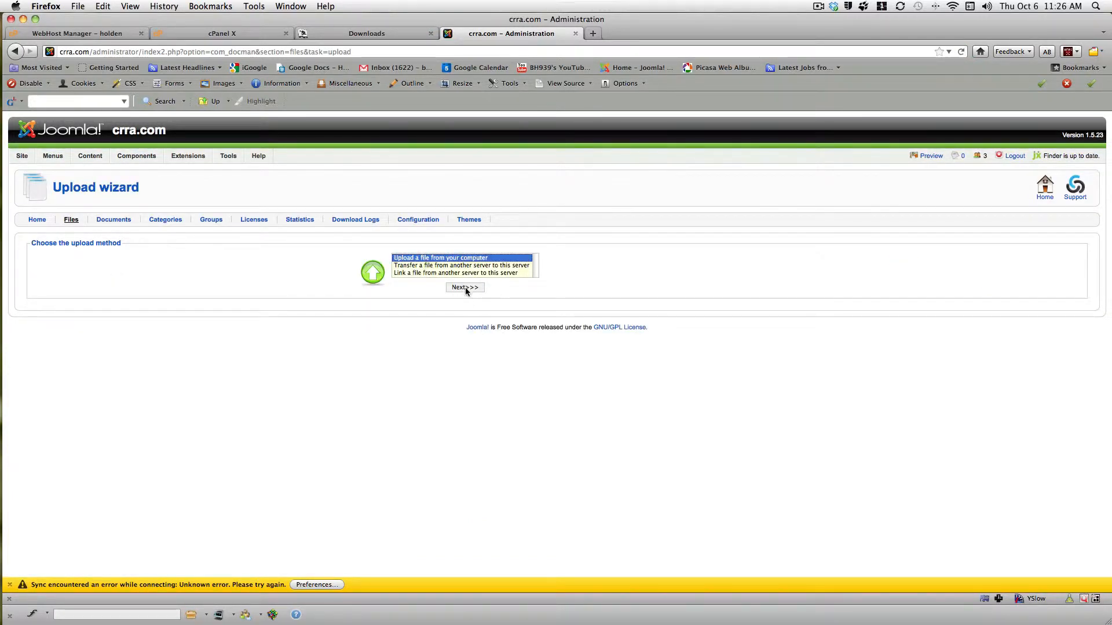
left_click(463, 288)
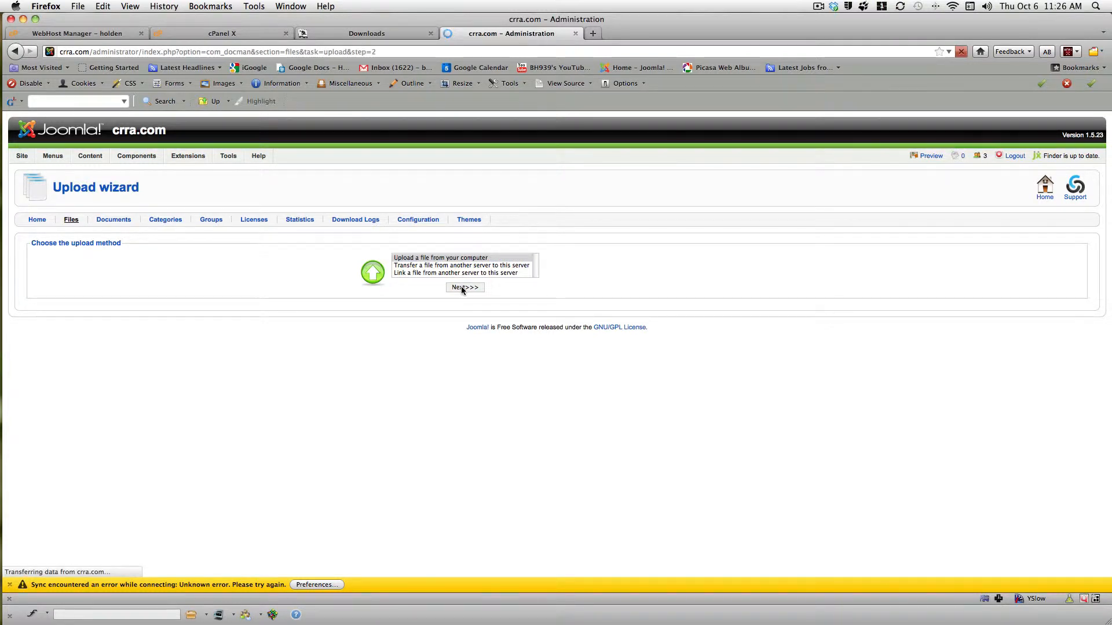
left_click(464, 287)
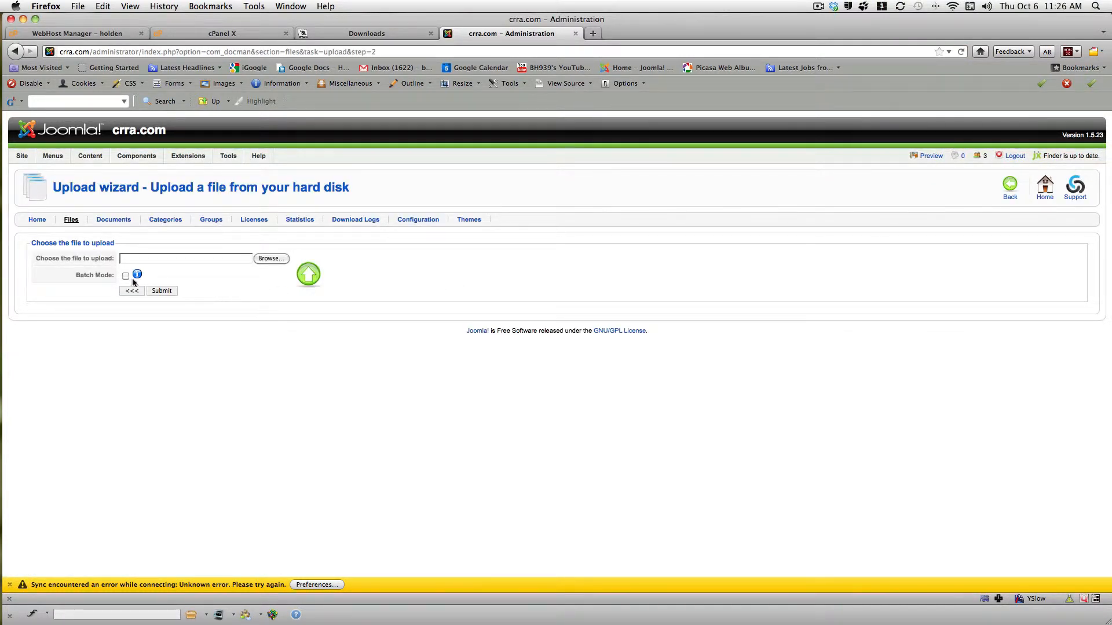
left_click(125, 276)
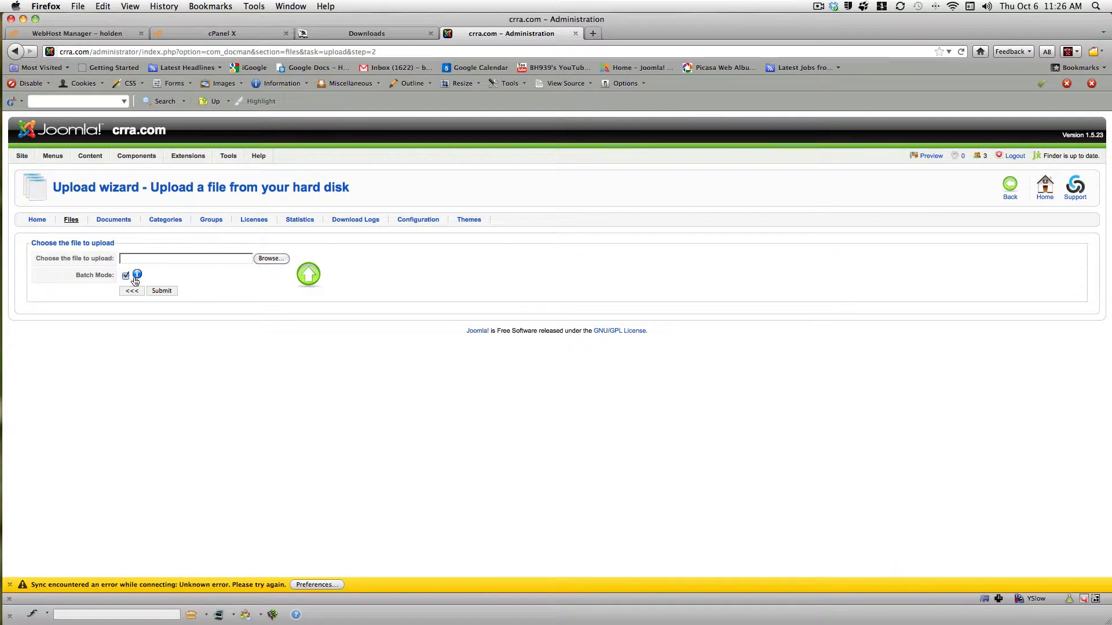
- Choose Archive 2.zip from the CRRA Branding folder as the upload file
left_click(270, 258)
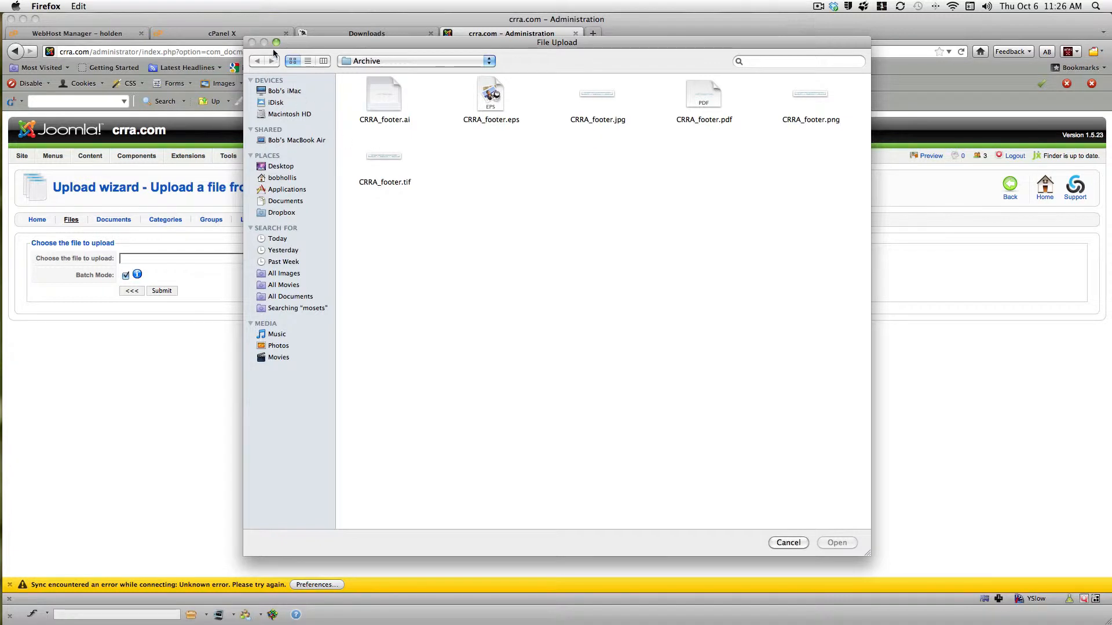
left_click(415, 62)
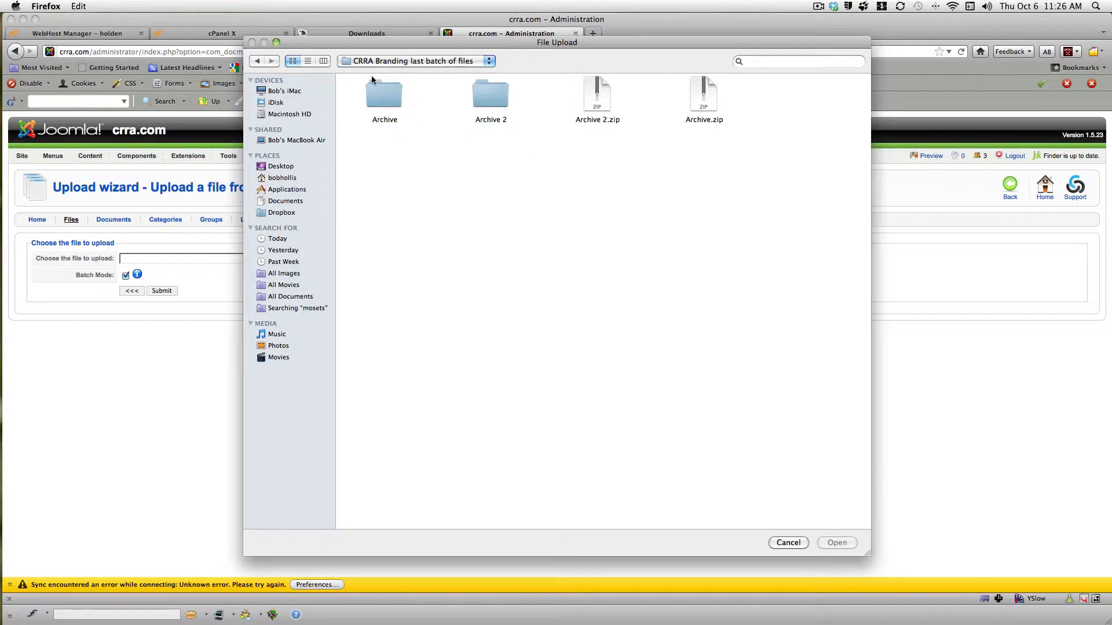
mouse_move(572, 144)
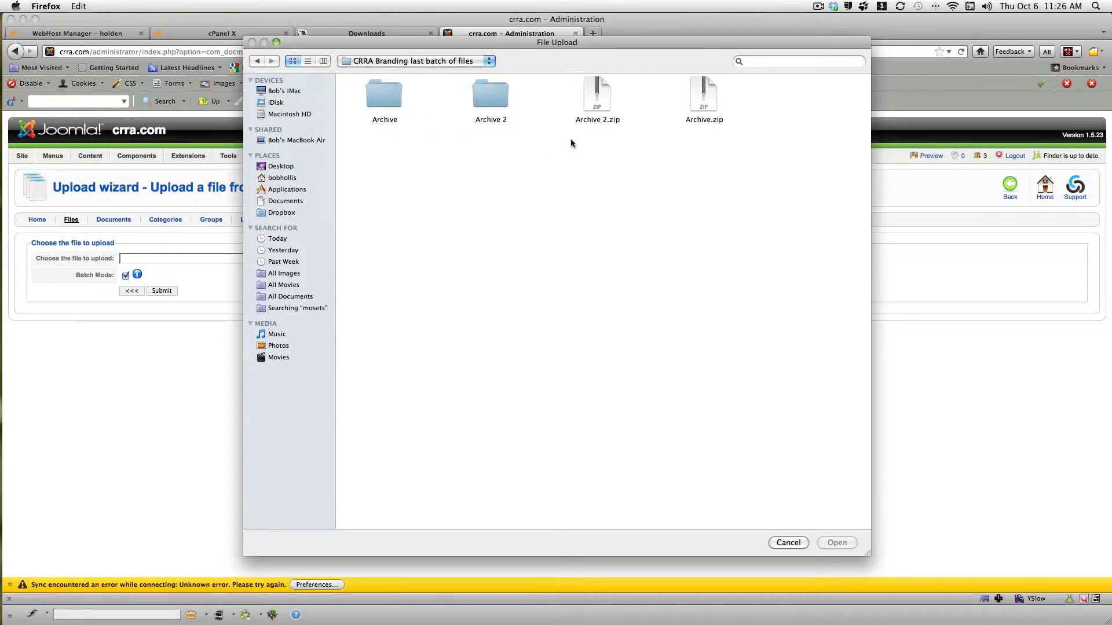
left_click(598, 96)
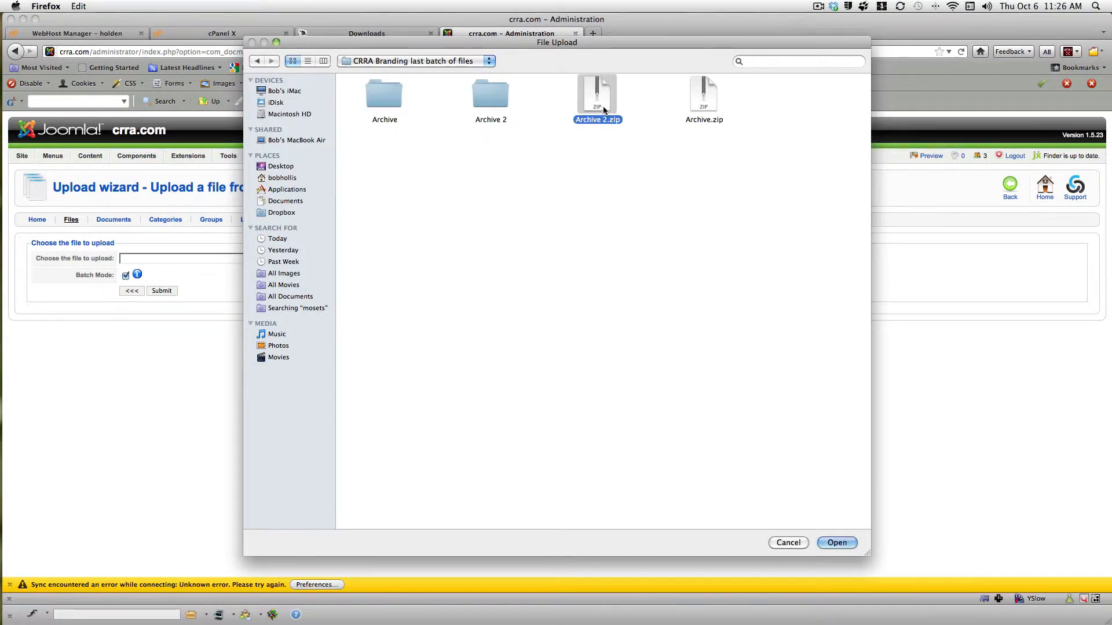
left_click(836, 542)
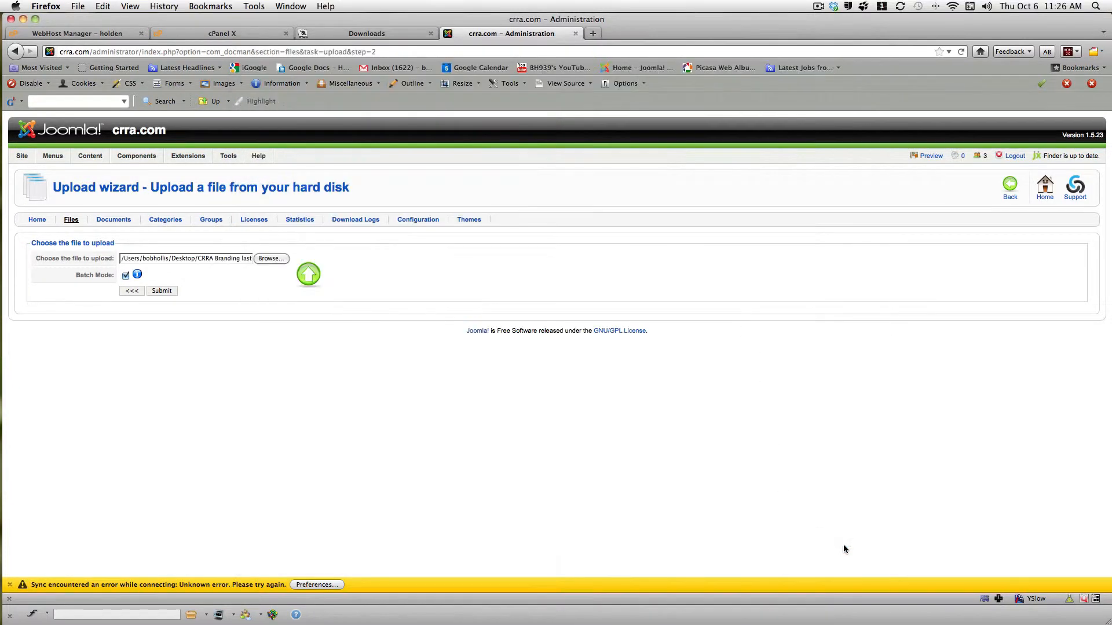
mouse_move(237, 279)
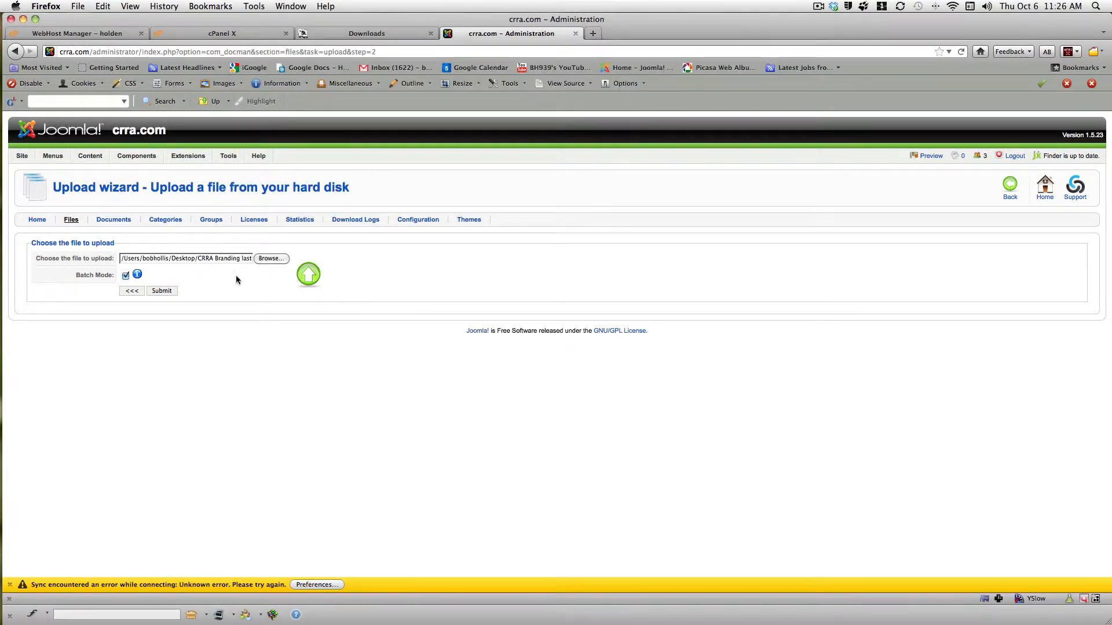
- Submit the Archive 2.zip batch upload and confirm the success message
left_click(162, 291)
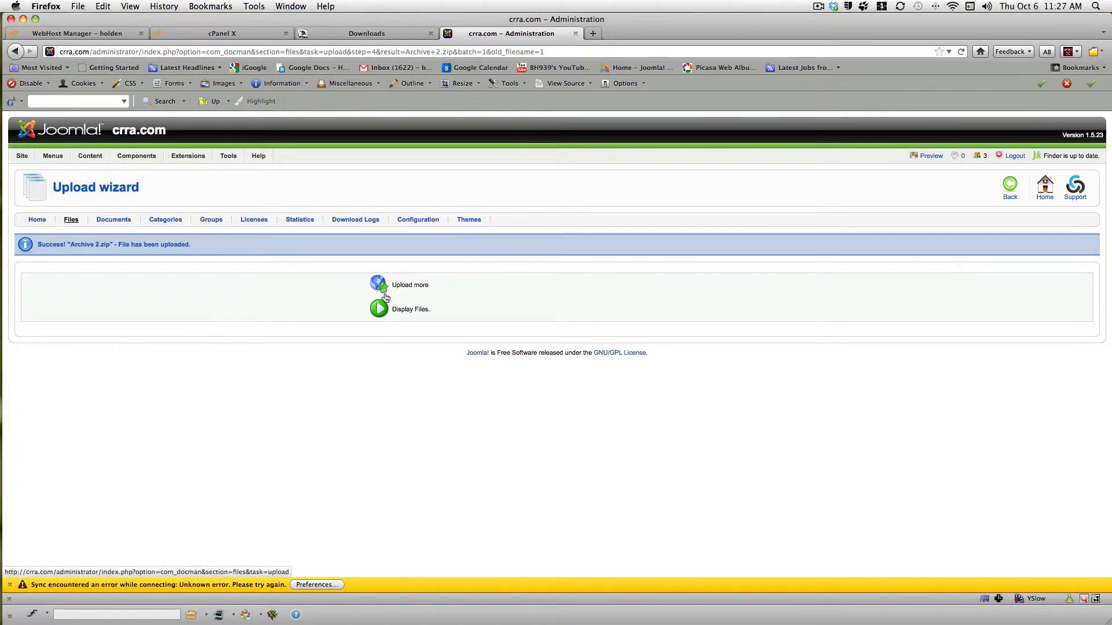
- Show the uploaded Files list and pick CRRA_masthead.eps to create a new document from it
left_click(379, 310)
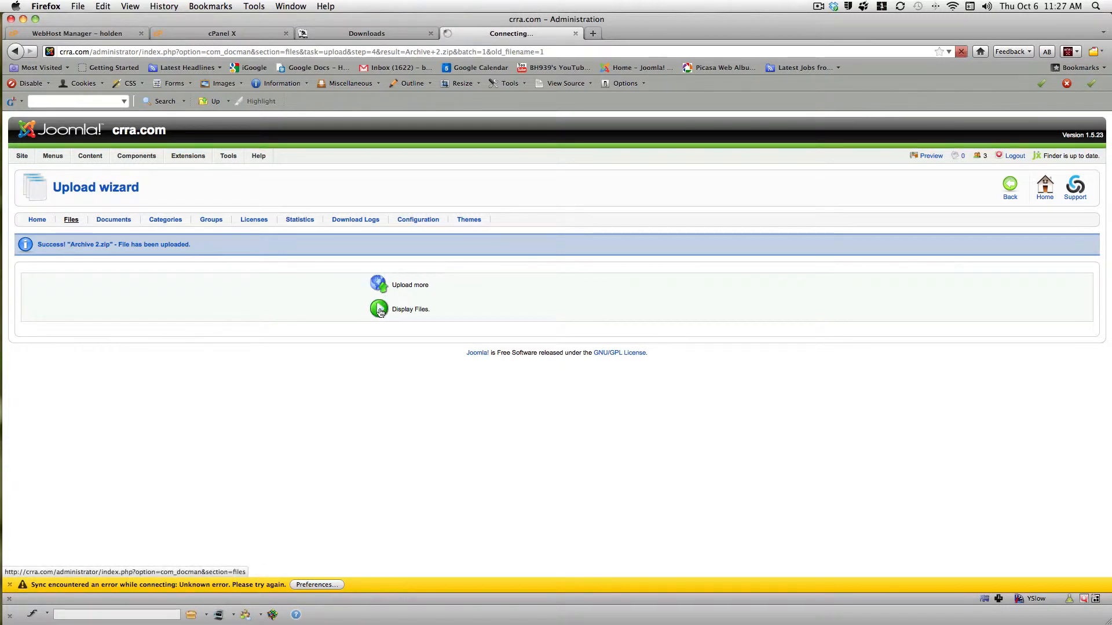
left_click(379, 308)
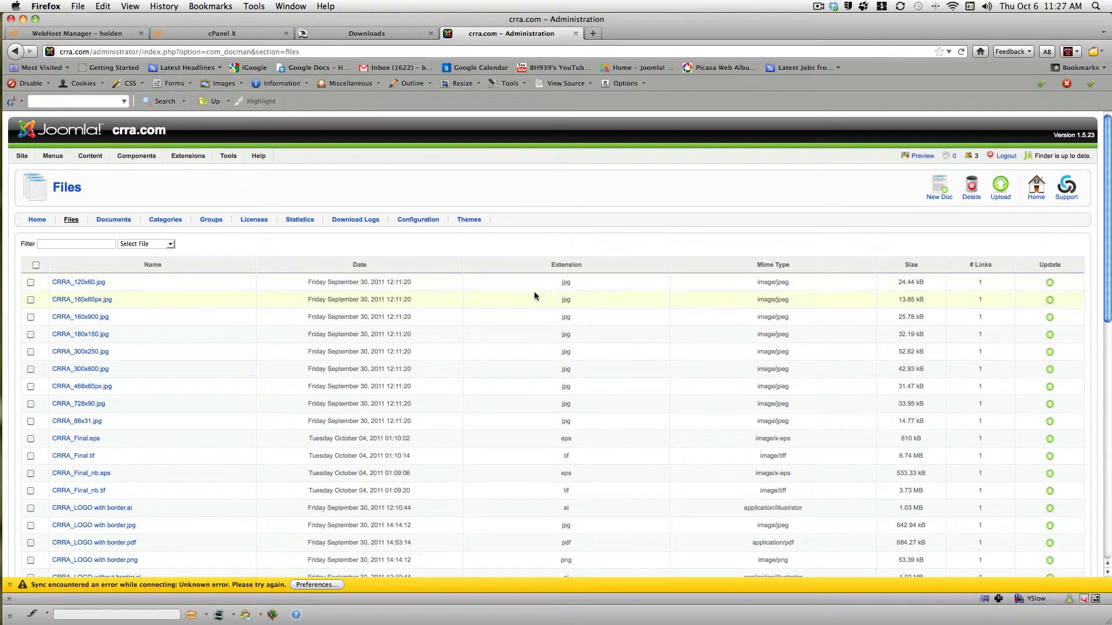
scroll("down", 3)
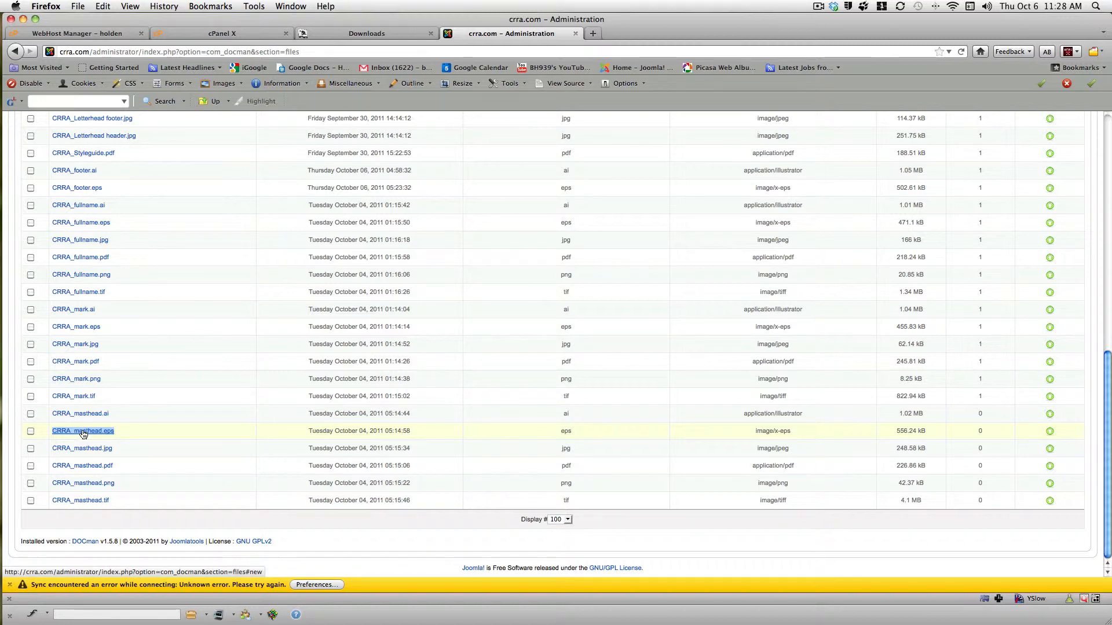
left_click(30, 431)
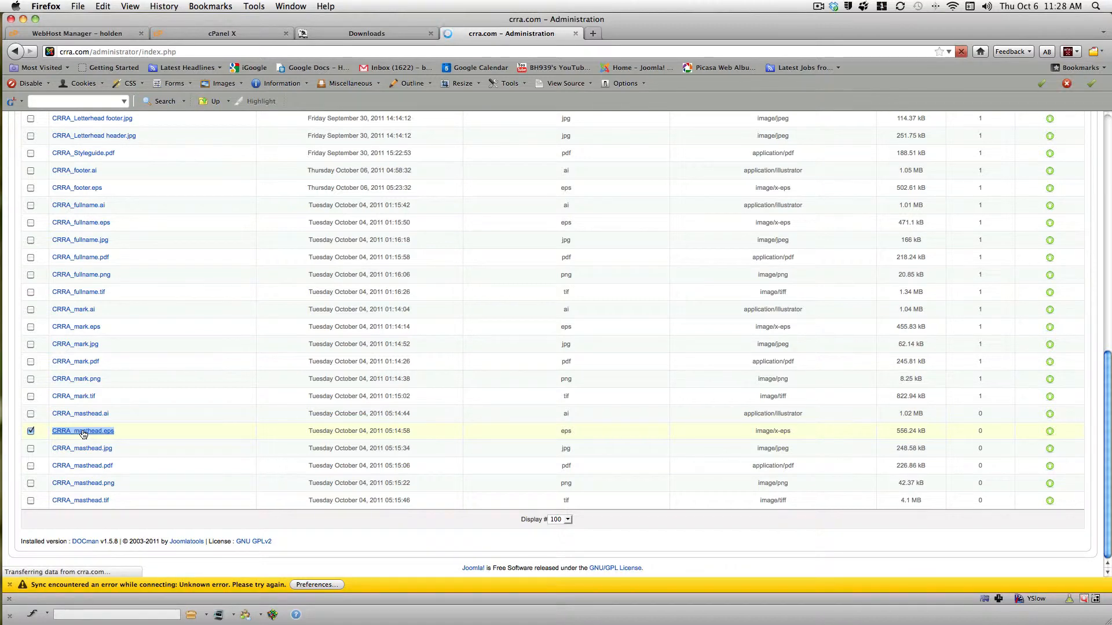
- Name and describe the document CRRA_masthead.eps, file it under Style Guide and Branding 2011, approved and published
left_click(82, 431)
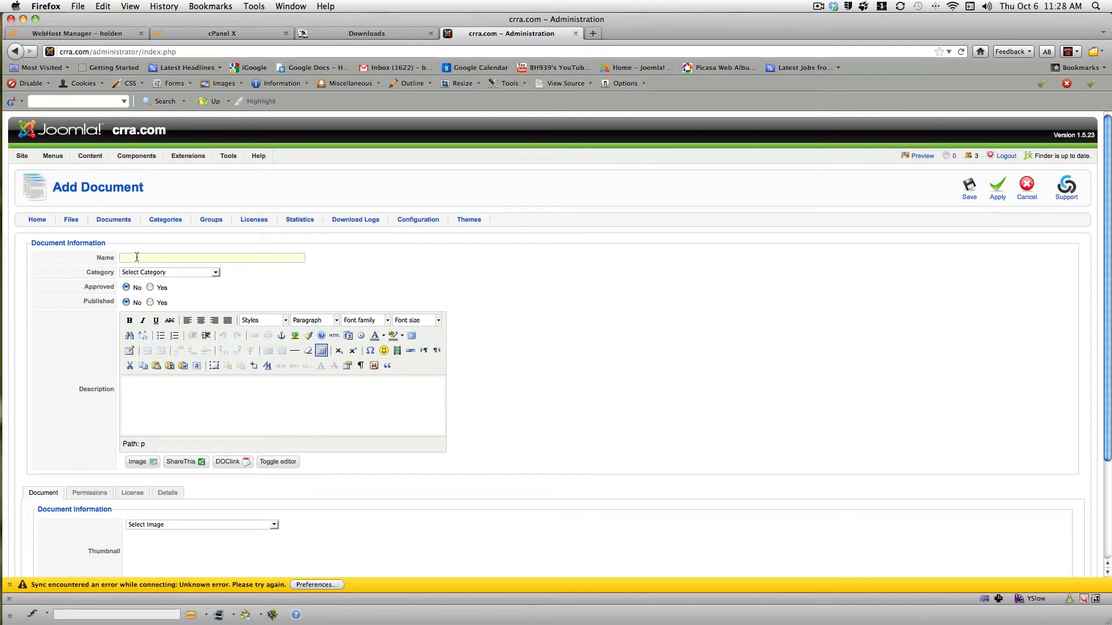
type("CRRA_masthead.eps")
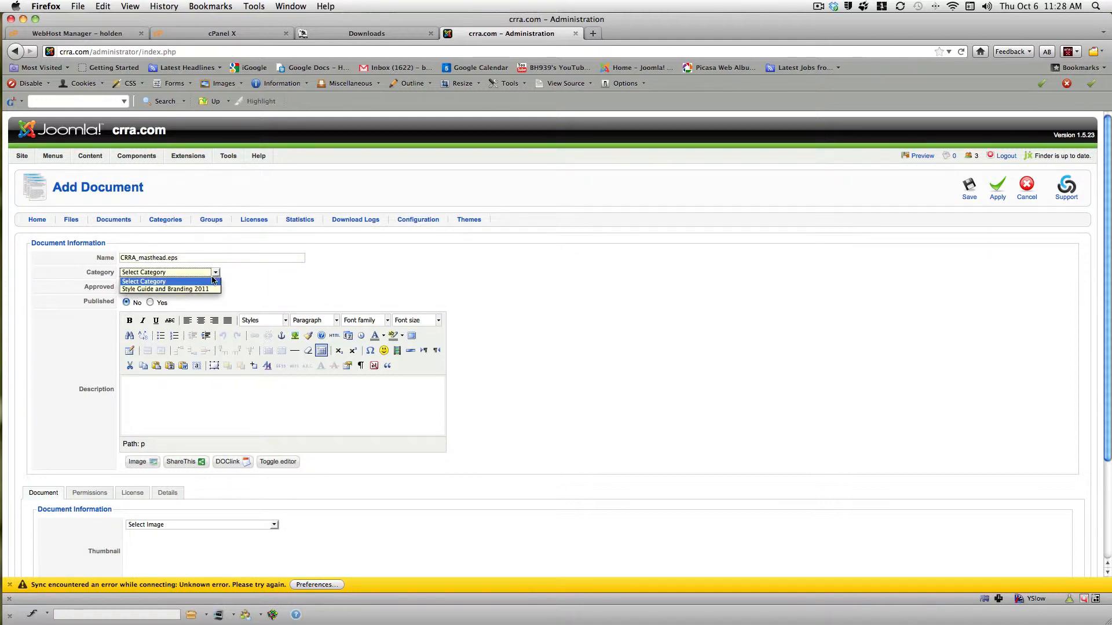
left_click(165, 290)
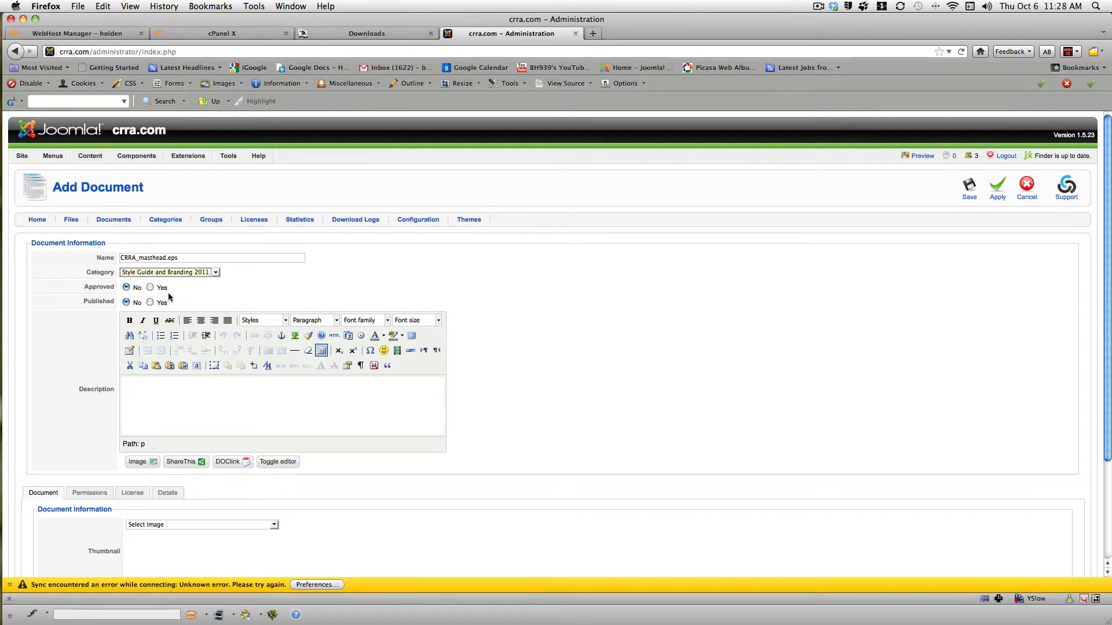
left_click(149, 287)
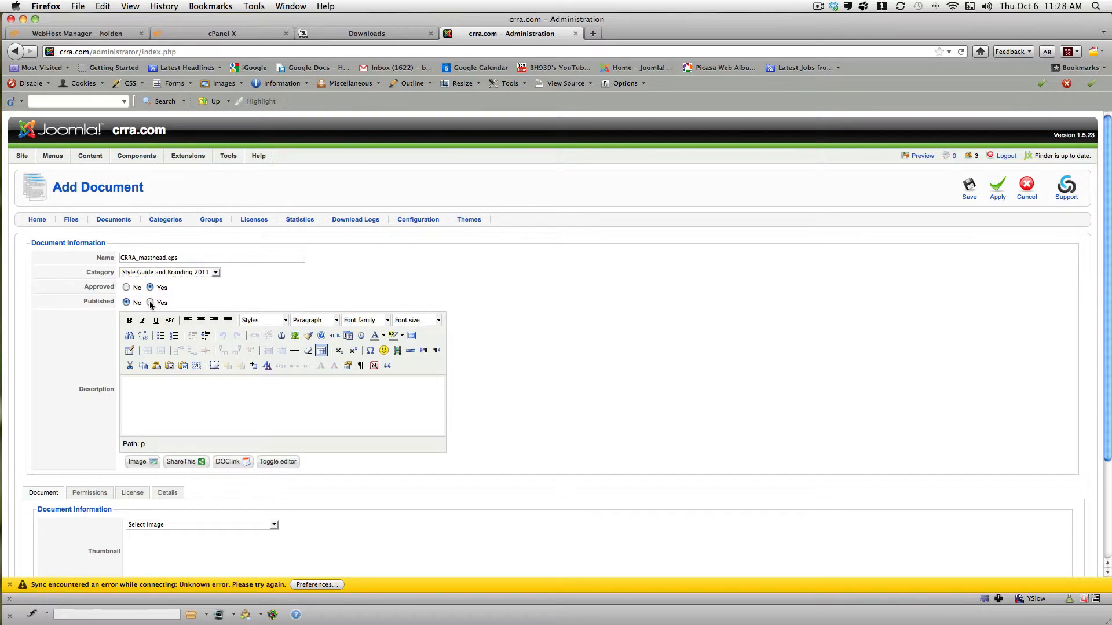
scroll("down", 3)
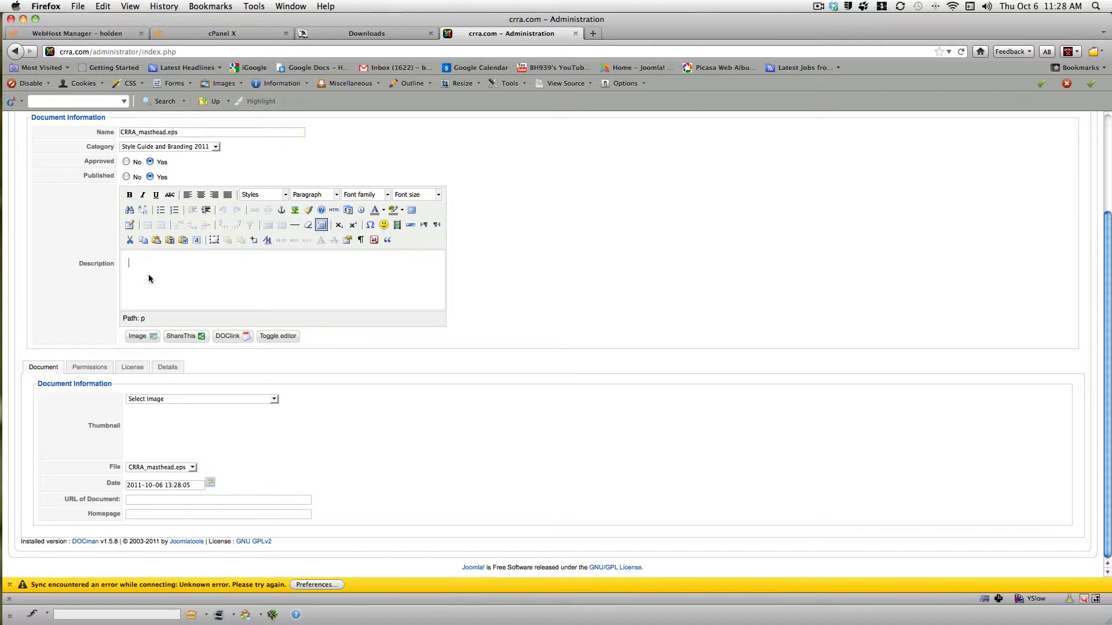
type("CRRA_masthead.eps")
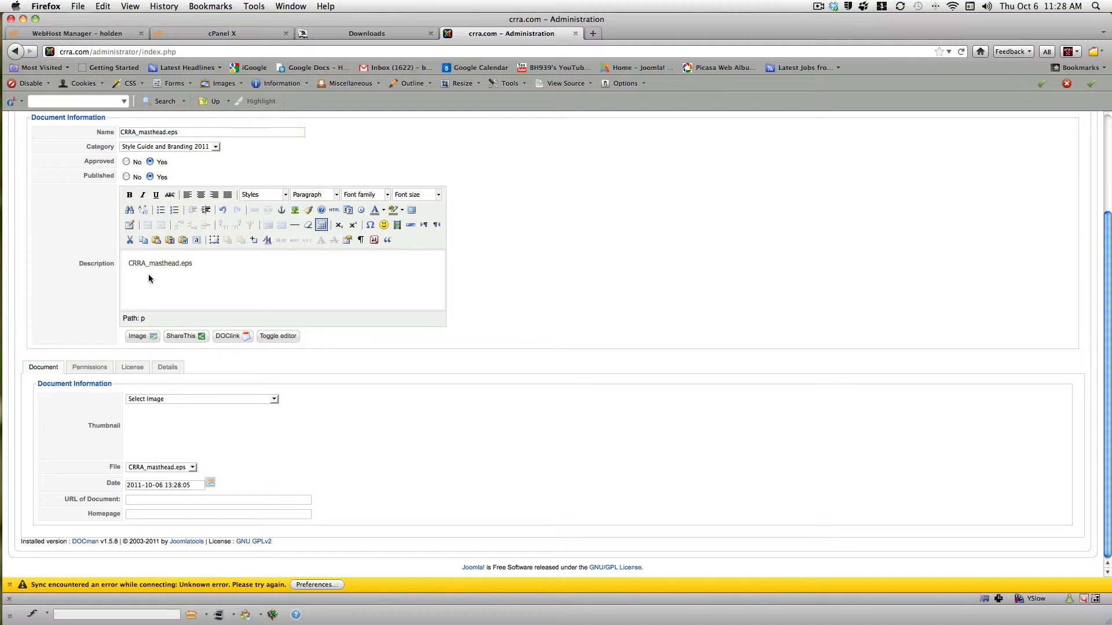
mouse_move(163, 440)
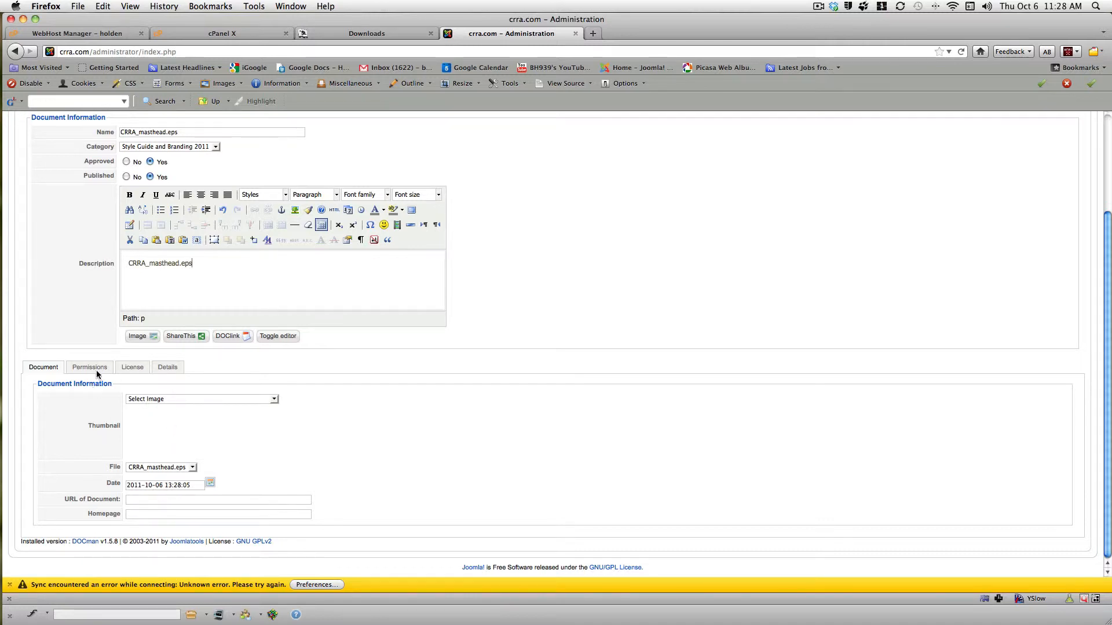
- Review the Permissions, License and Details tabs, then save the CRRA_masthead.eps document
left_click(89, 367)
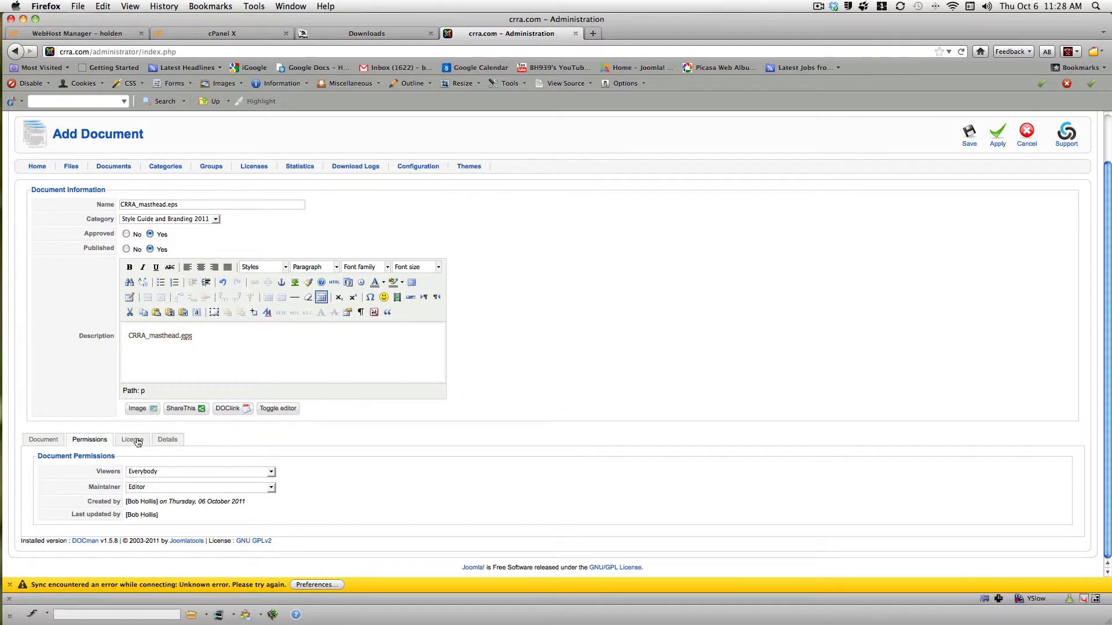
left_click(132, 440)
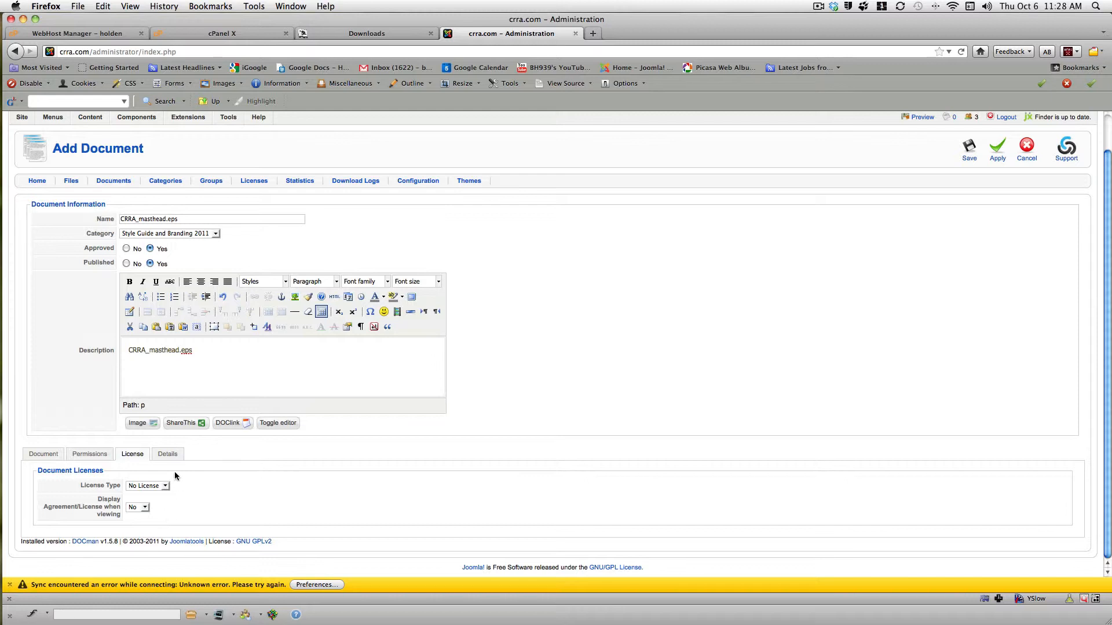
left_click(167, 454)
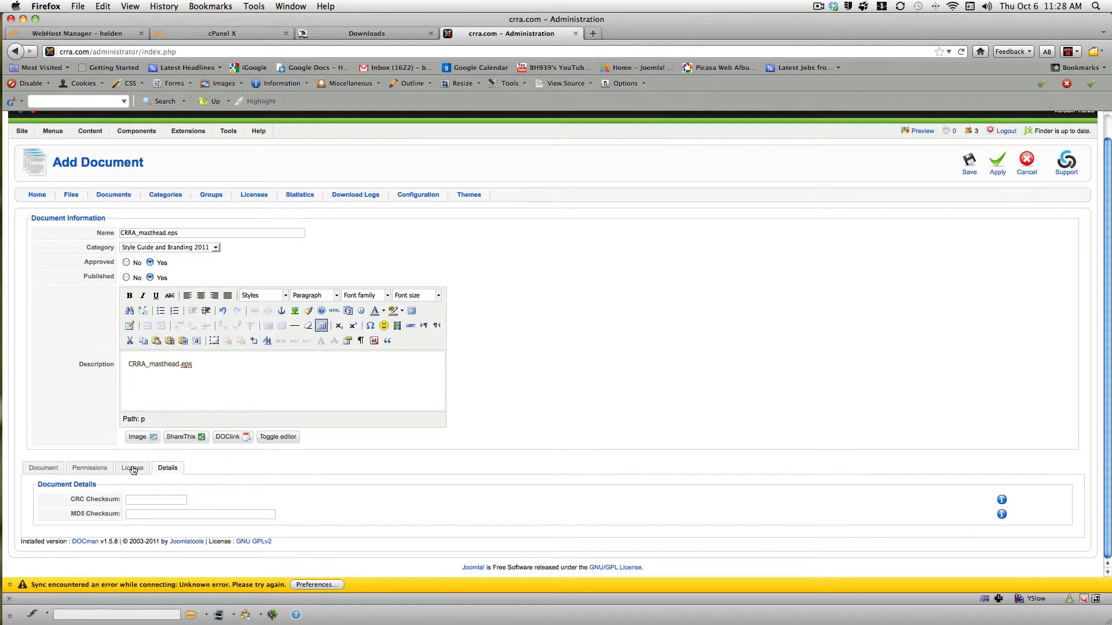
left_click(89, 467)
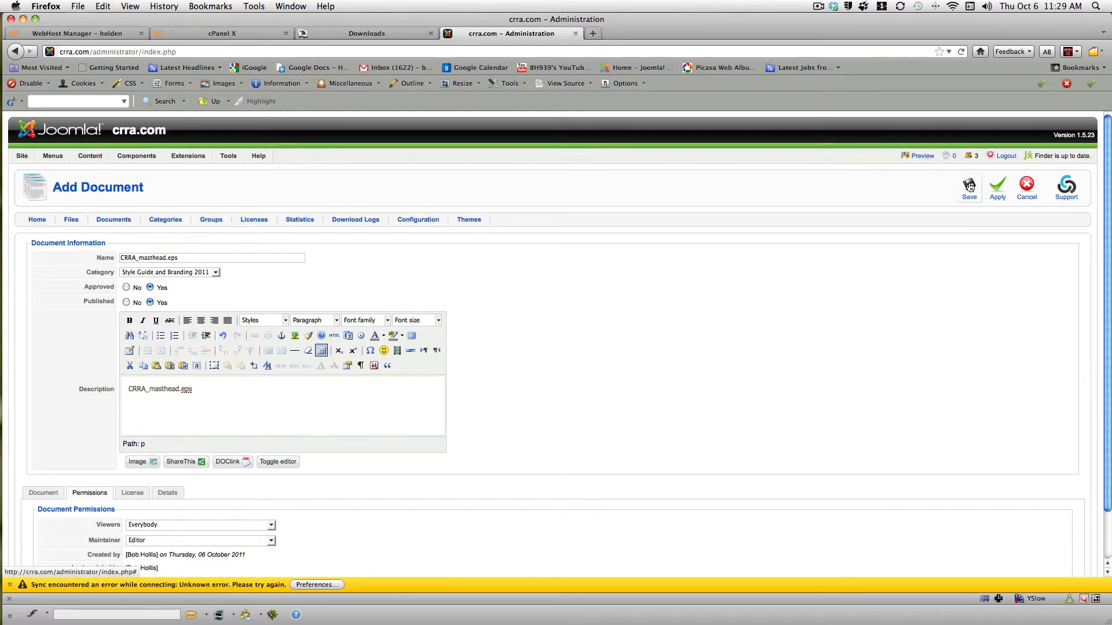
left_click(968, 185)
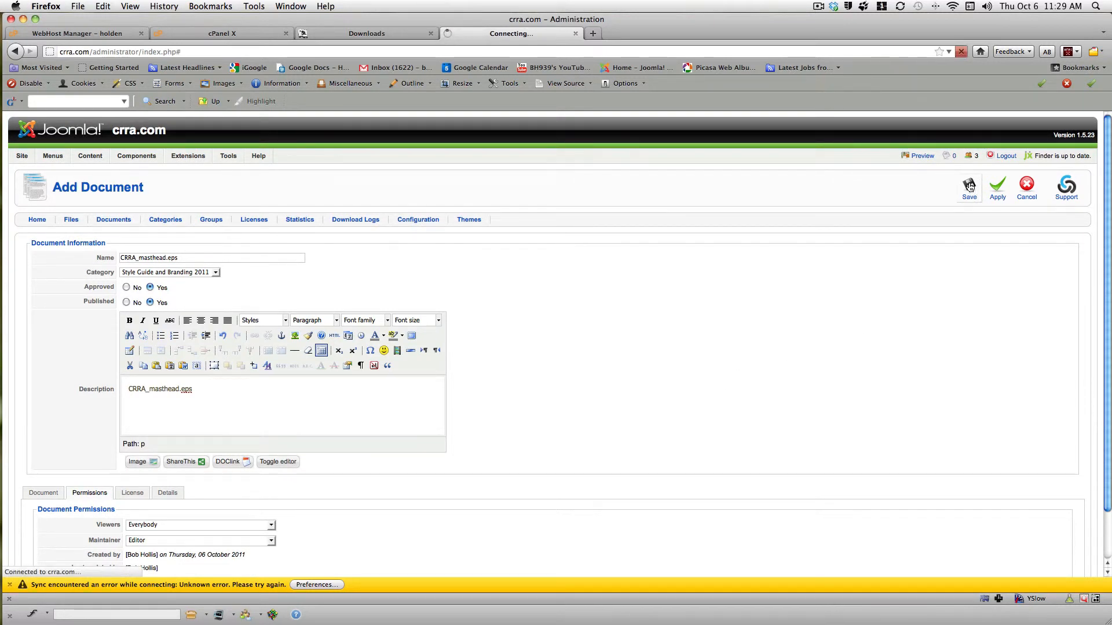
left_click(968, 185)
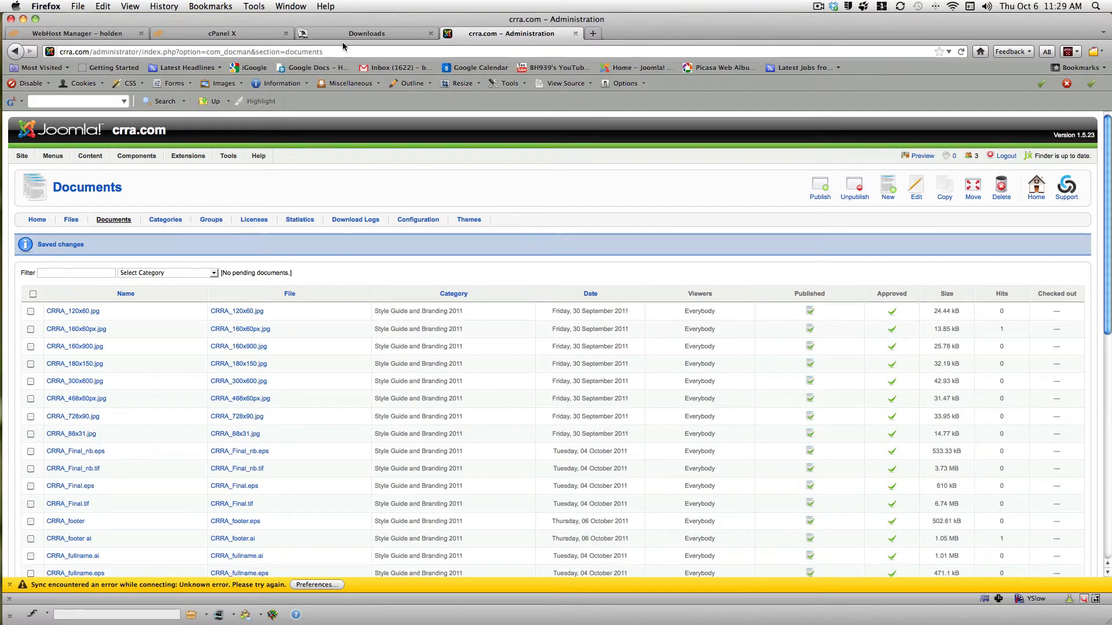
- Show the public Downloads page listing Style Guide and Branding 2011 with 37 files
left_click(366, 34)
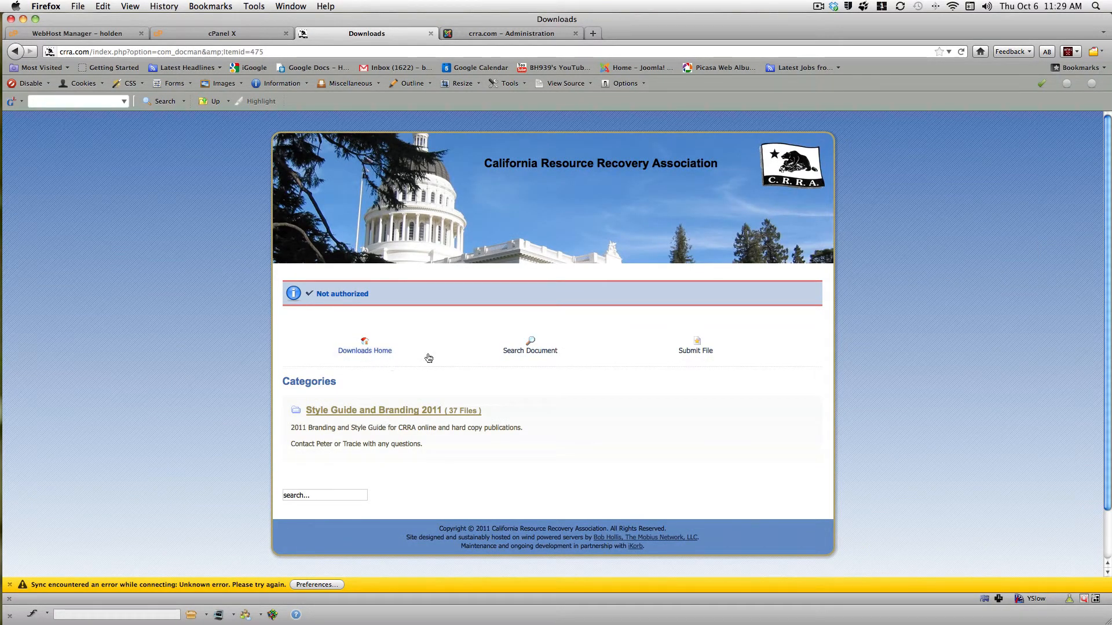
mouse_move(414, 388)
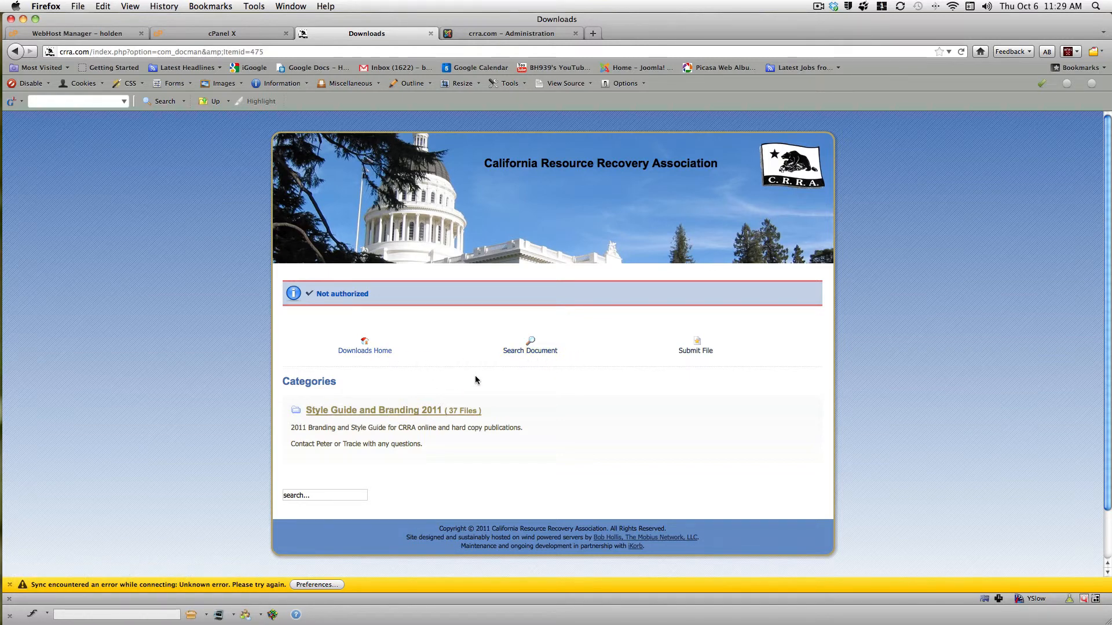
mouse_move(793, 411)
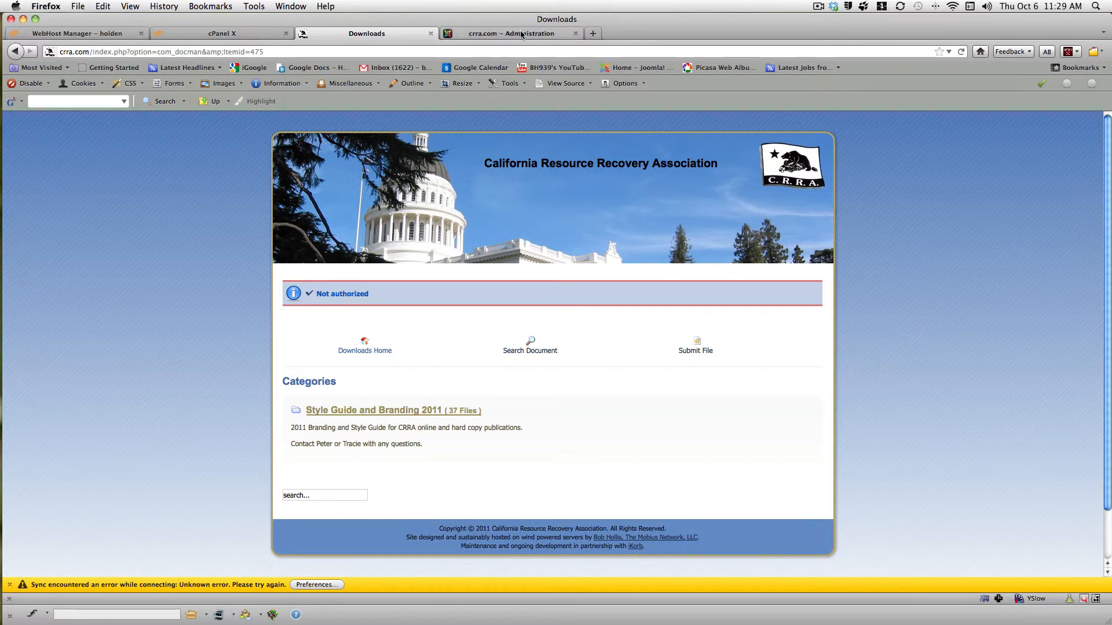
- Return to DOCman admin and list Categories, showing Style Guide and Branding 2011 with 38 documents
left_click(511, 34)
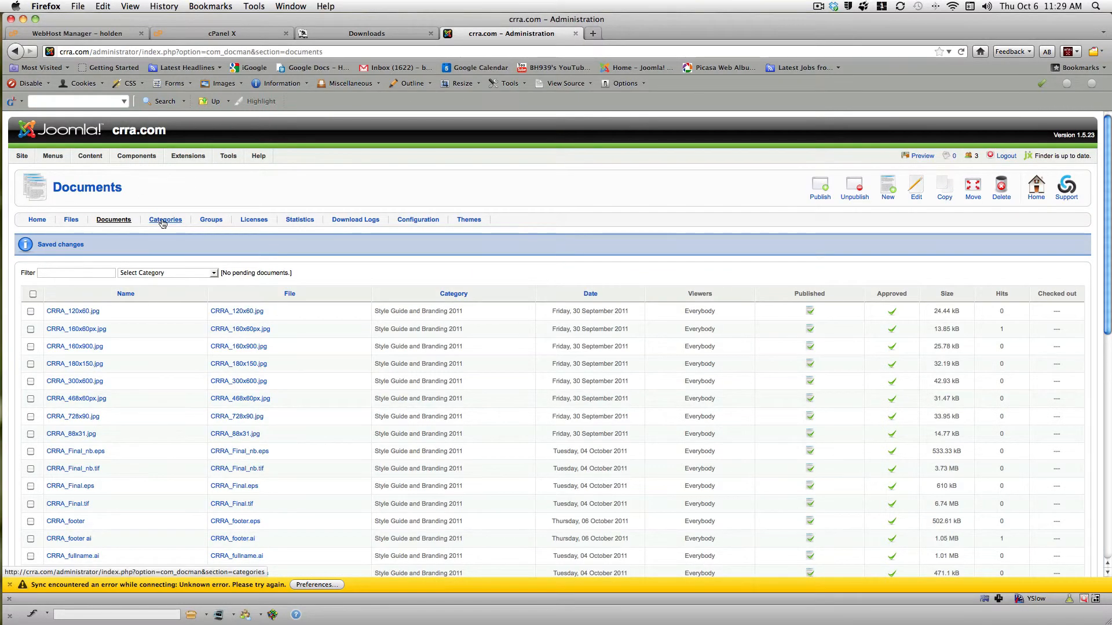
left_click(166, 219)
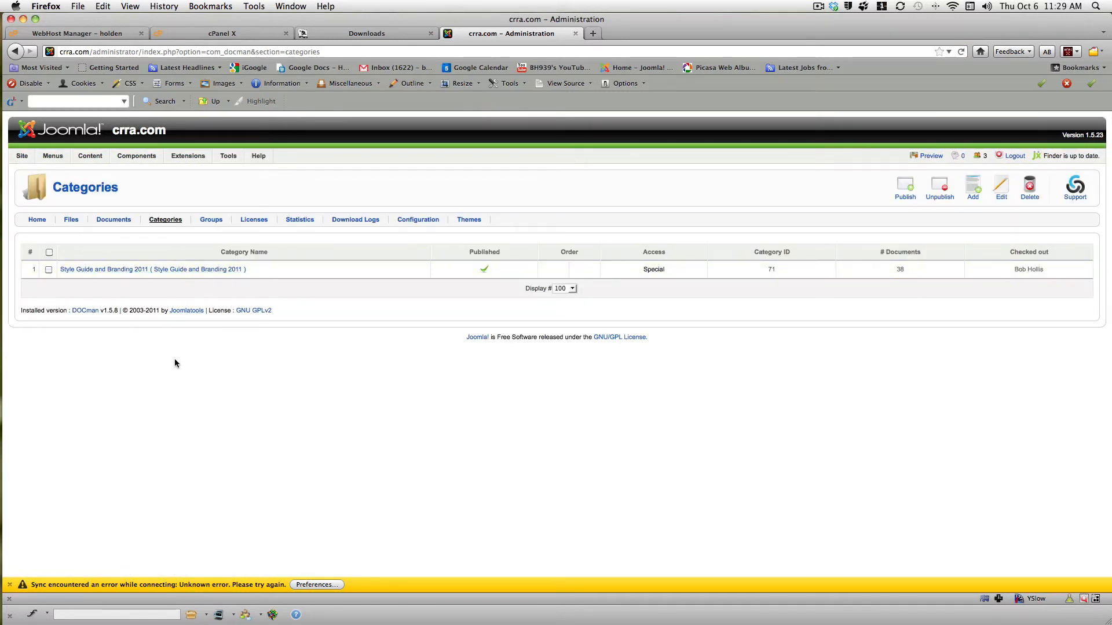
mouse_move(178, 375)
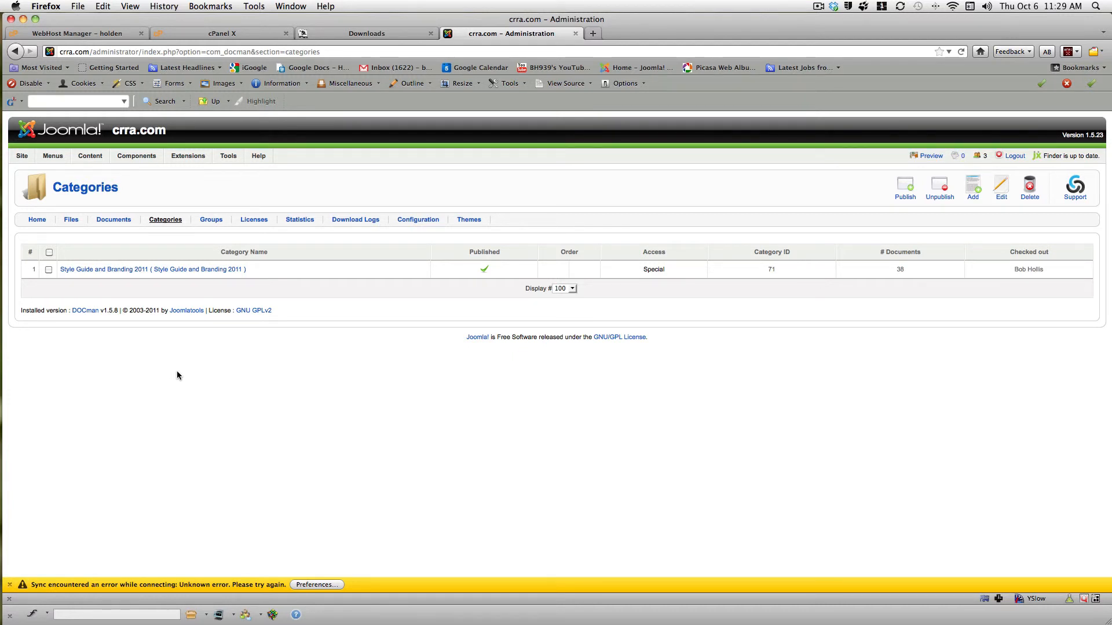
mouse_move(697, 271)
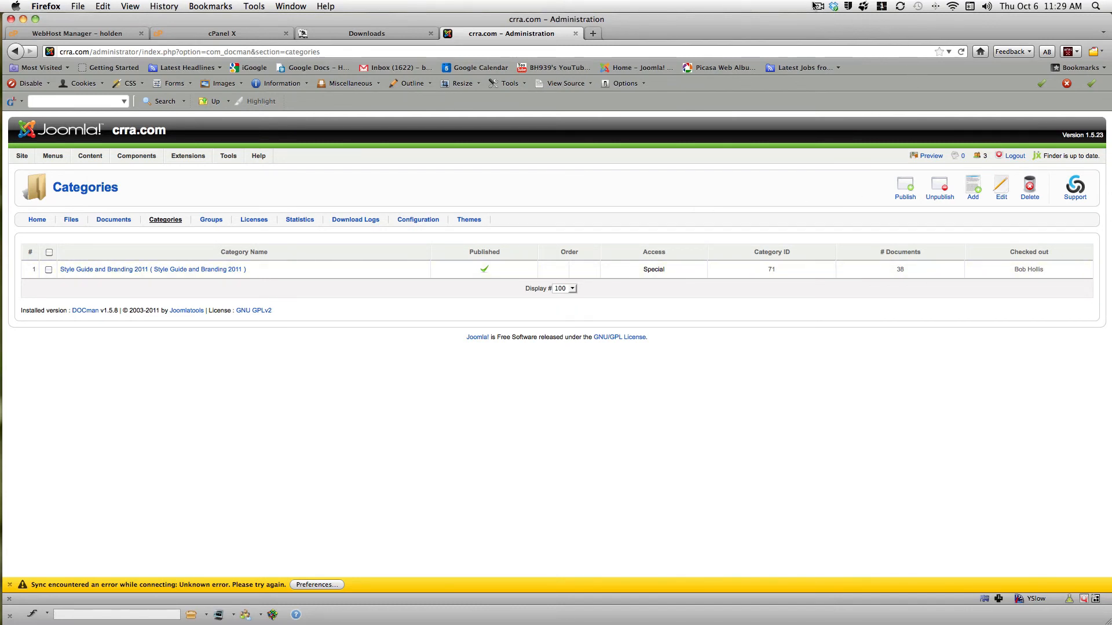
left_click(818, 6)
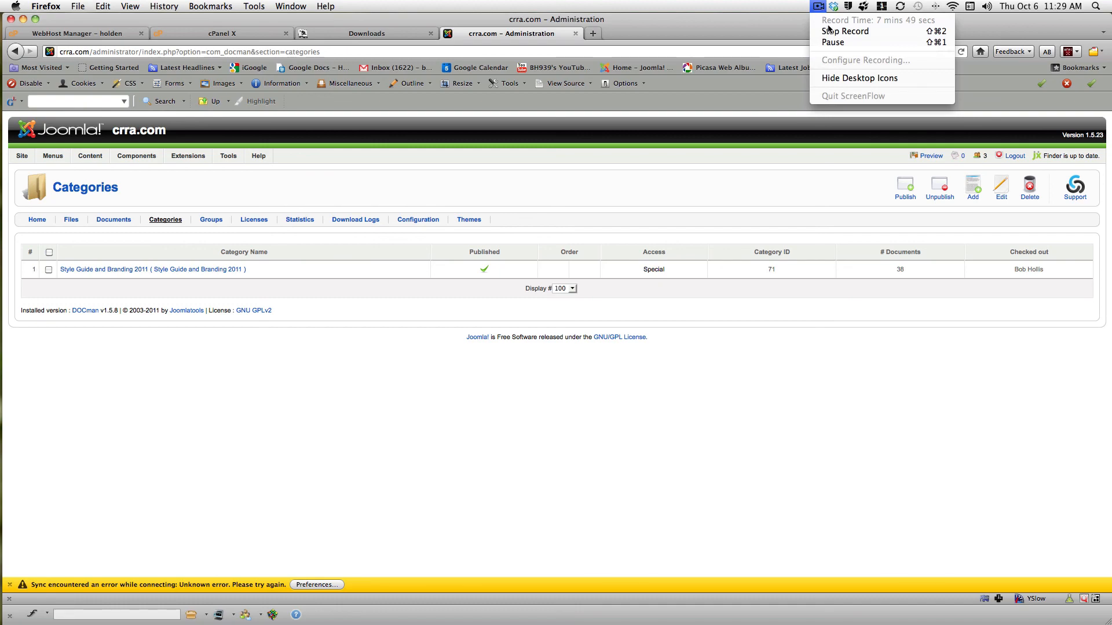